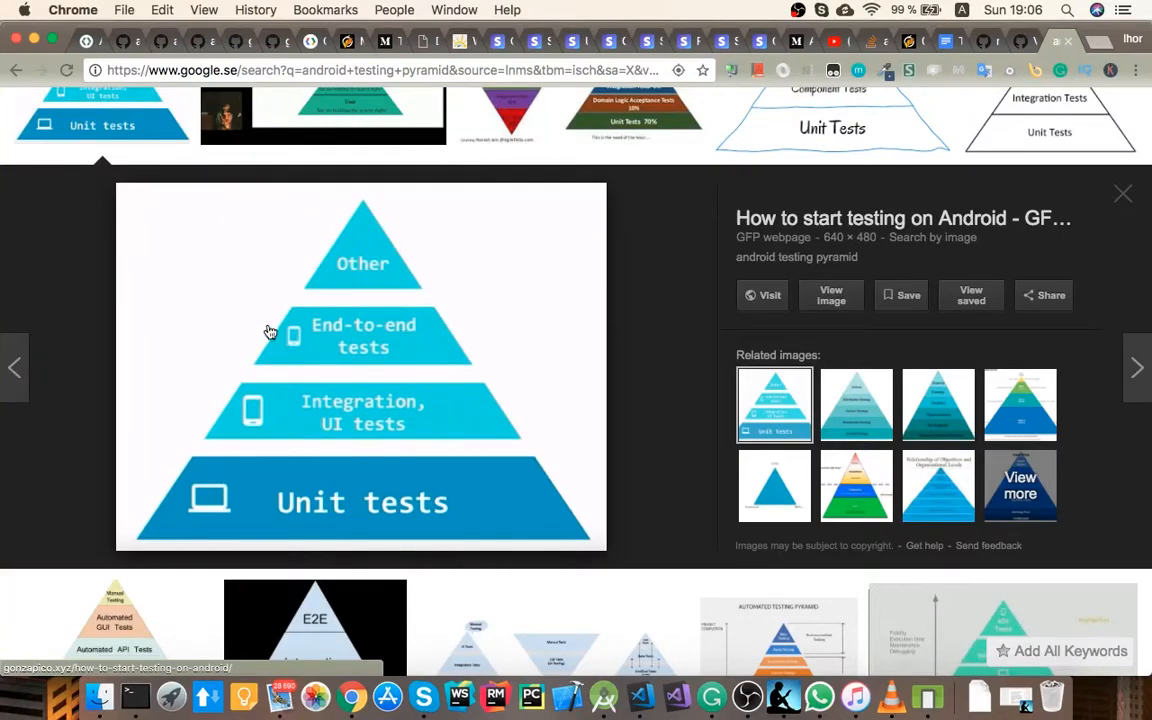
pyautogui.moveTo(358, 300)
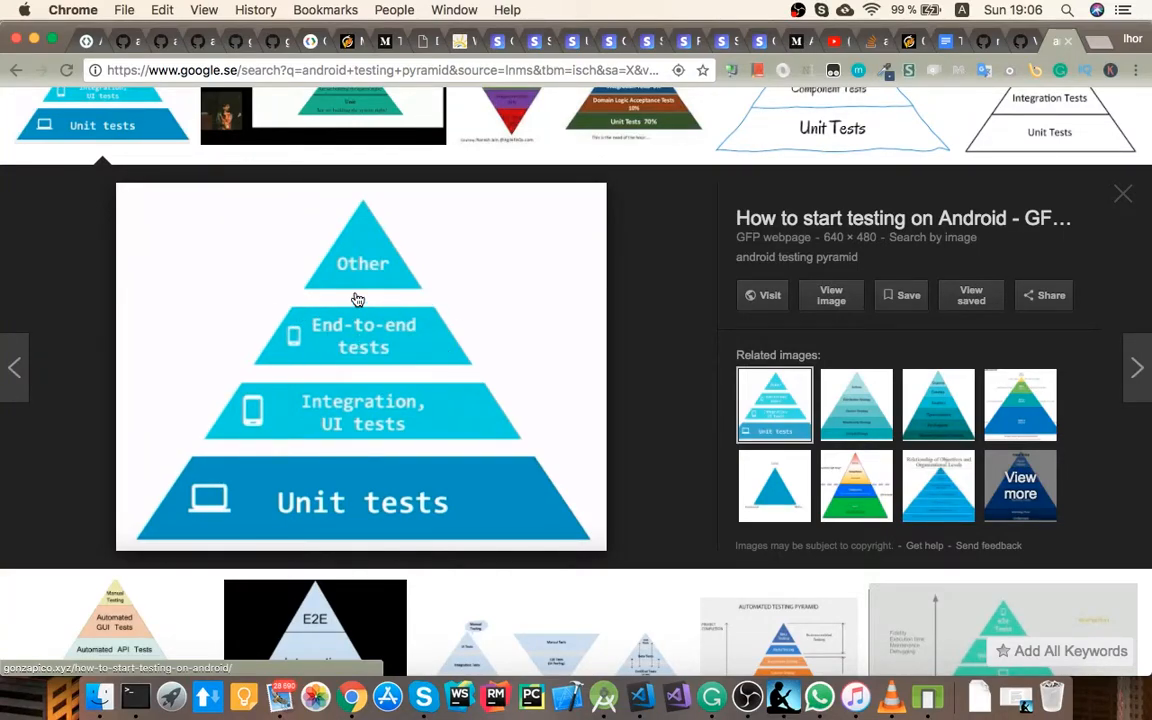
pyautogui.moveTo(288, 288)
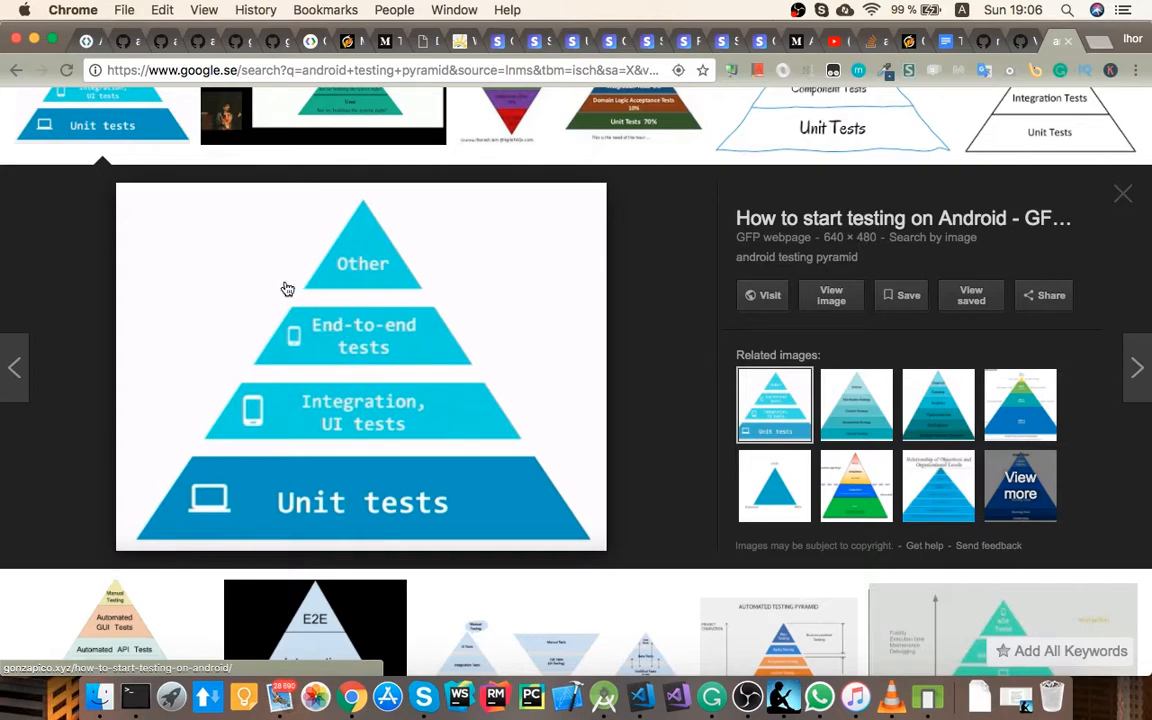
pyautogui.moveTo(304, 358)
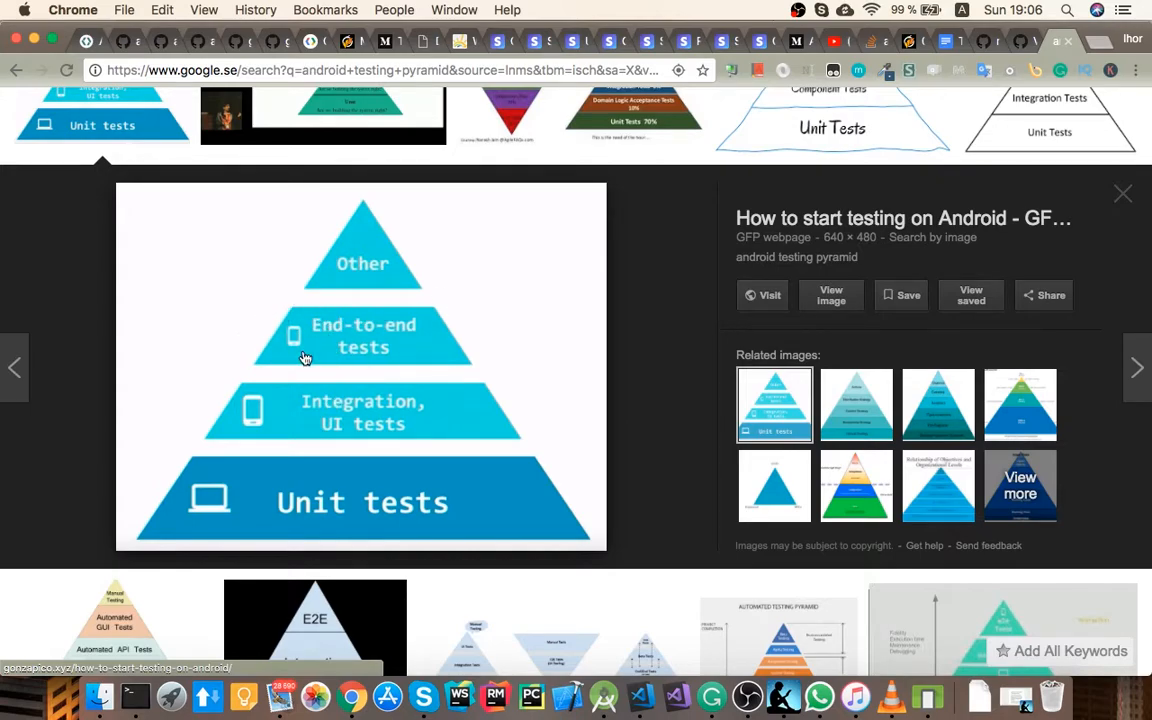
pyautogui.moveTo(448, 326)
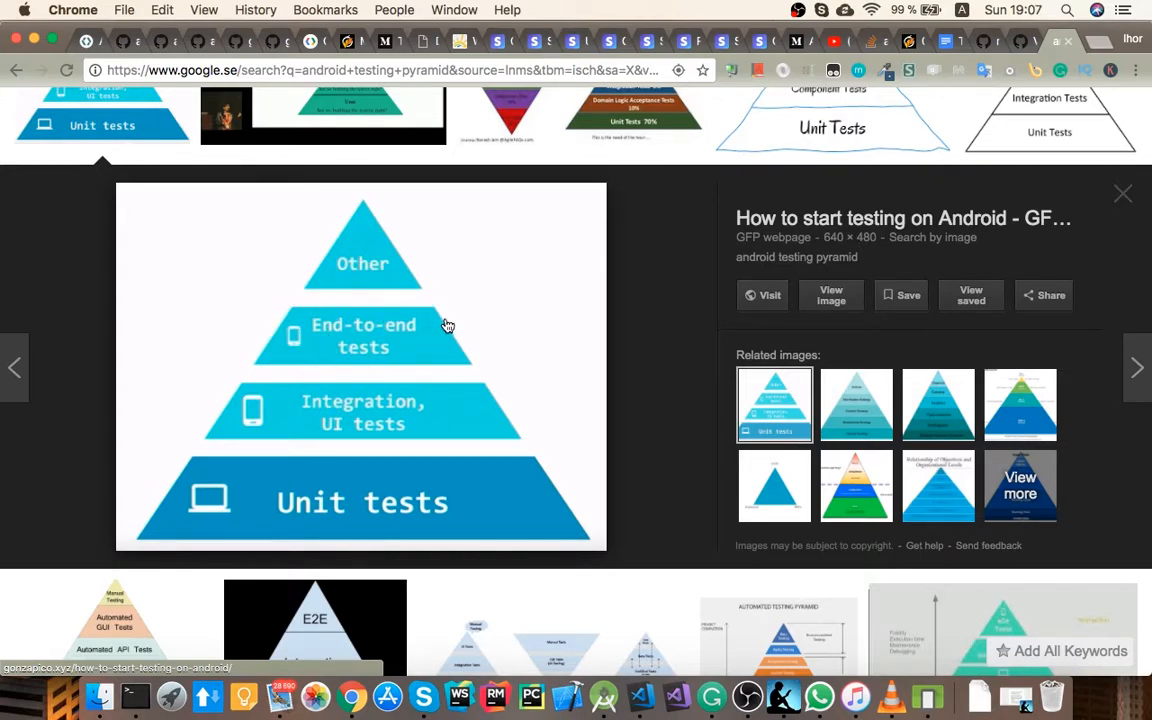
# Review the espresso-contrib dependency, the ChatActivityLargeTest class, then bring up the ChatContract interface
pyautogui.scroll(-3)
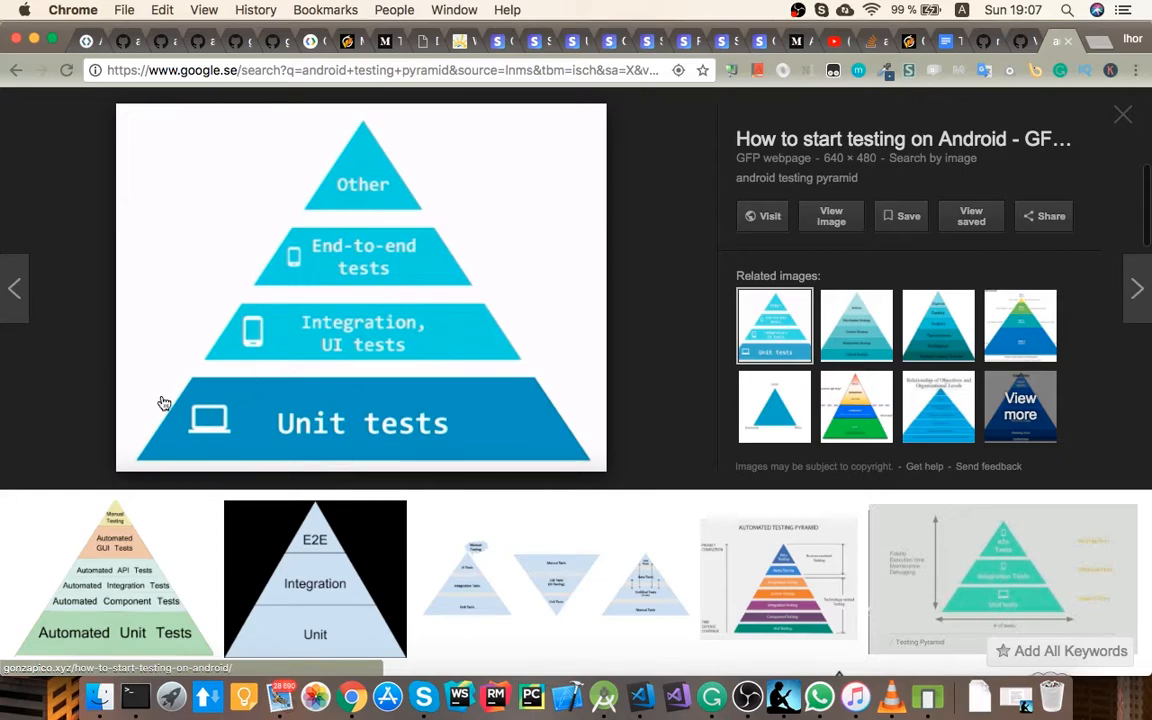
pyautogui.moveTo(422, 316)
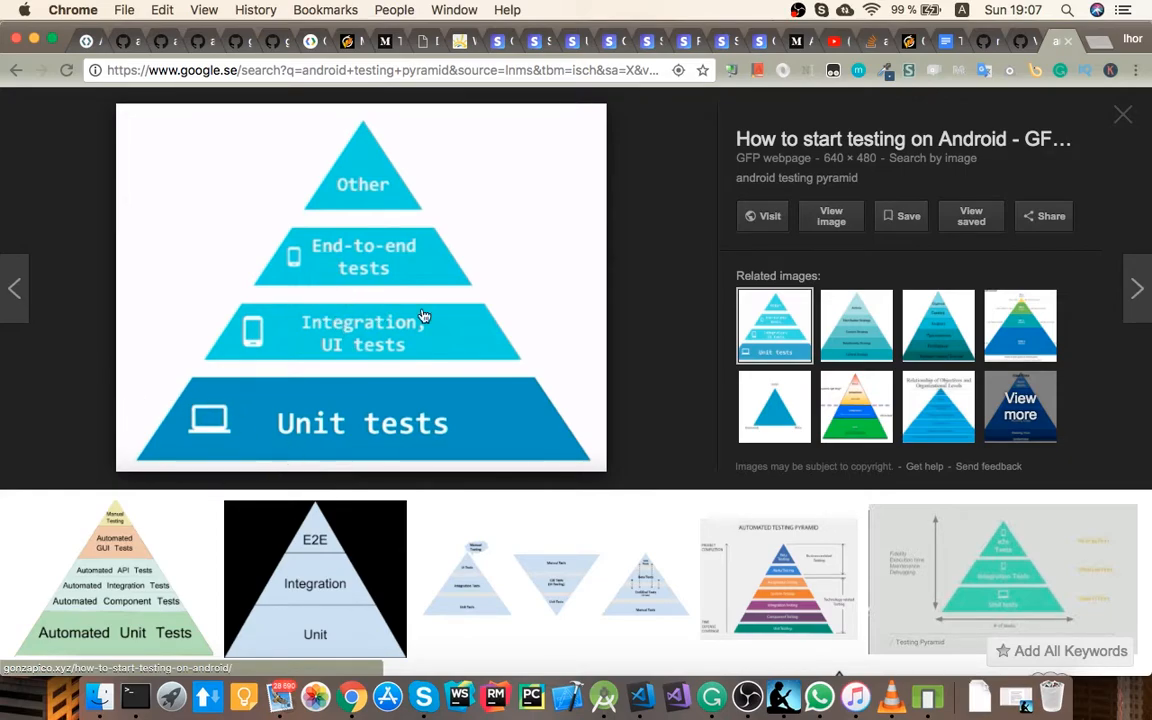
pyautogui.moveTo(400, 228)
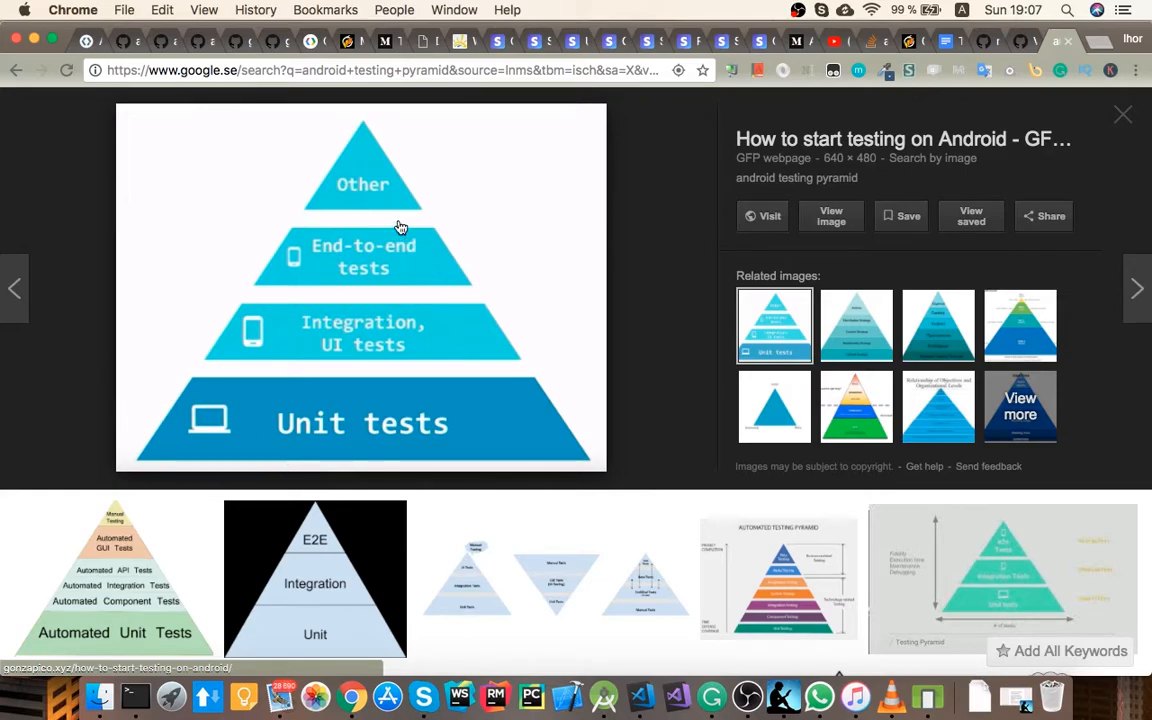
pyautogui.moveTo(428, 246)
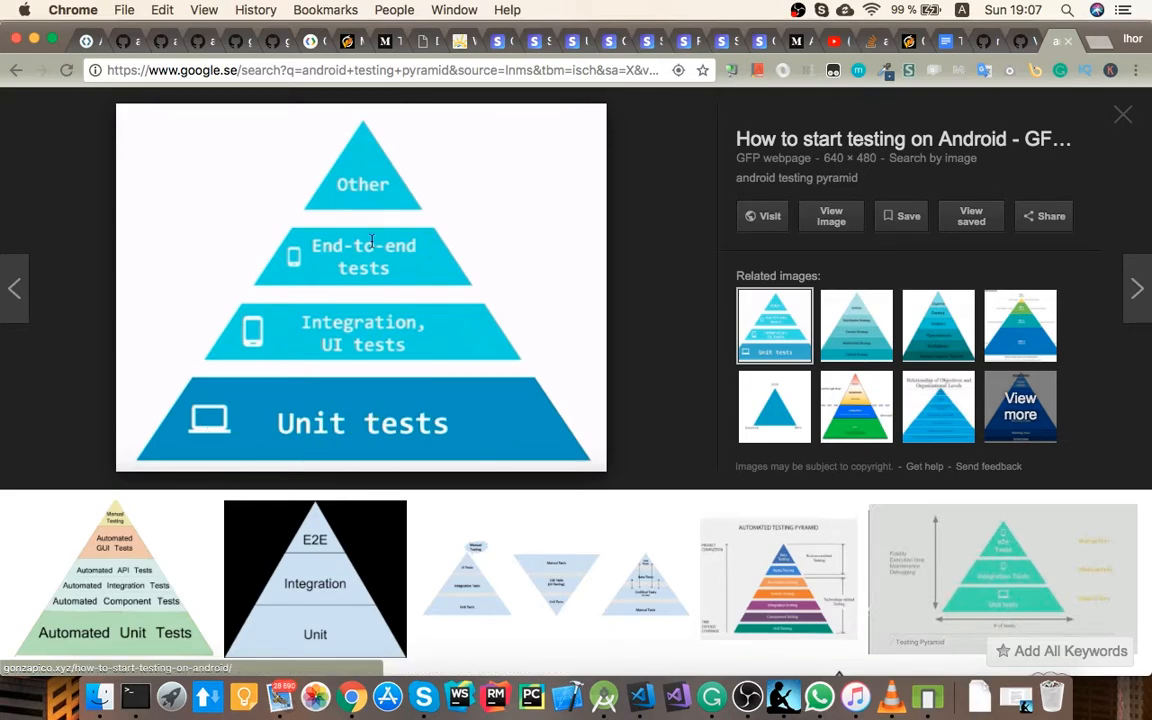
pyautogui.moveTo(322, 240)
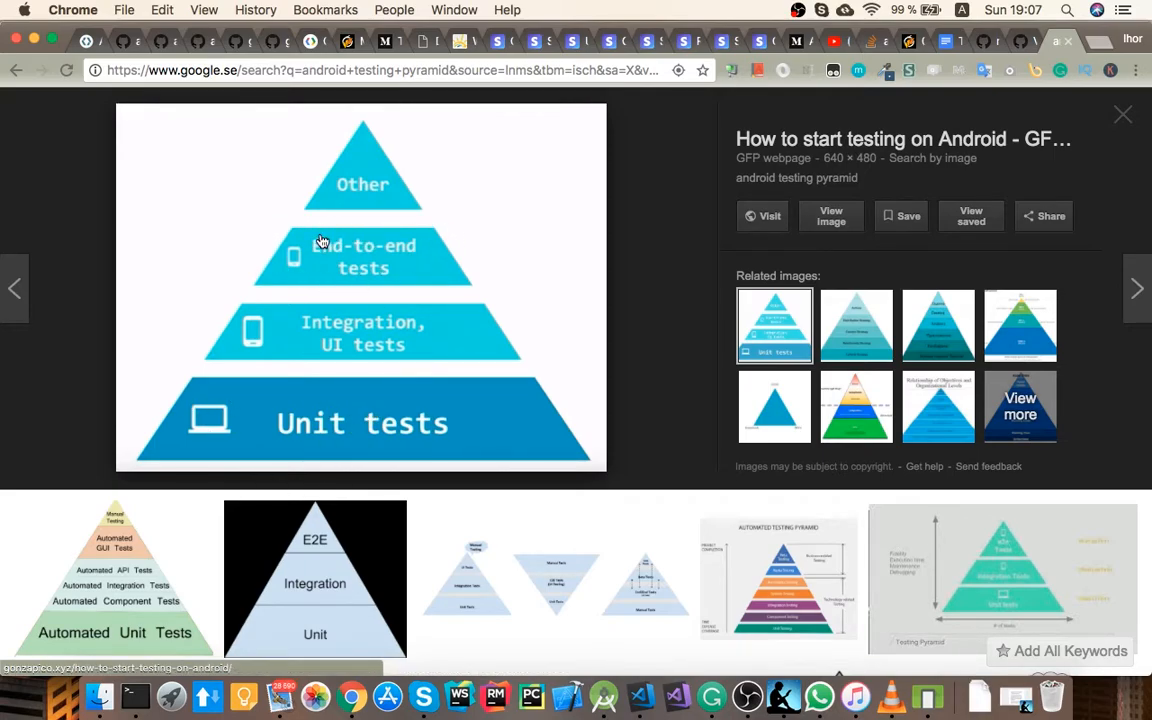
pyautogui.moveTo(352, 236)
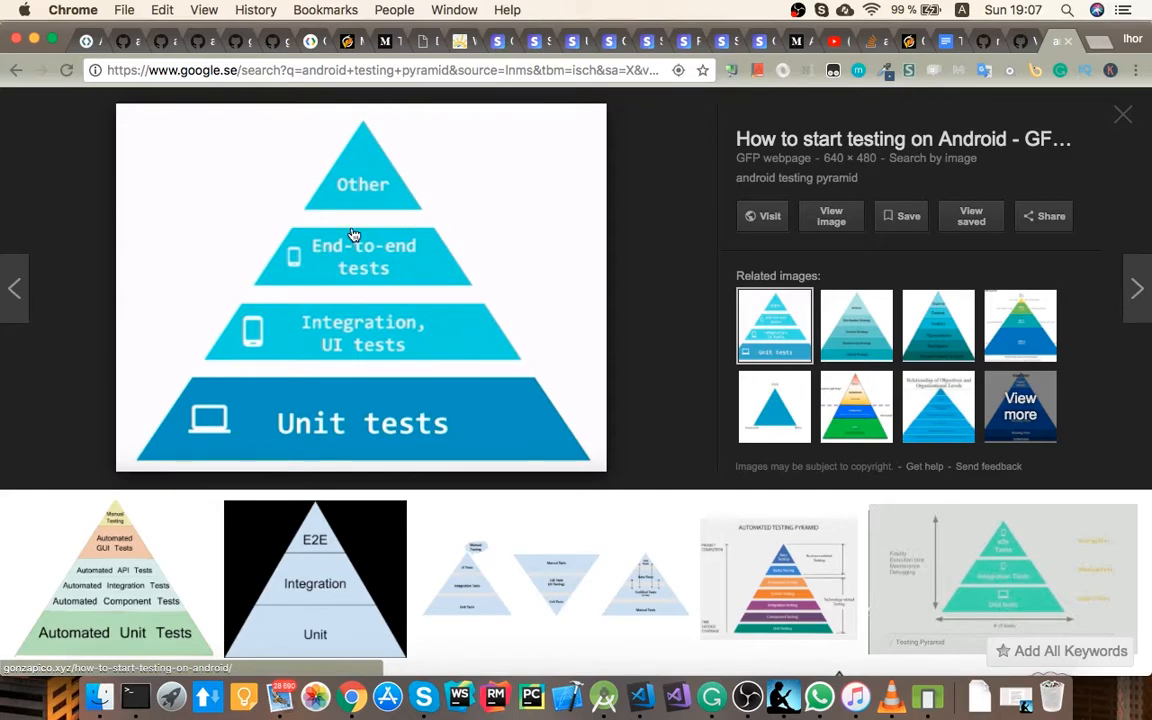
pyautogui.moveTo(404, 244)
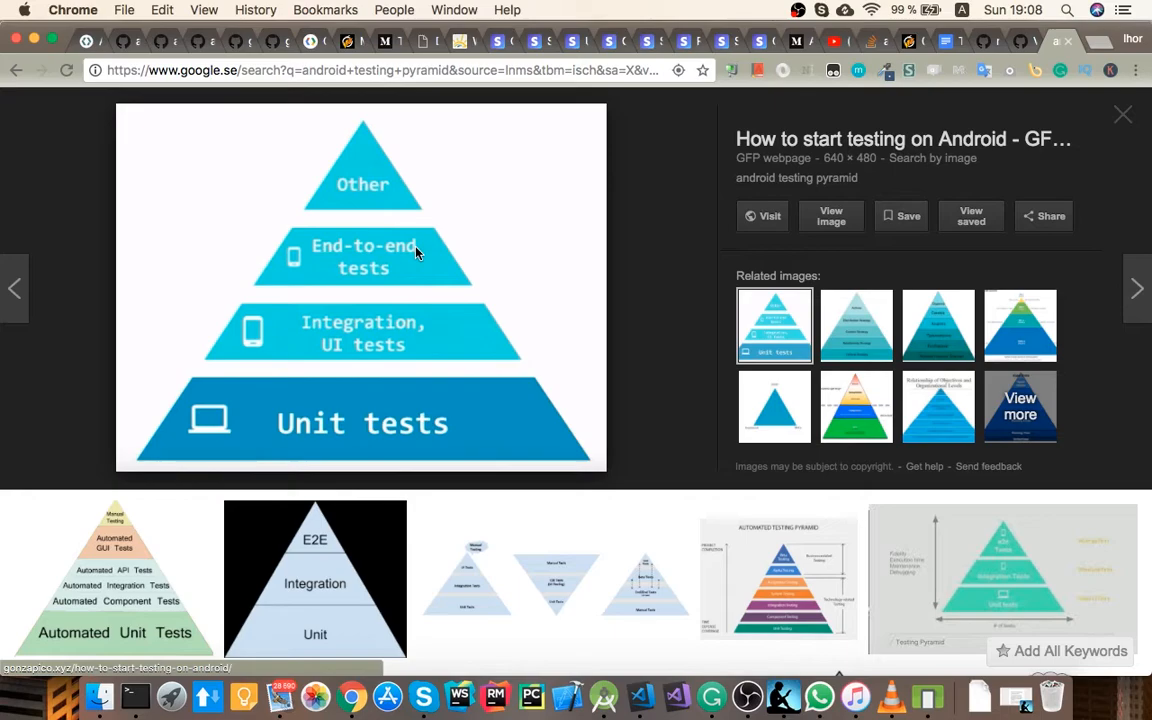
pyautogui.moveTo(438, 238)
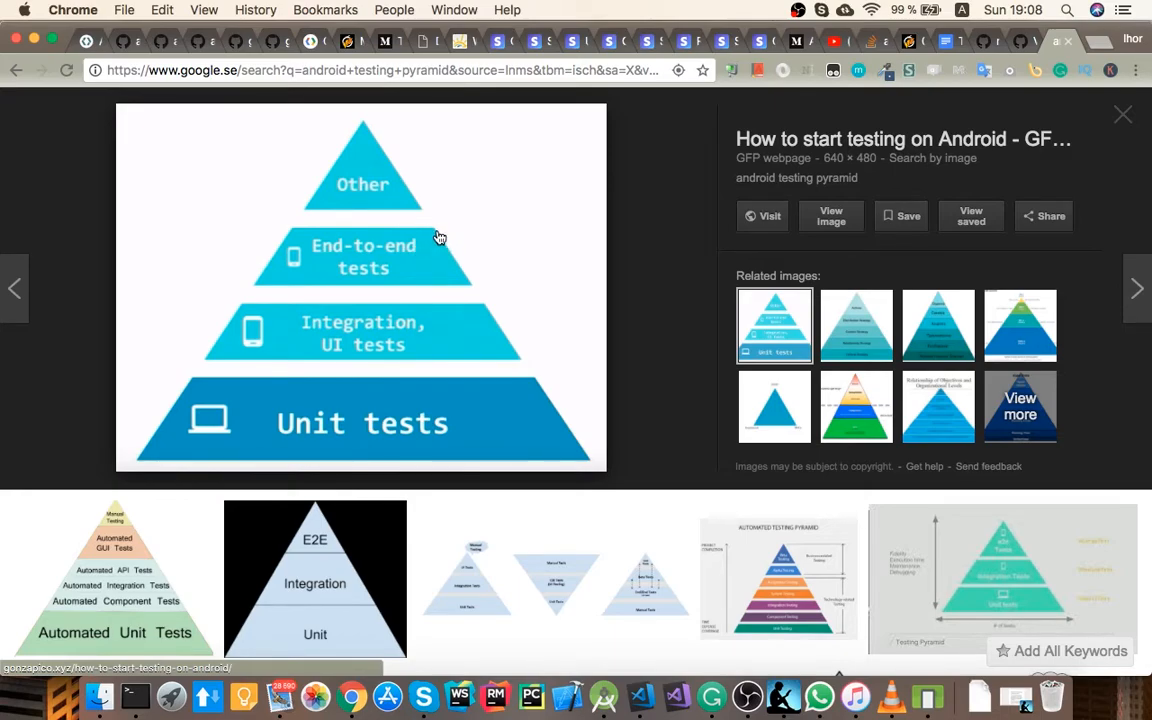
pyautogui.moveTo(450, 246)
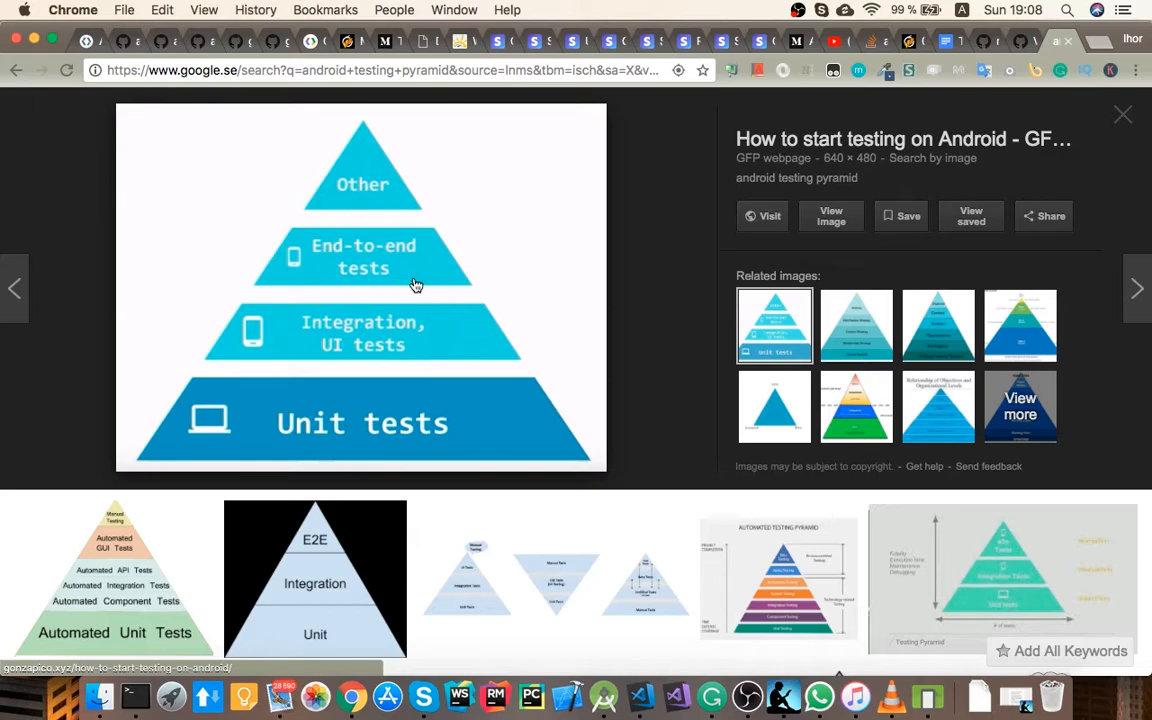
pyautogui.moveTo(328, 236)
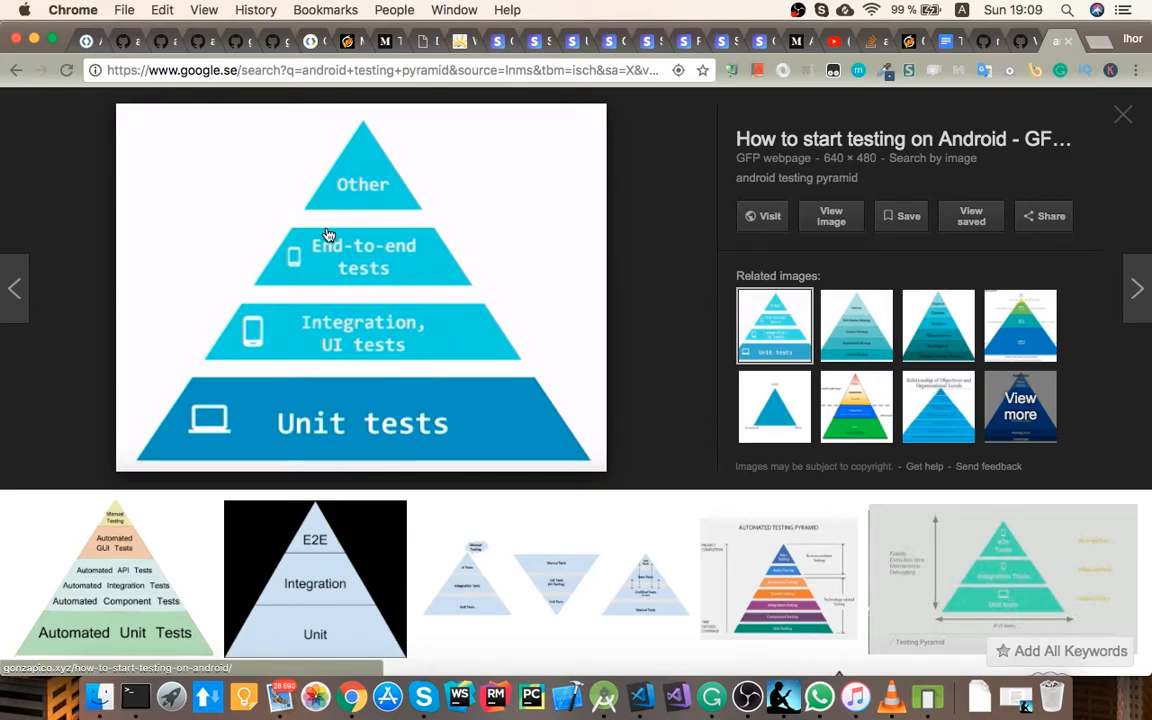
pyautogui.moveTo(292, 244)
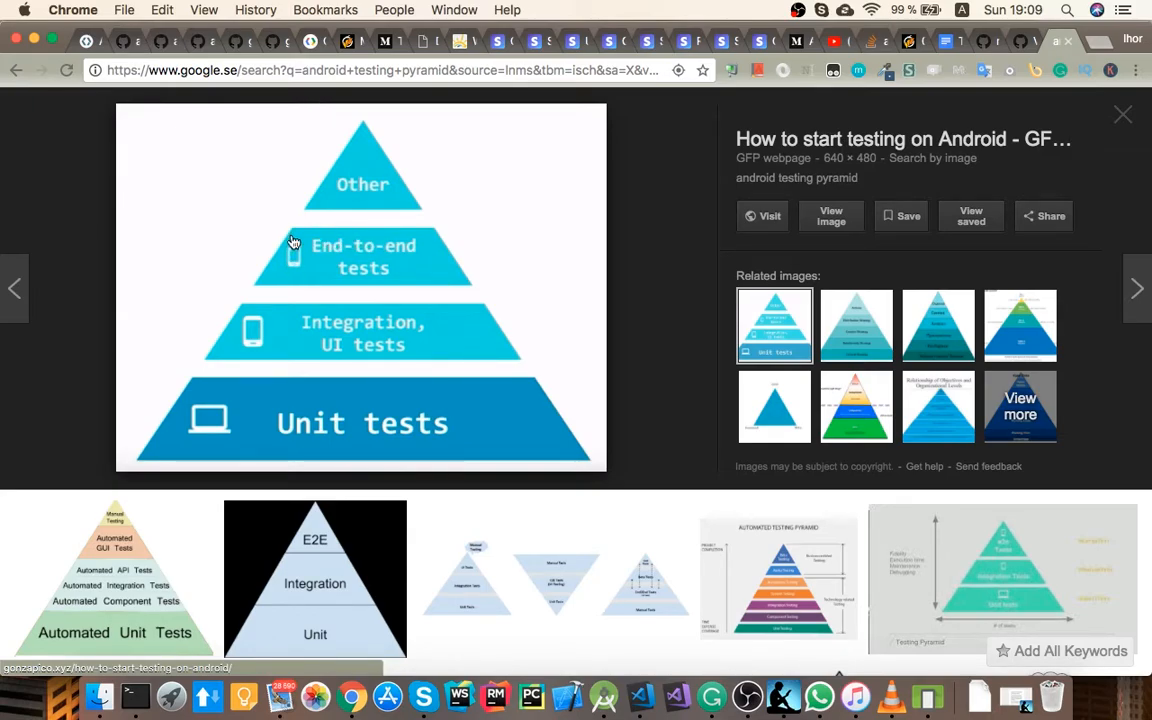
pyautogui.moveTo(436, 226)
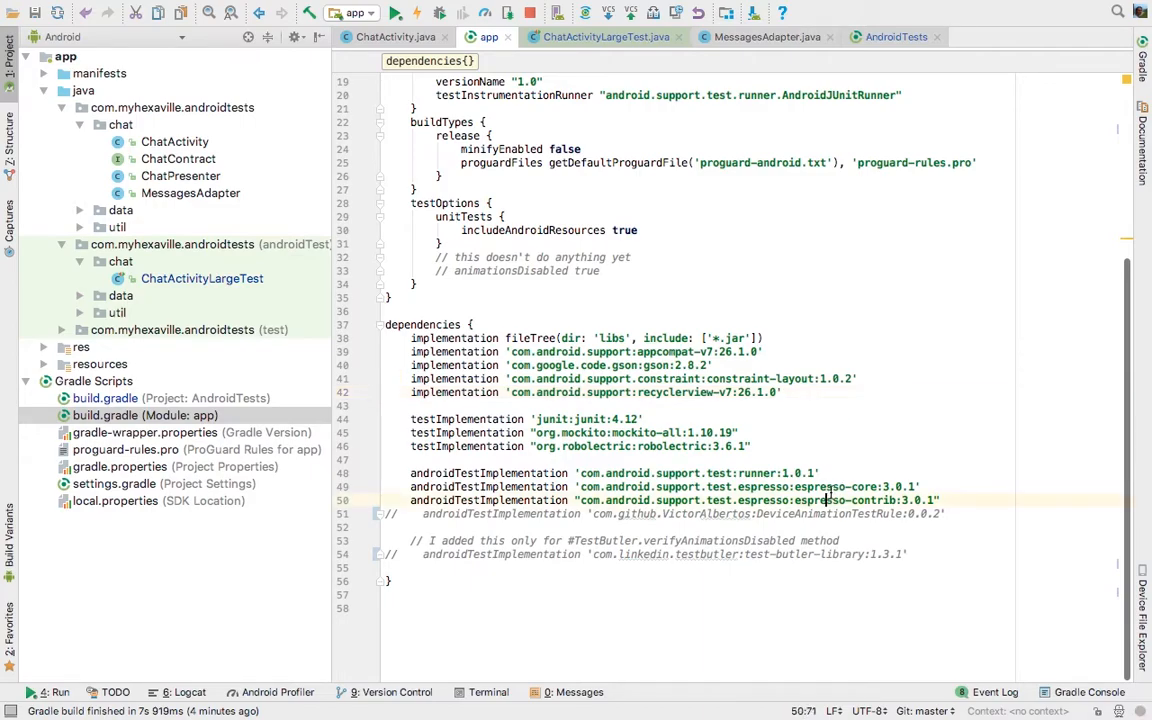
pyautogui.tripleClick(660, 500)
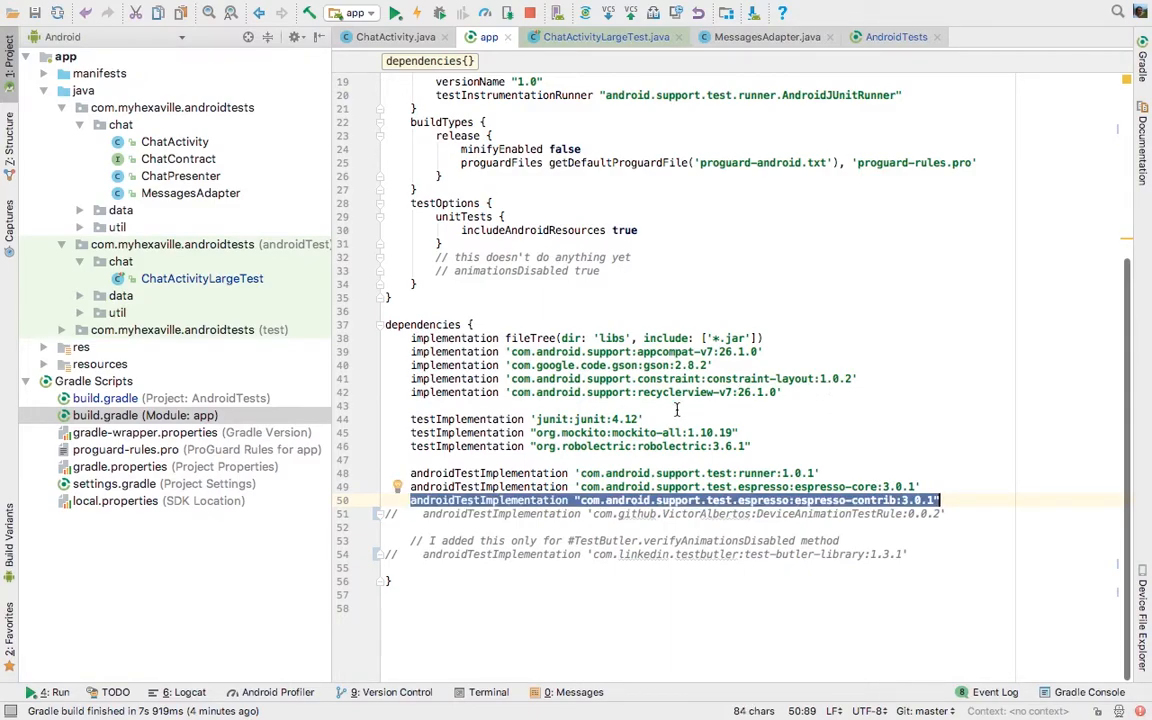
pyautogui.moveTo(760, 456)
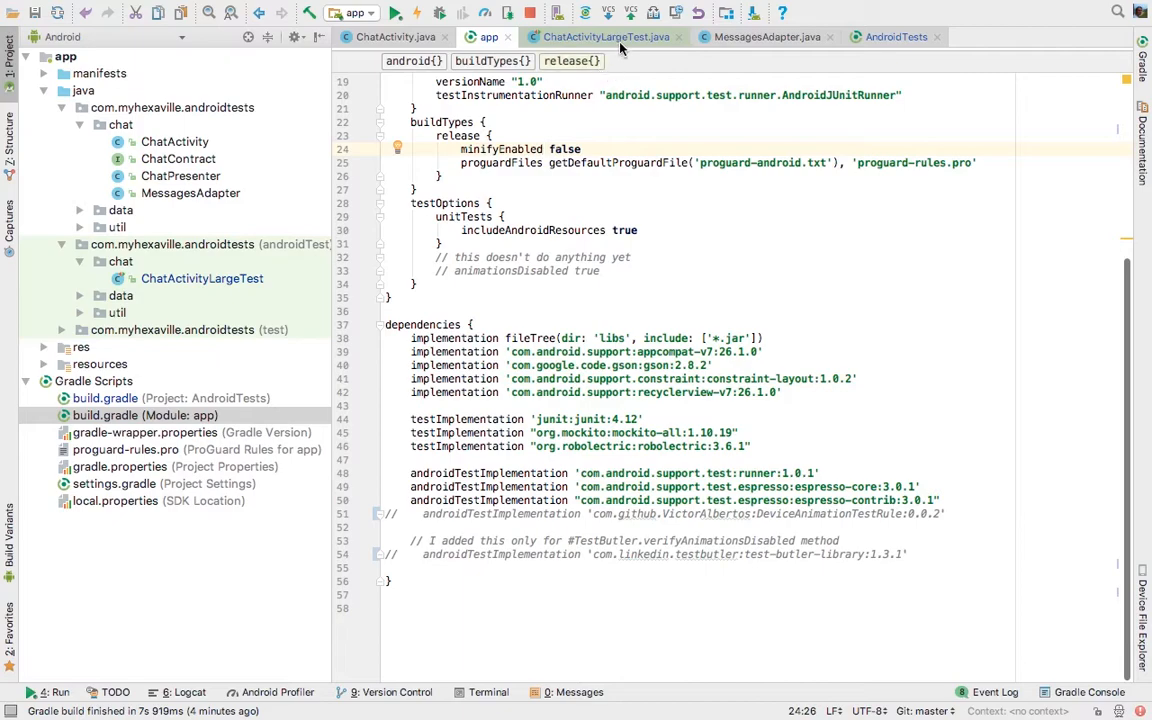
pyautogui.click(600, 36)
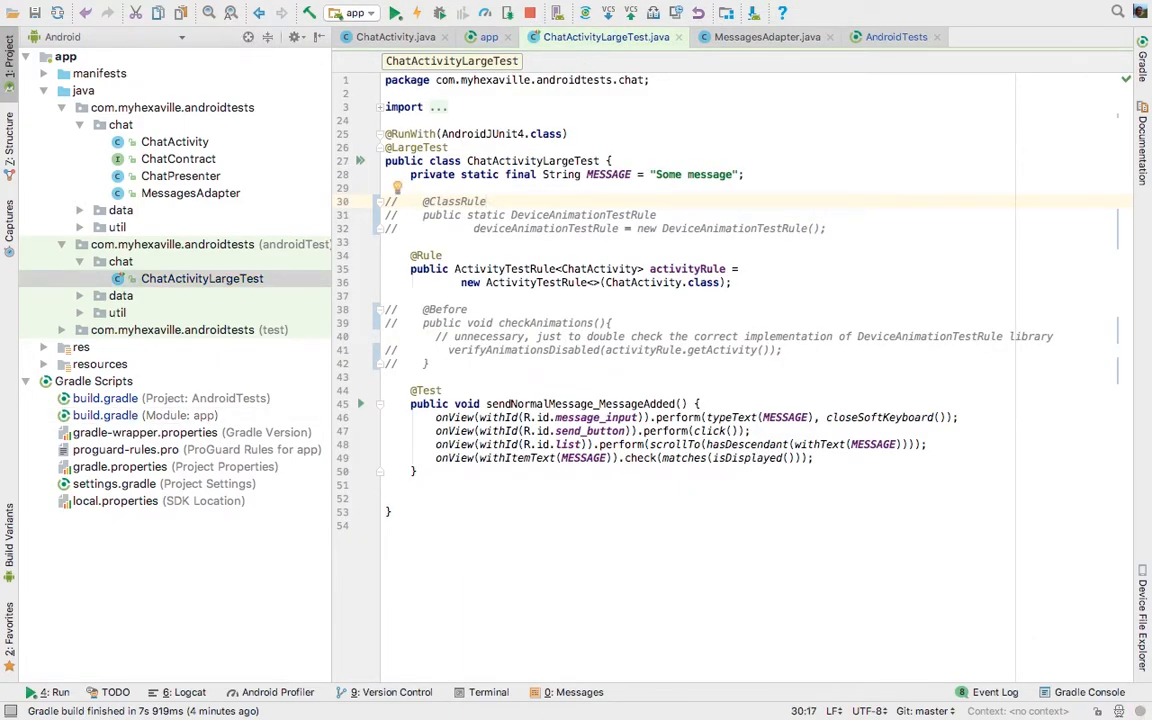
pyautogui.click(176, 140)
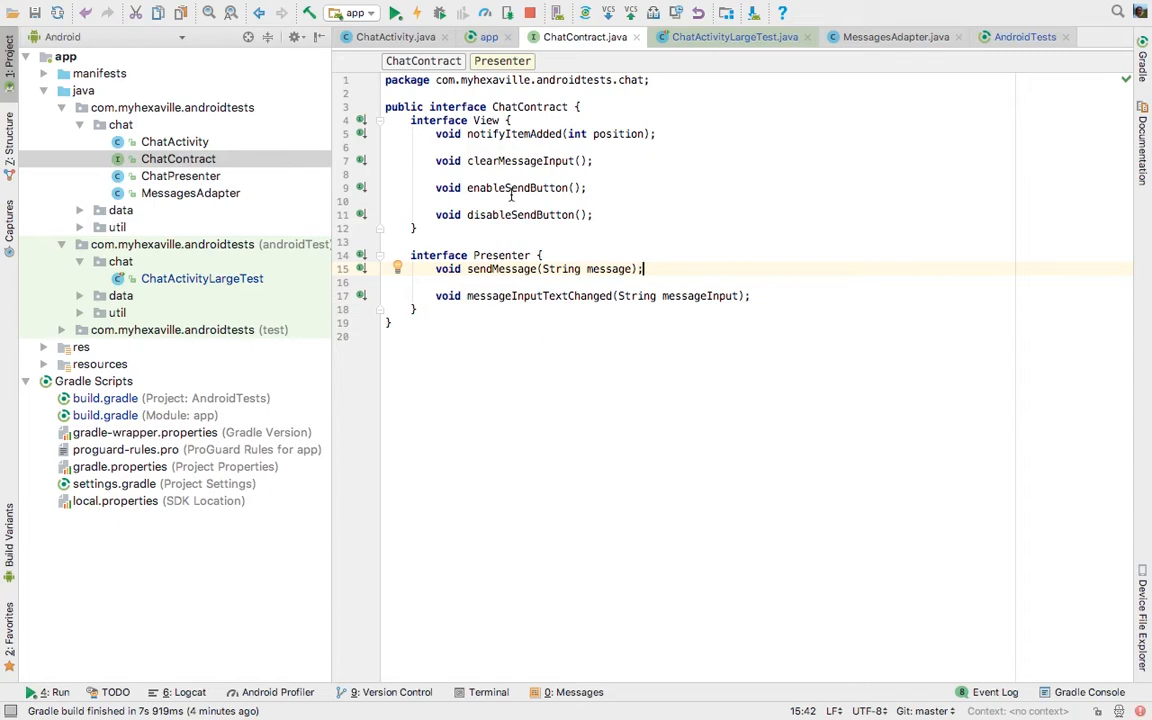
pyautogui.moveTo(520, 104)
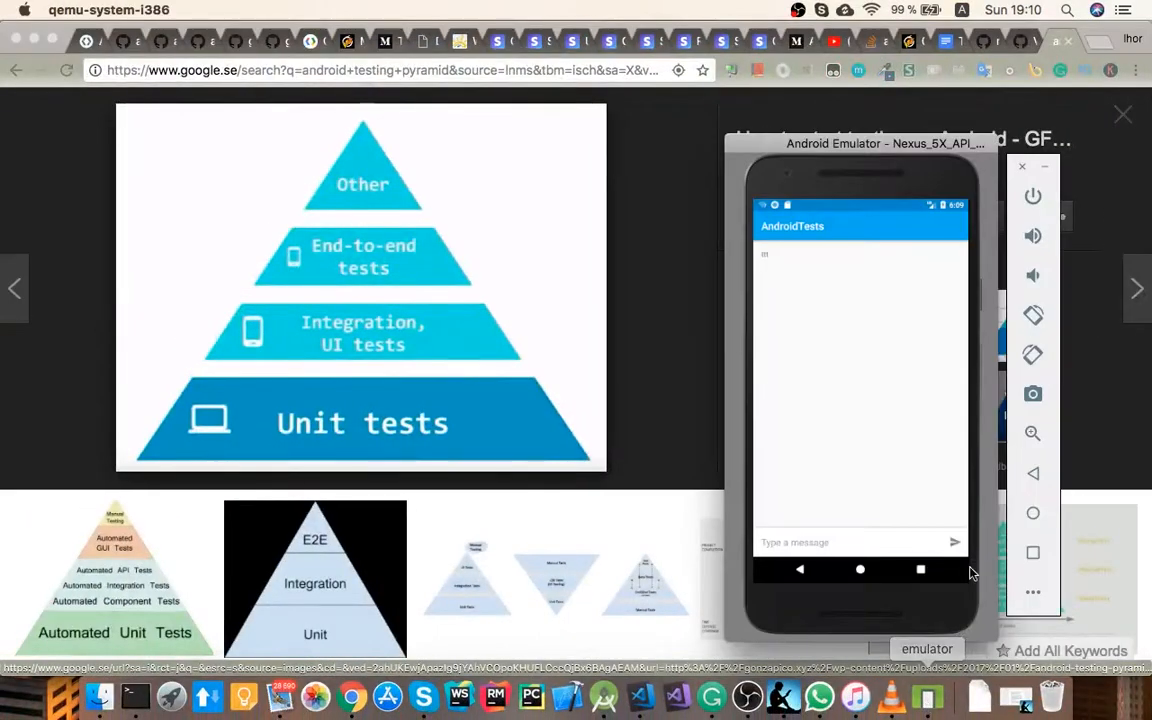
pyautogui.moveTo(876, 442)
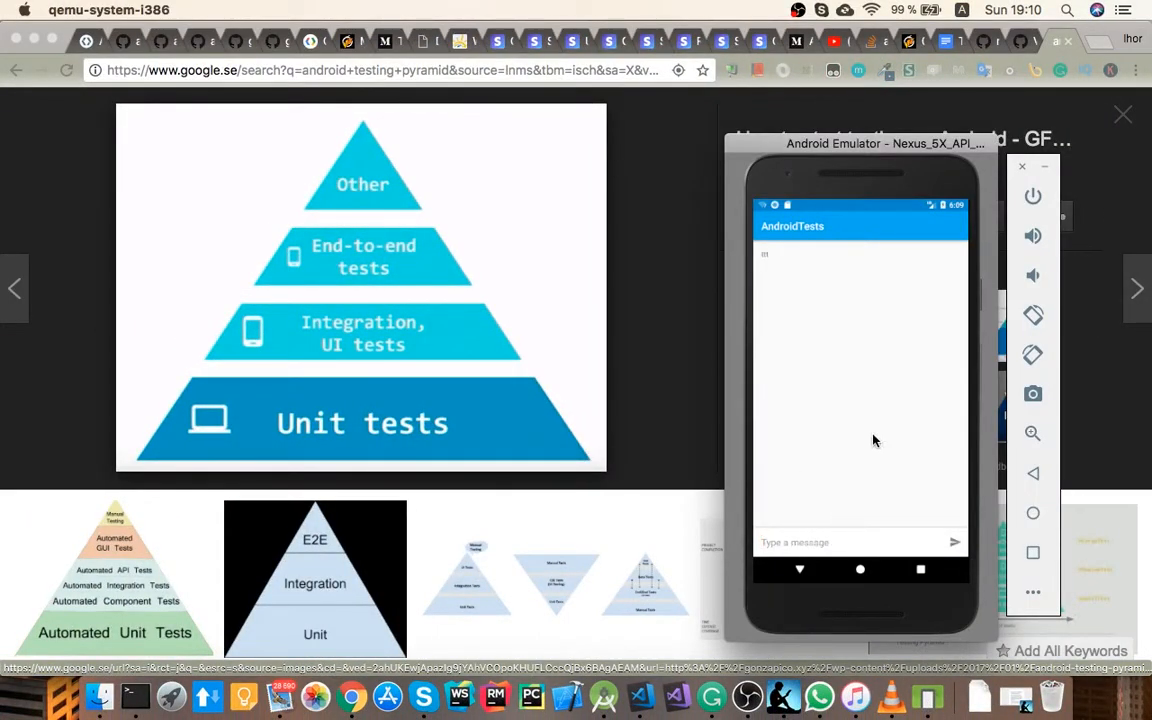
pyautogui.click(860, 542)
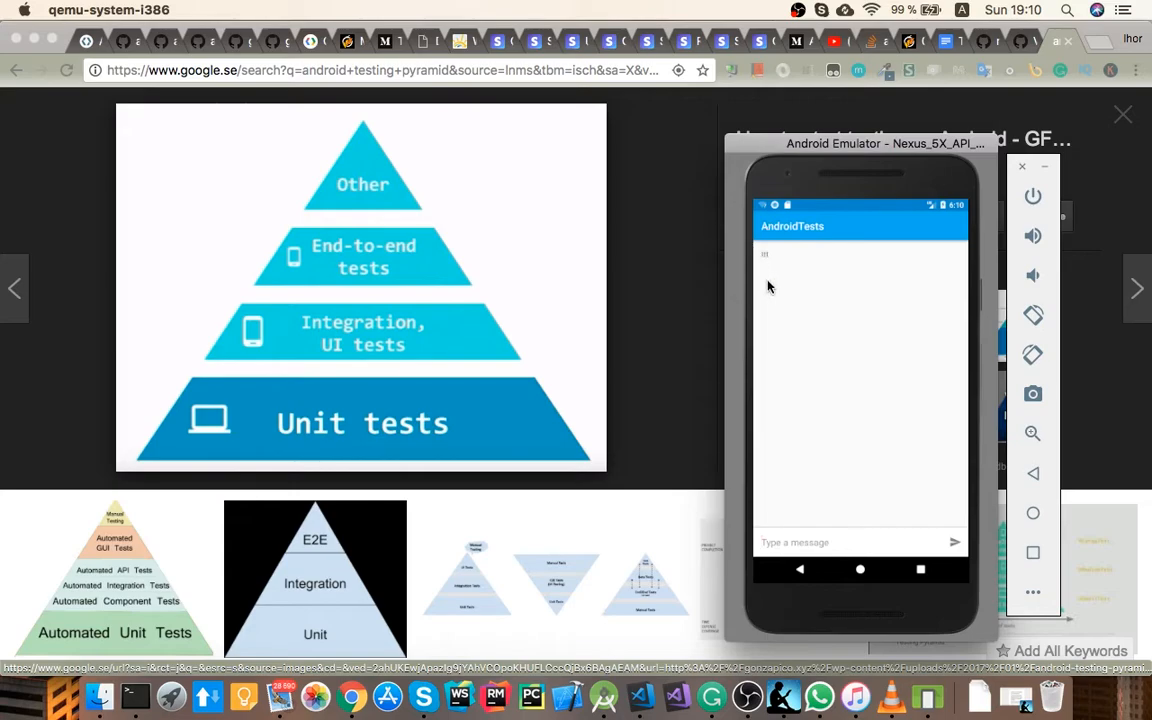
pyautogui.moveTo(714, 280)
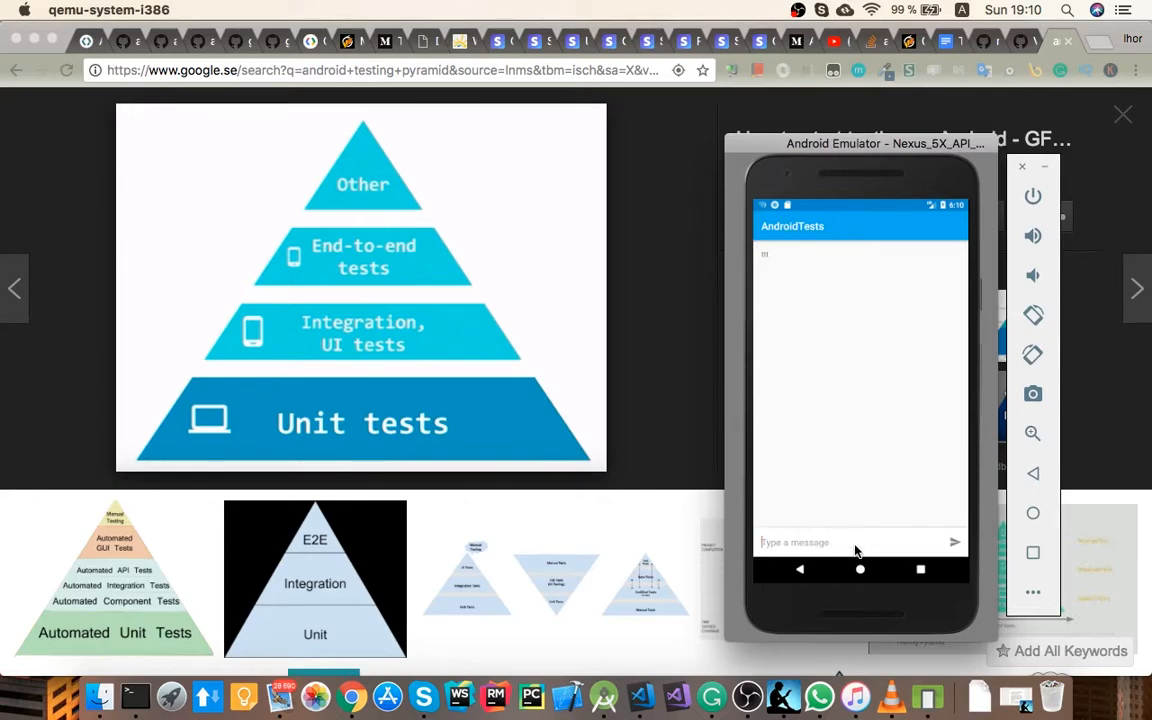
pyautogui.moveTo(780, 252)
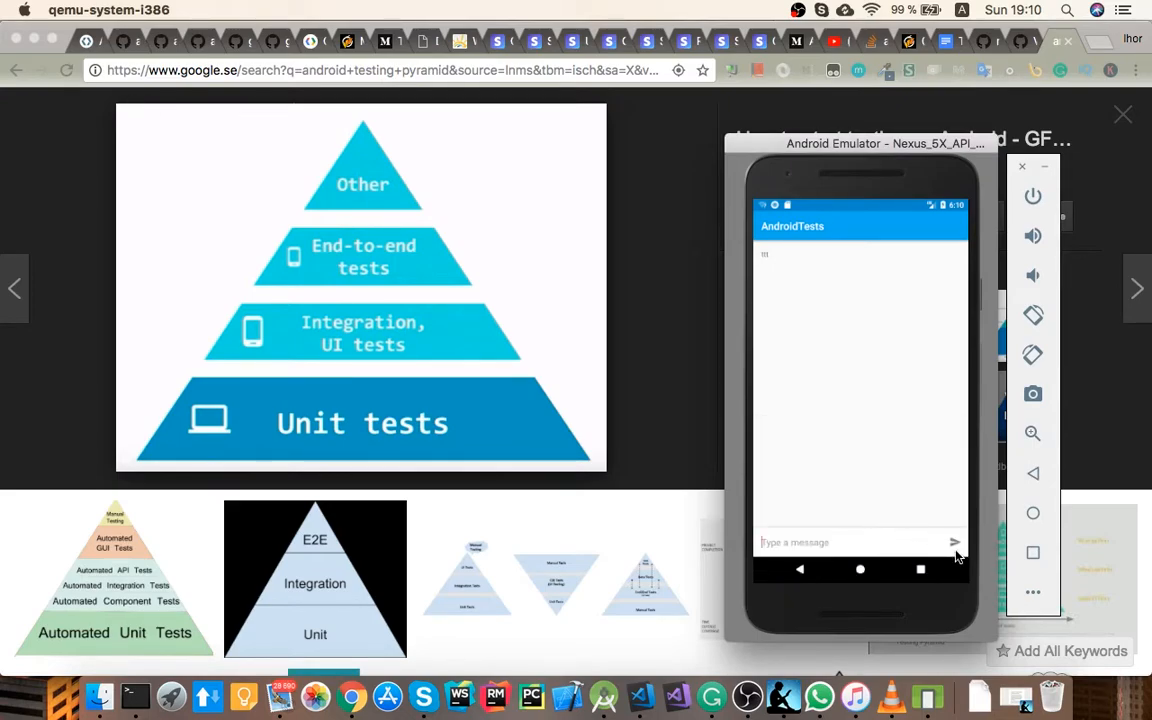
pyautogui.moveTo(958, 538)
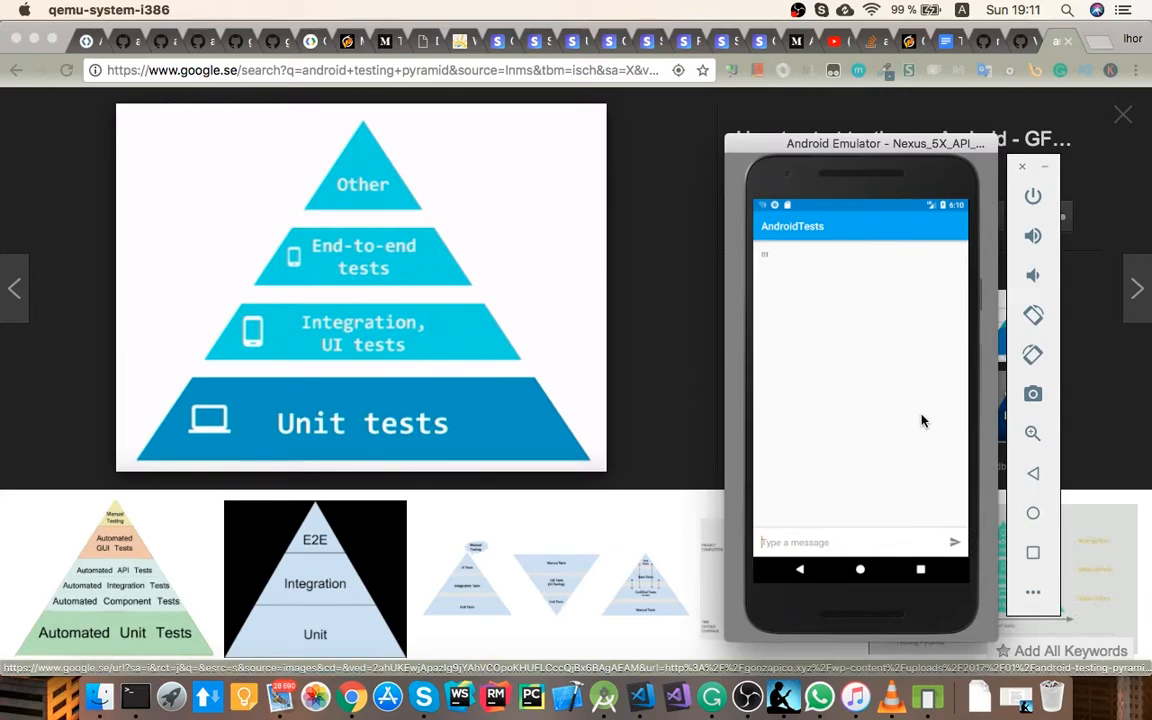
pyautogui.moveTo(850, 452)
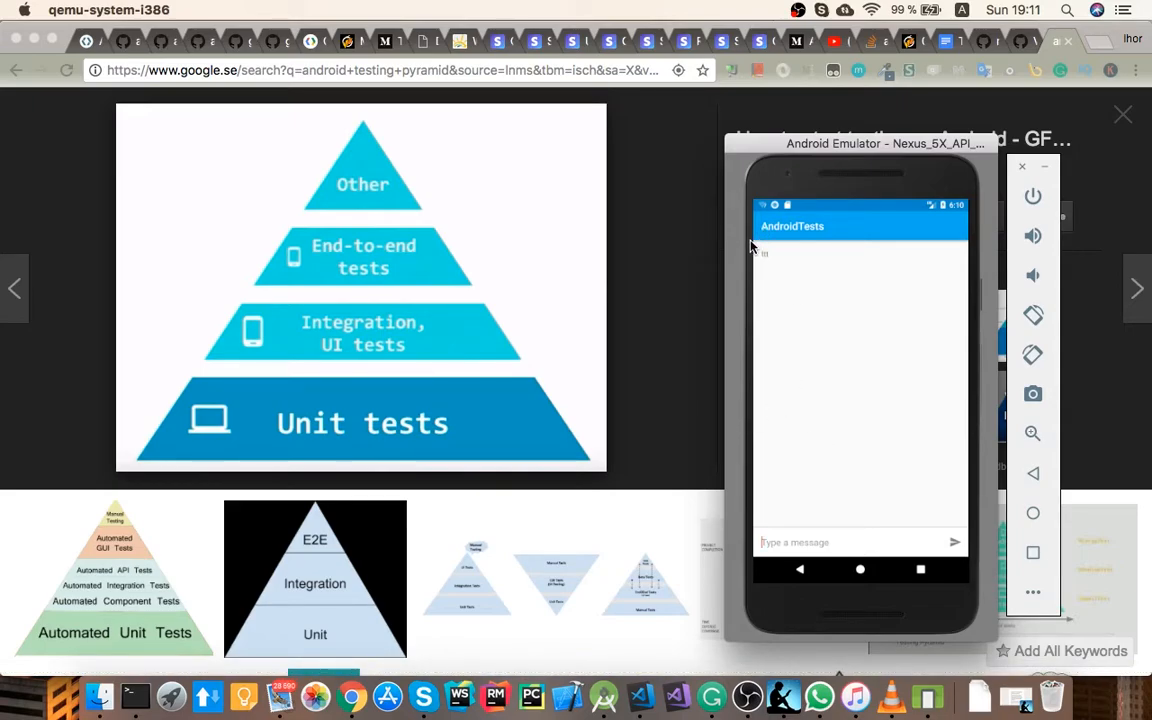
pyautogui.moveTo(752, 250)
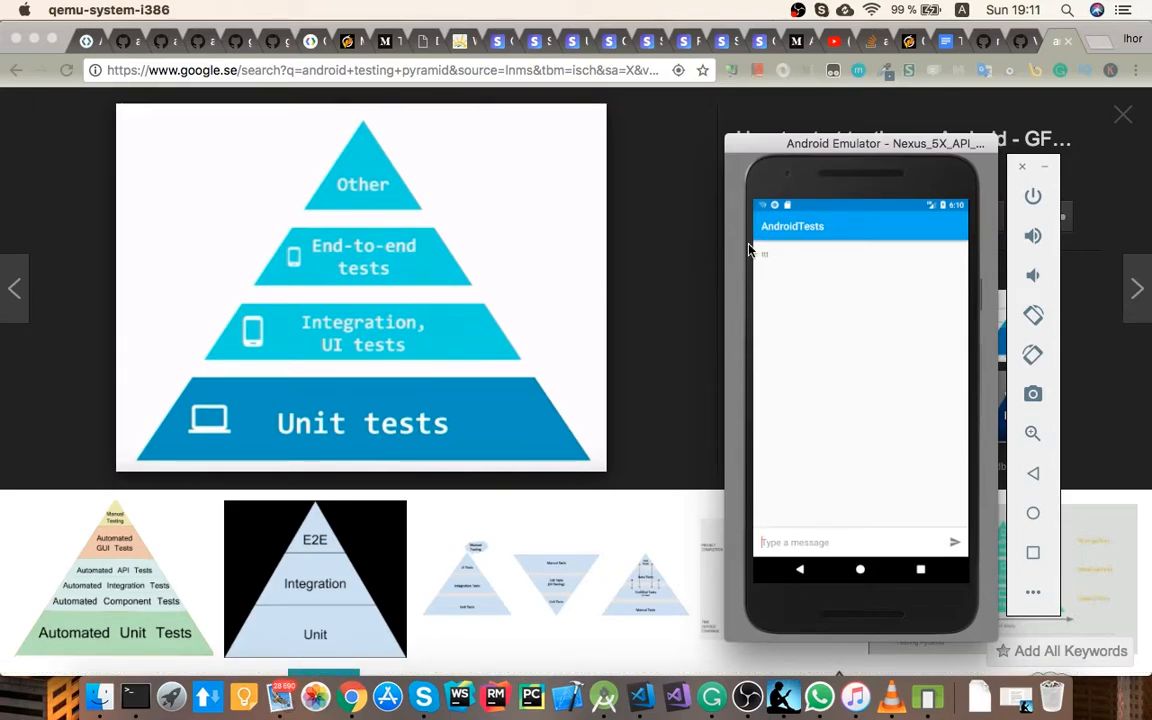
pyautogui.moveTo(836, 324)
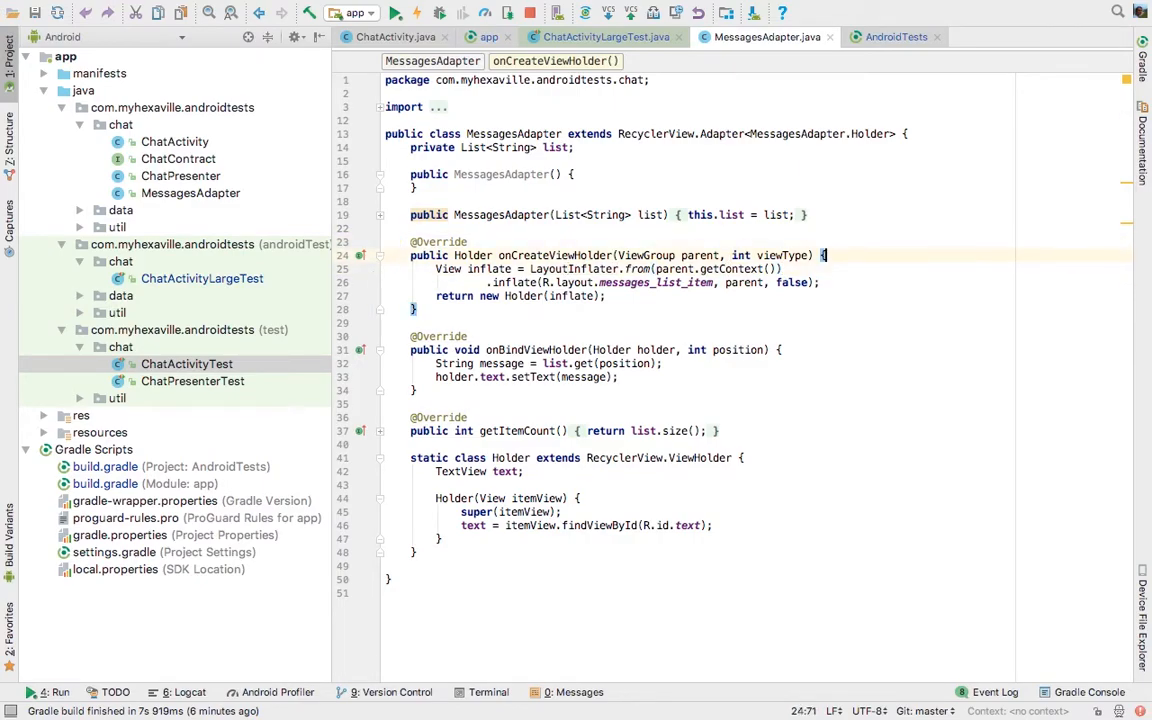
# Open ChatActivityLargeTest.java from the androidTest chat package and review its message-sending test
pyautogui.click(604, 36)
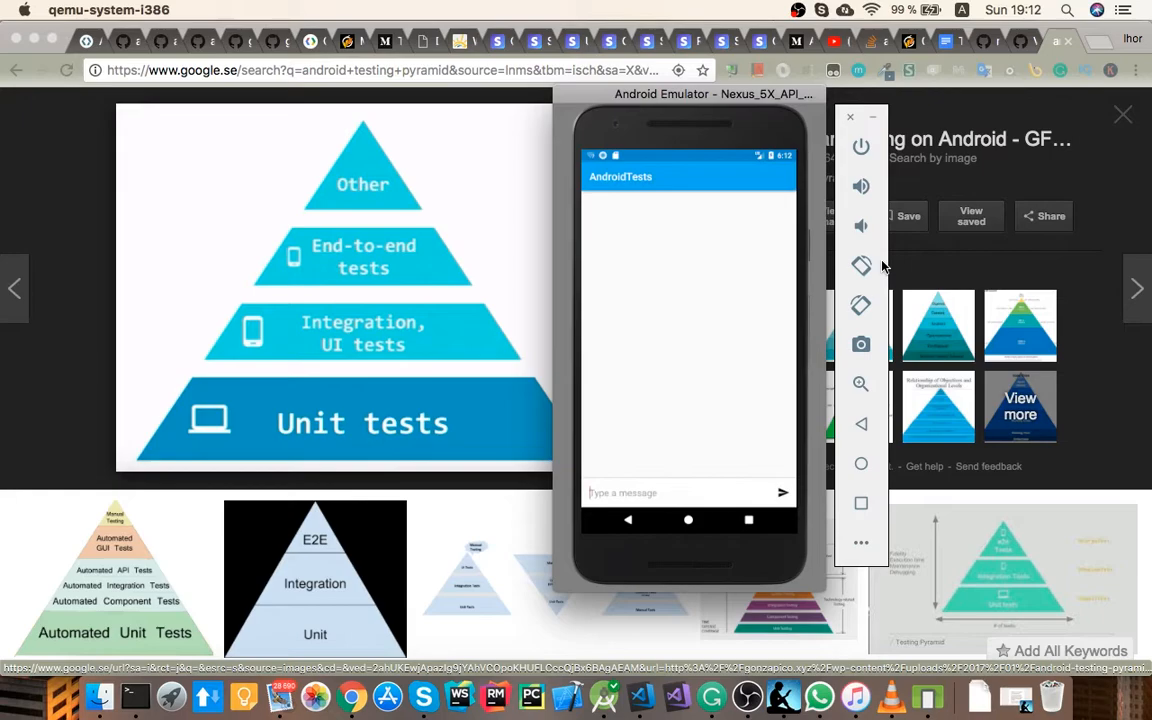
pyautogui.write('Some message";')
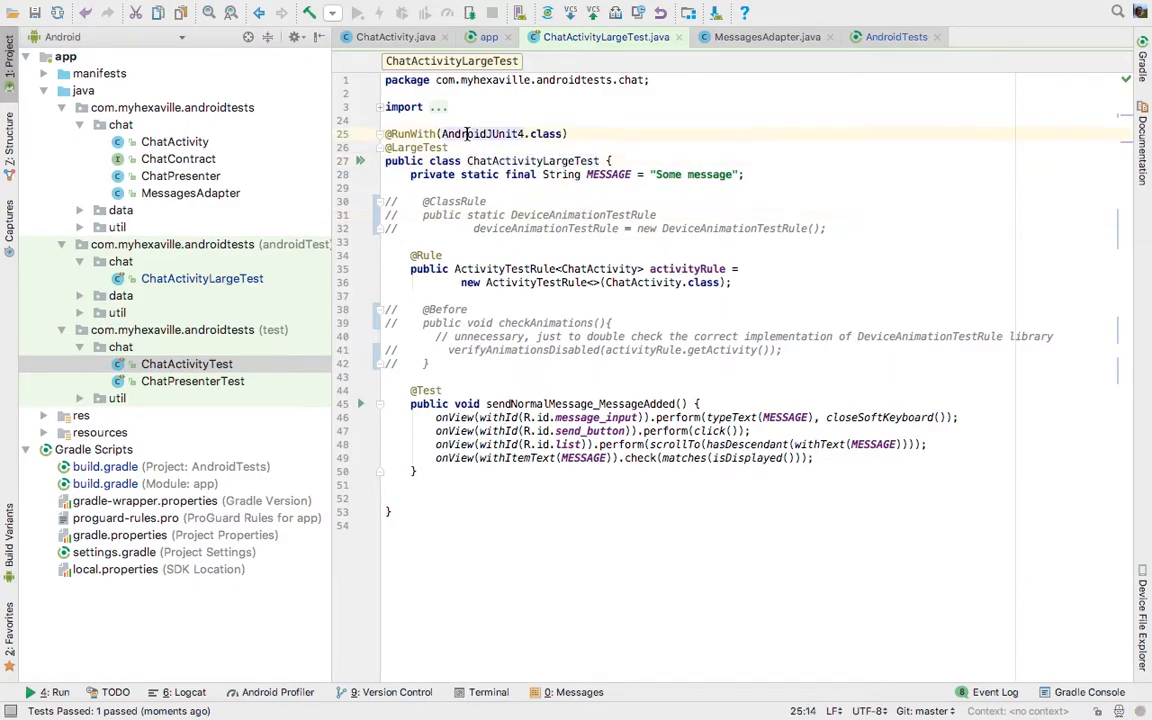
pyautogui.click(518, 160)
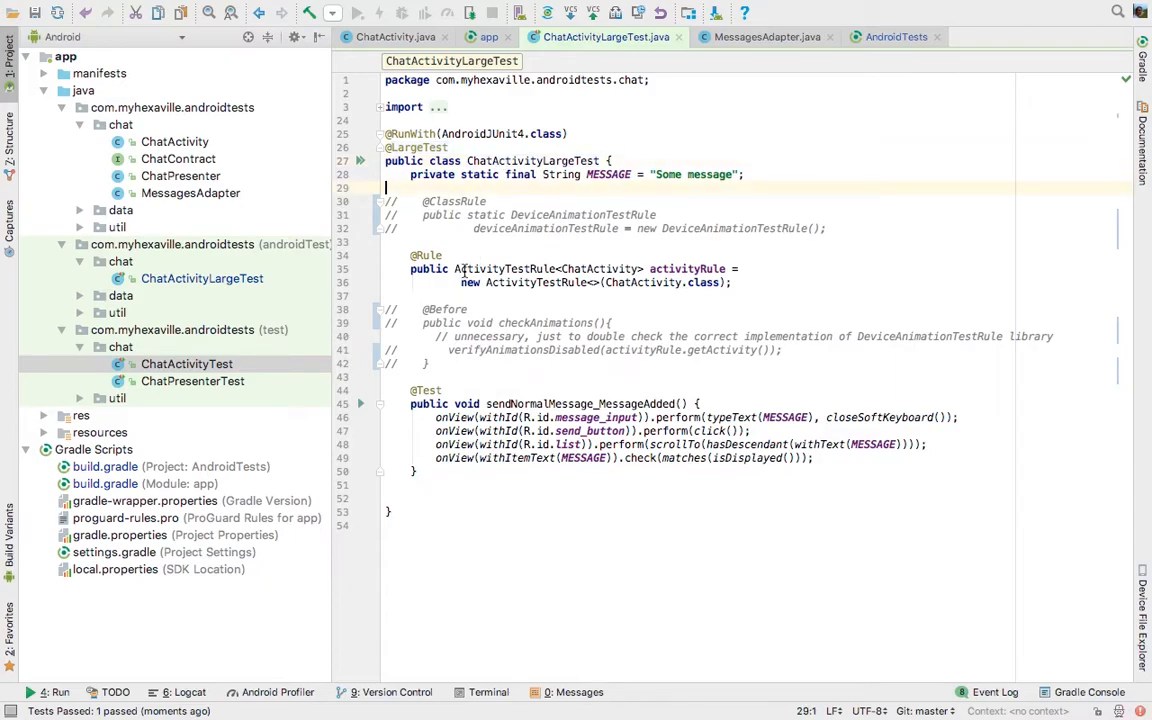
pyautogui.click(432, 256)
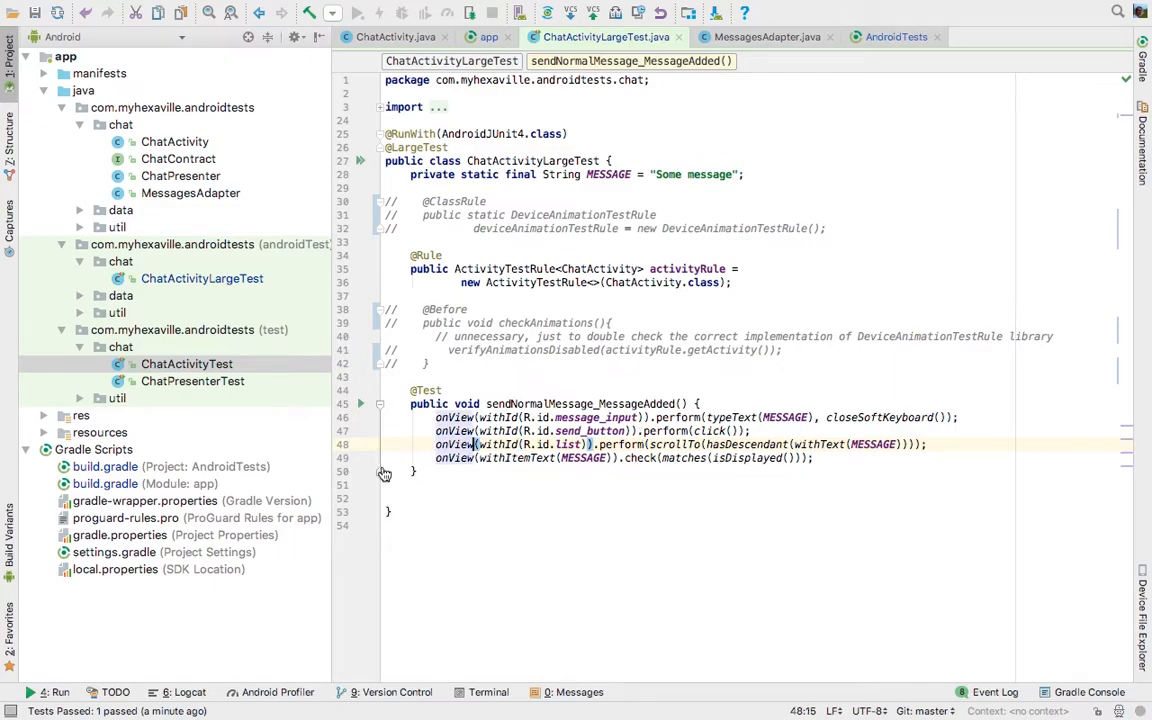
# Look over ChatActivity and the Matchers.withItemText helper, then return to ChatActivityLargeTest with the util package expanded
pyautogui.click(104, 482)
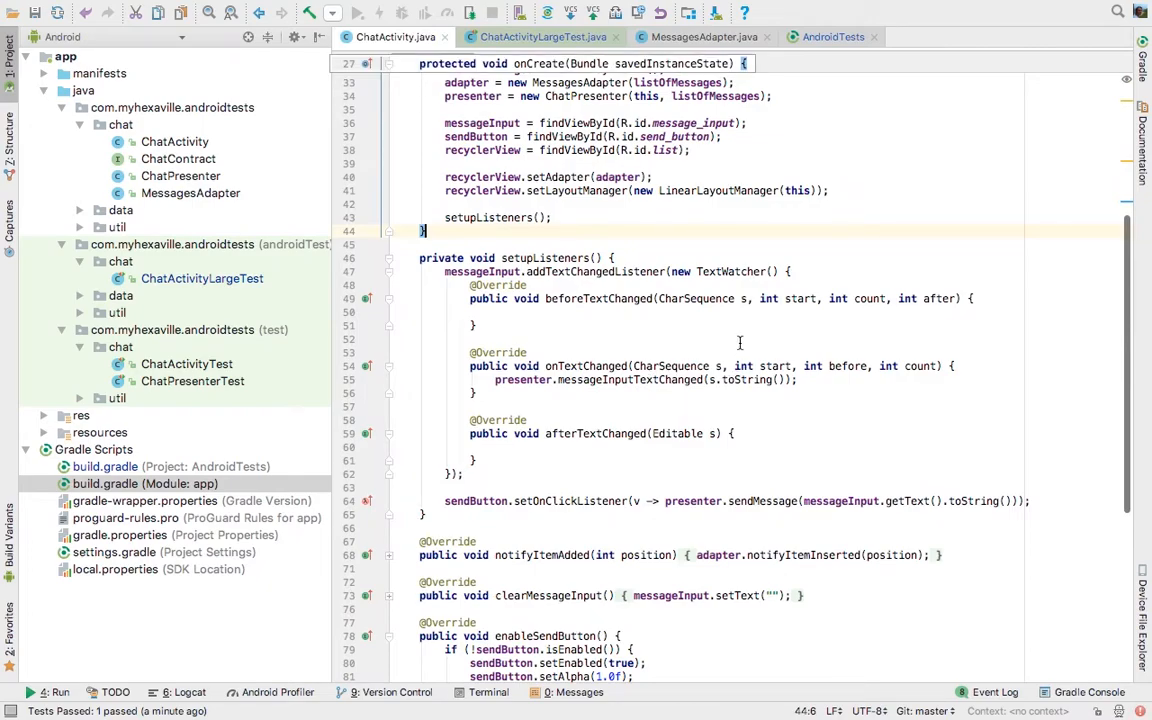
pyautogui.click(544, 36)
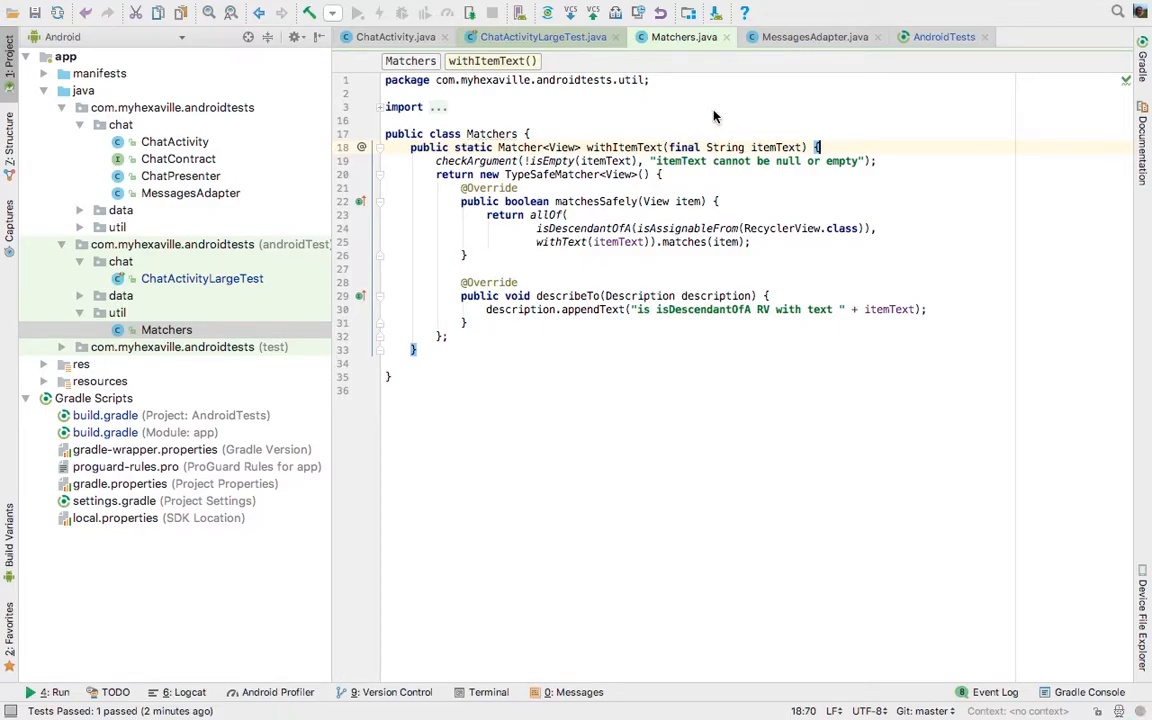
pyautogui.click(544, 36)
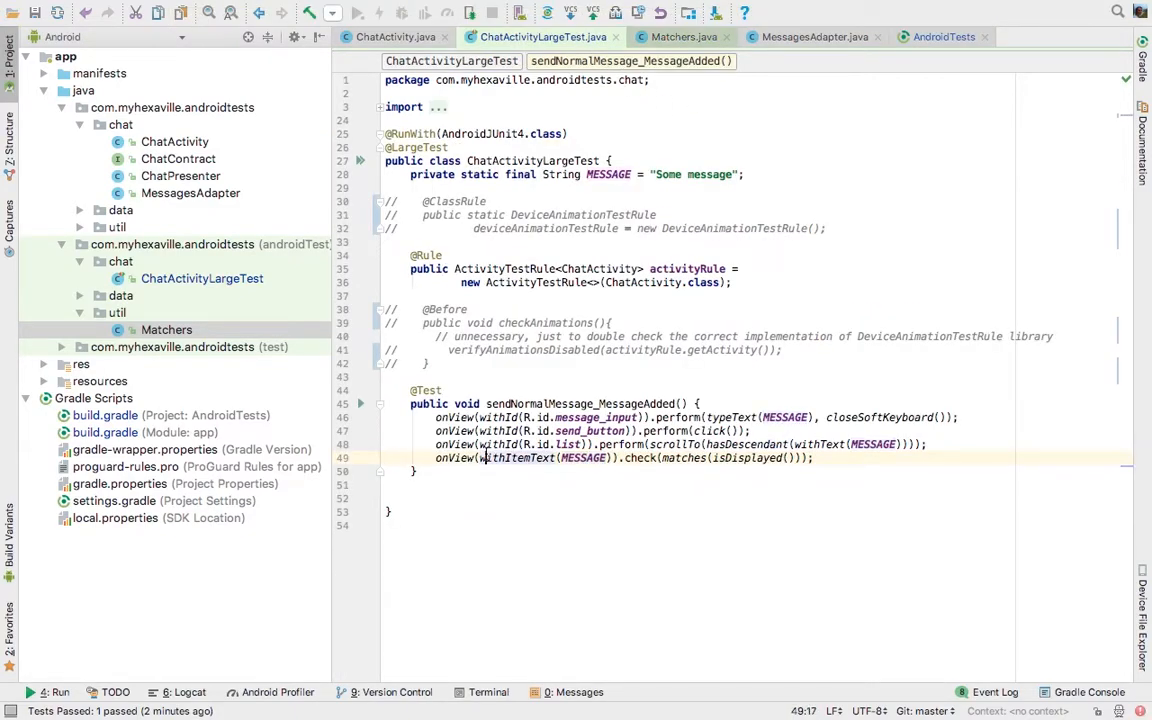
pyautogui.click(816, 458)
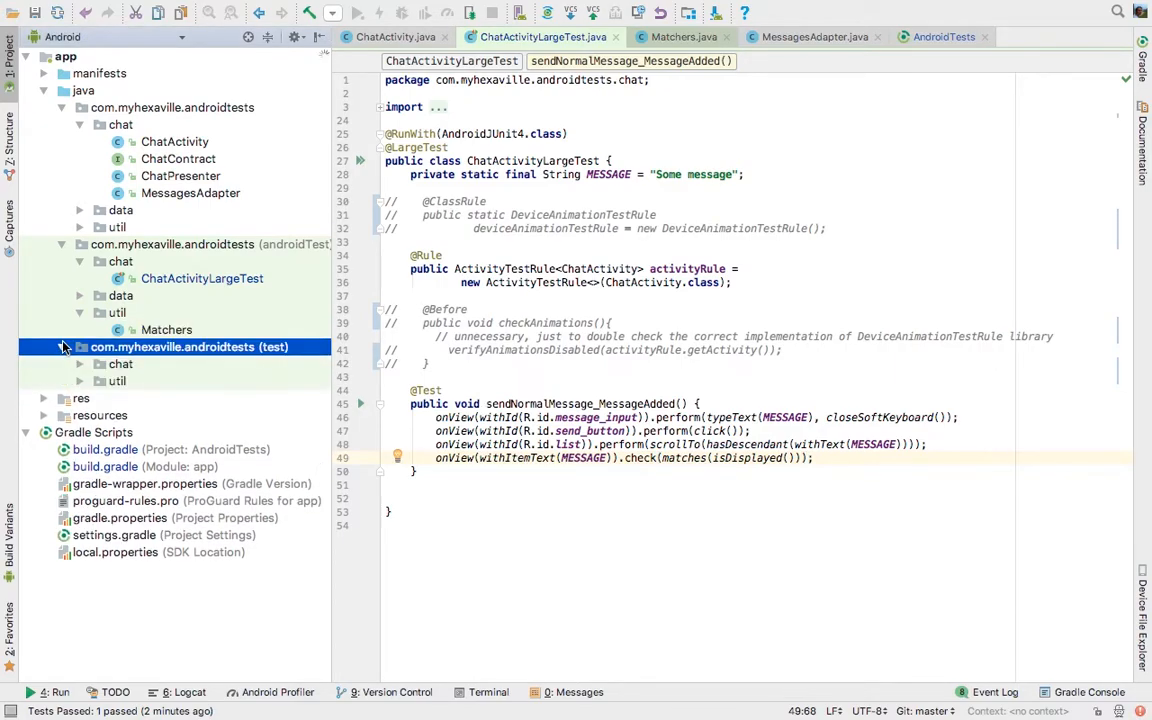
# Collapse the com.myhexaville.androidtests (test) package in the Project panel
pyautogui.click(60, 348)
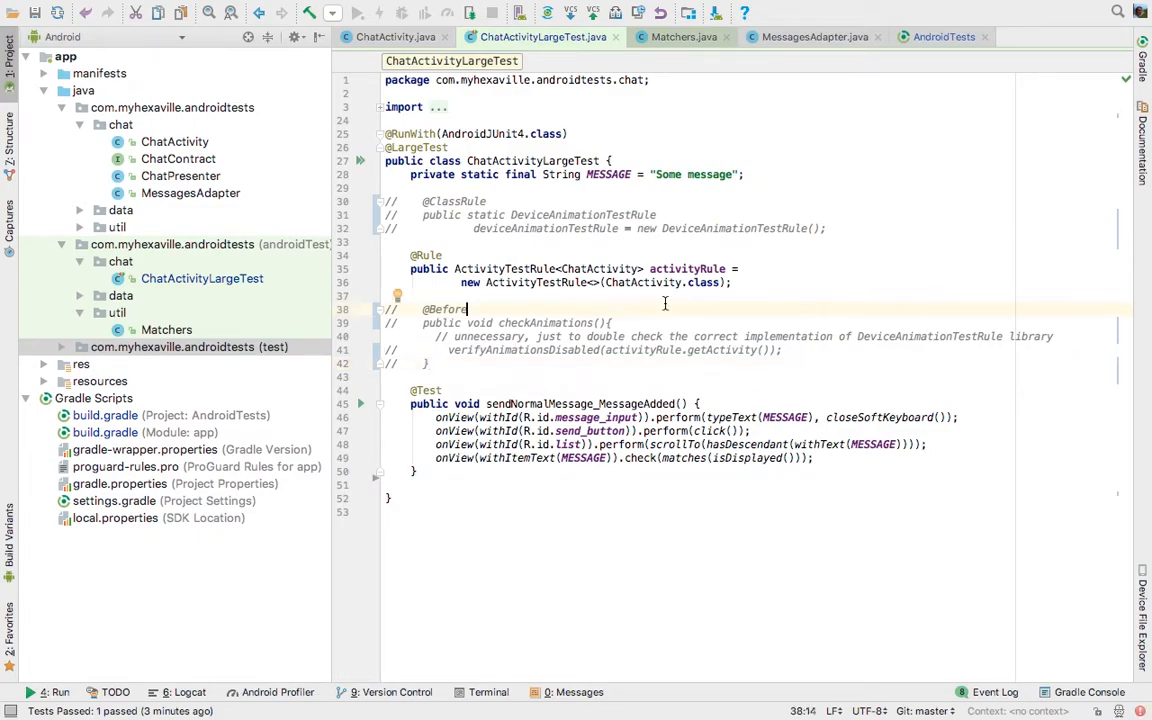
pyautogui.click(636, 322)
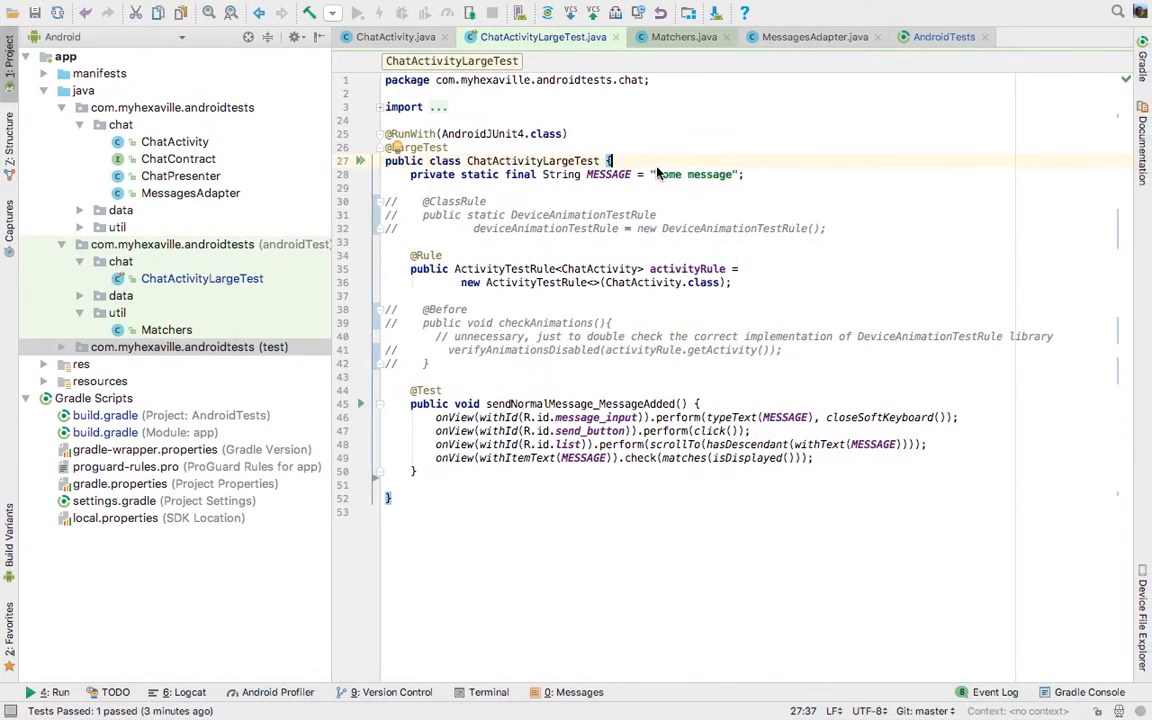
pyautogui.write('S')
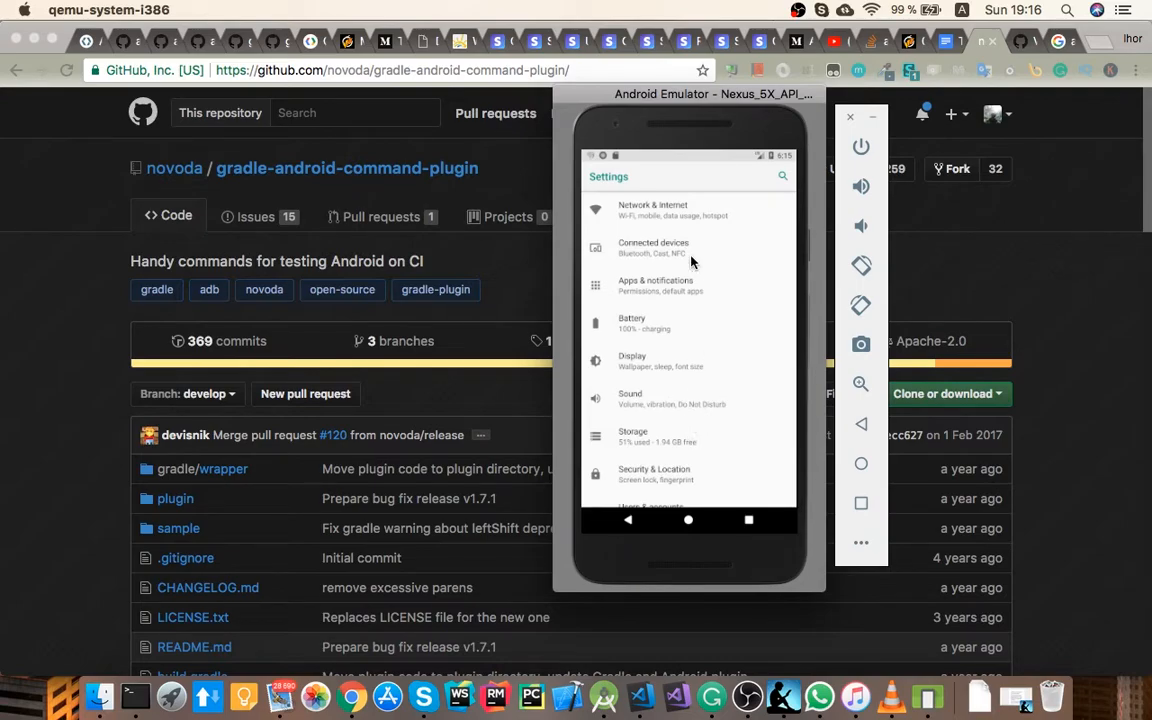
# Navigate Settings > System > Developer options down to the window, transition and animator scale entries
pyautogui.scroll(-3)
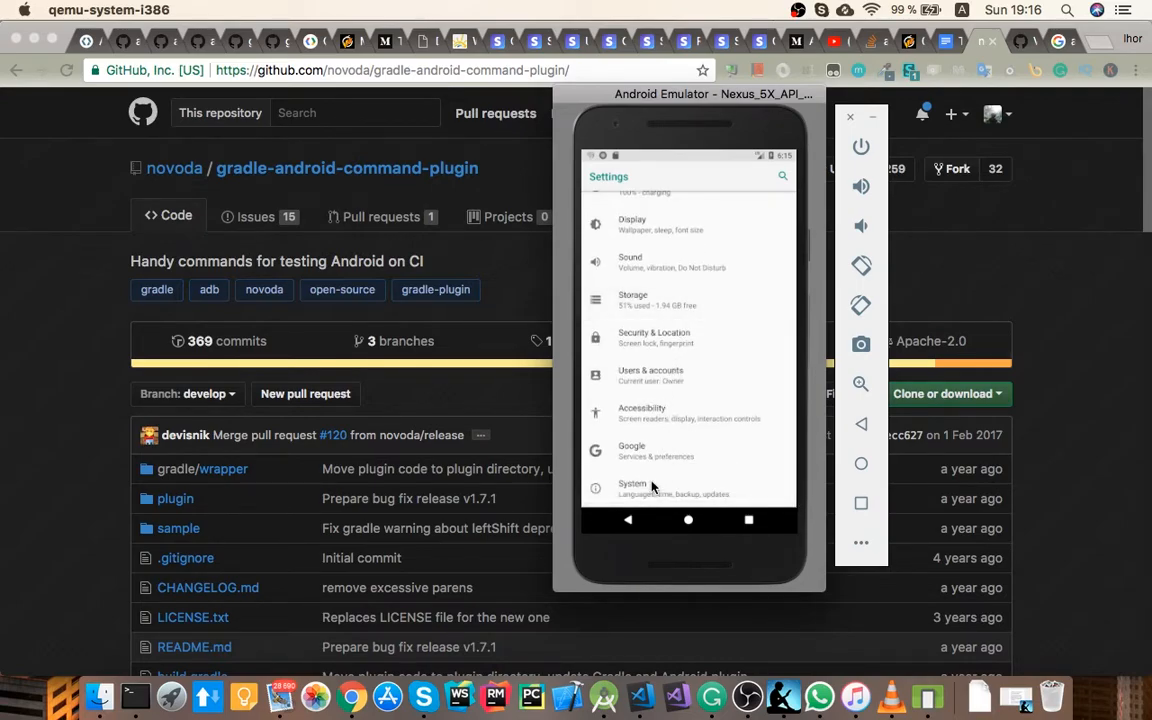
pyautogui.click(632, 484)
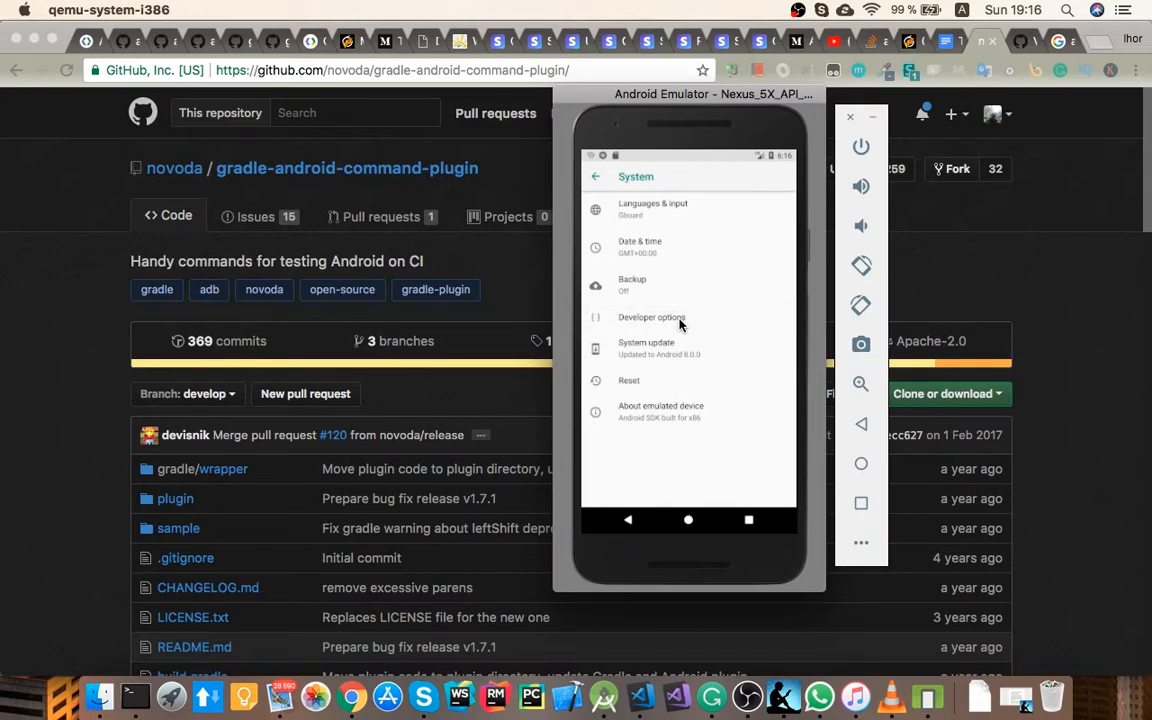
pyautogui.click(652, 316)
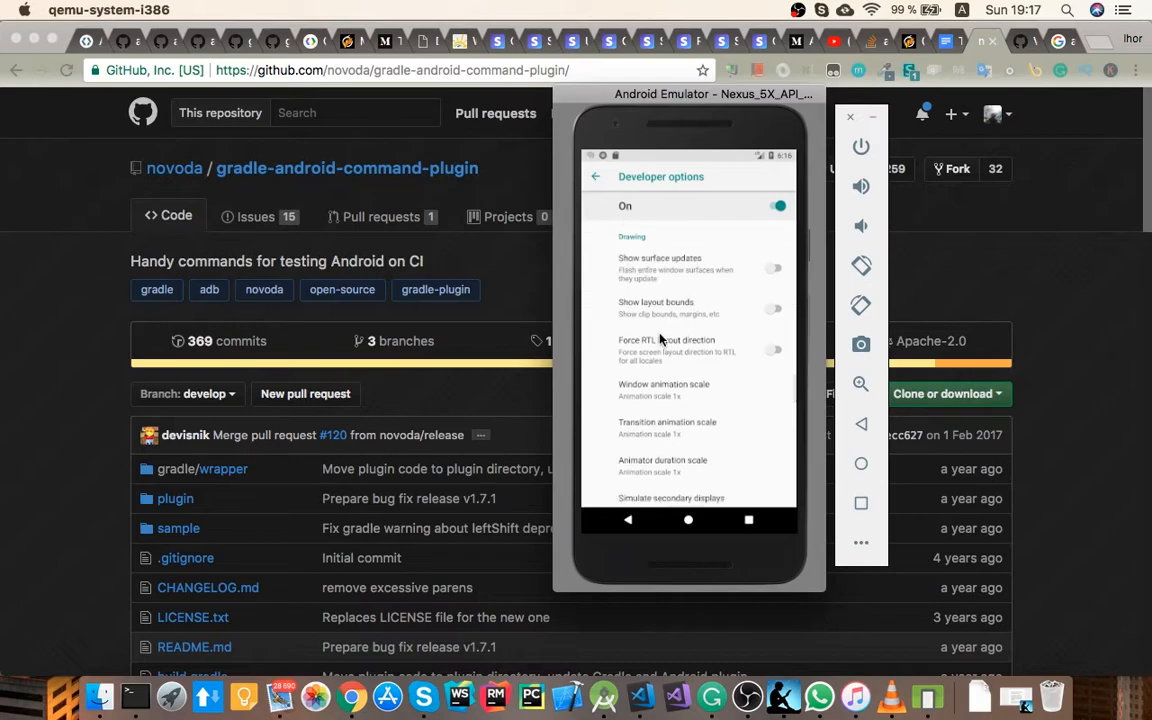
pyautogui.scroll(-3)
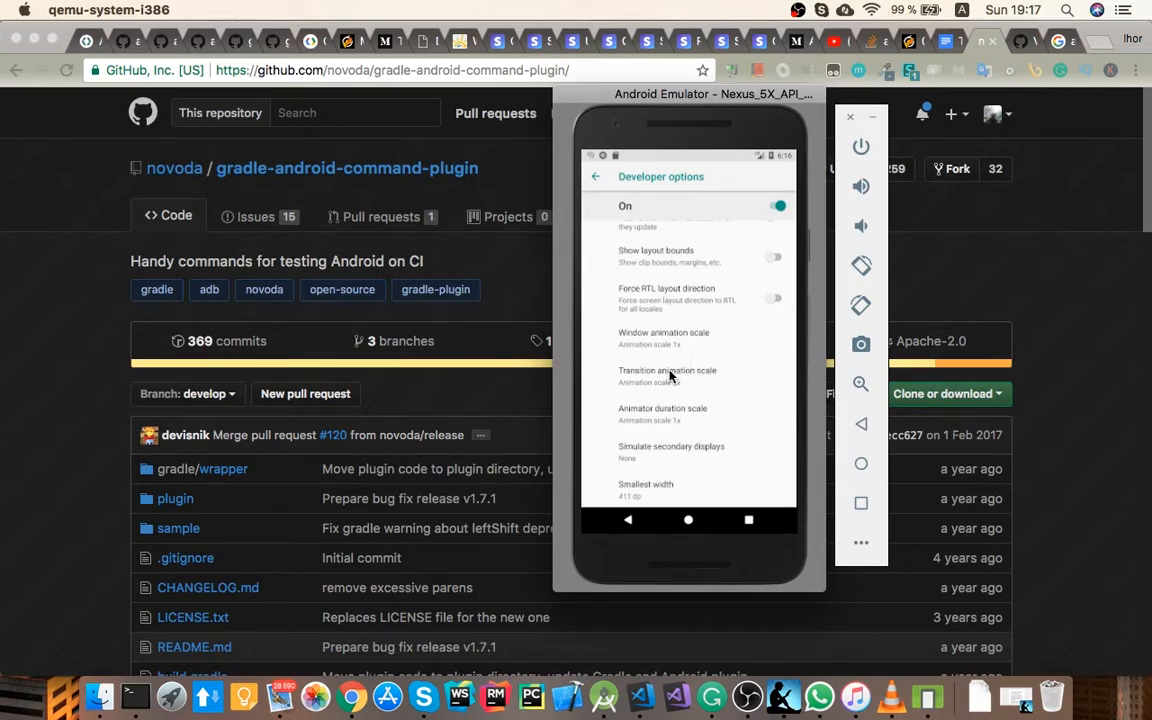
pyautogui.moveTo(624, 418)
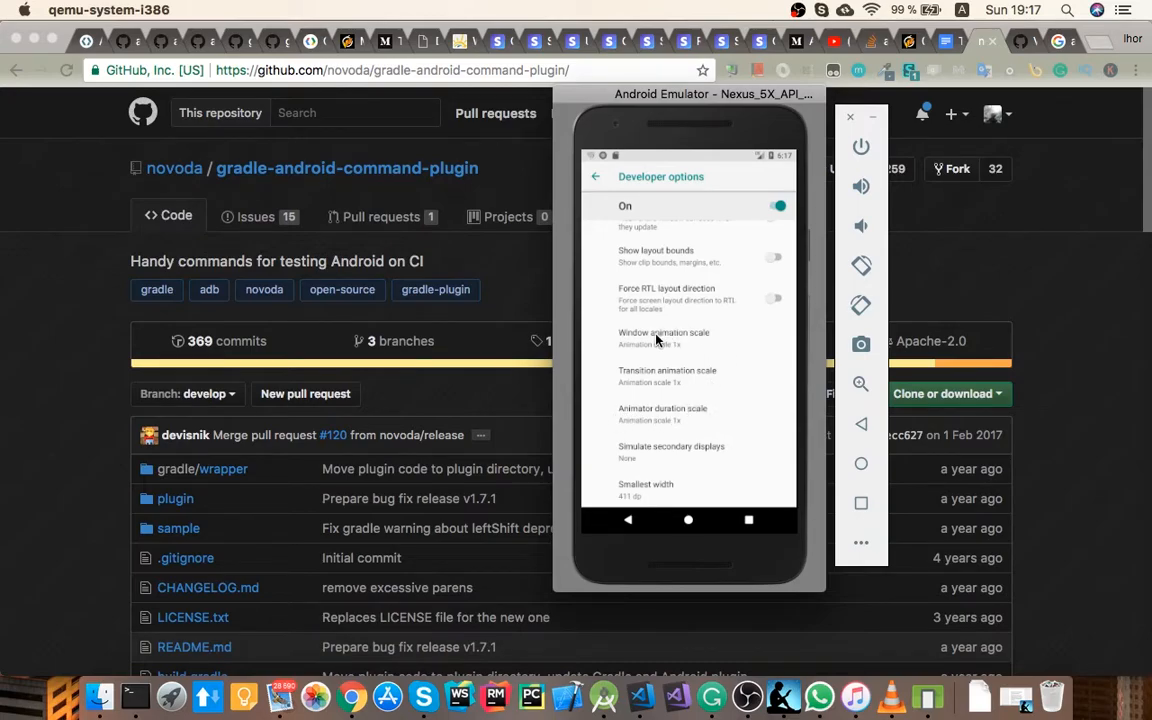
pyautogui.moveTo(640, 388)
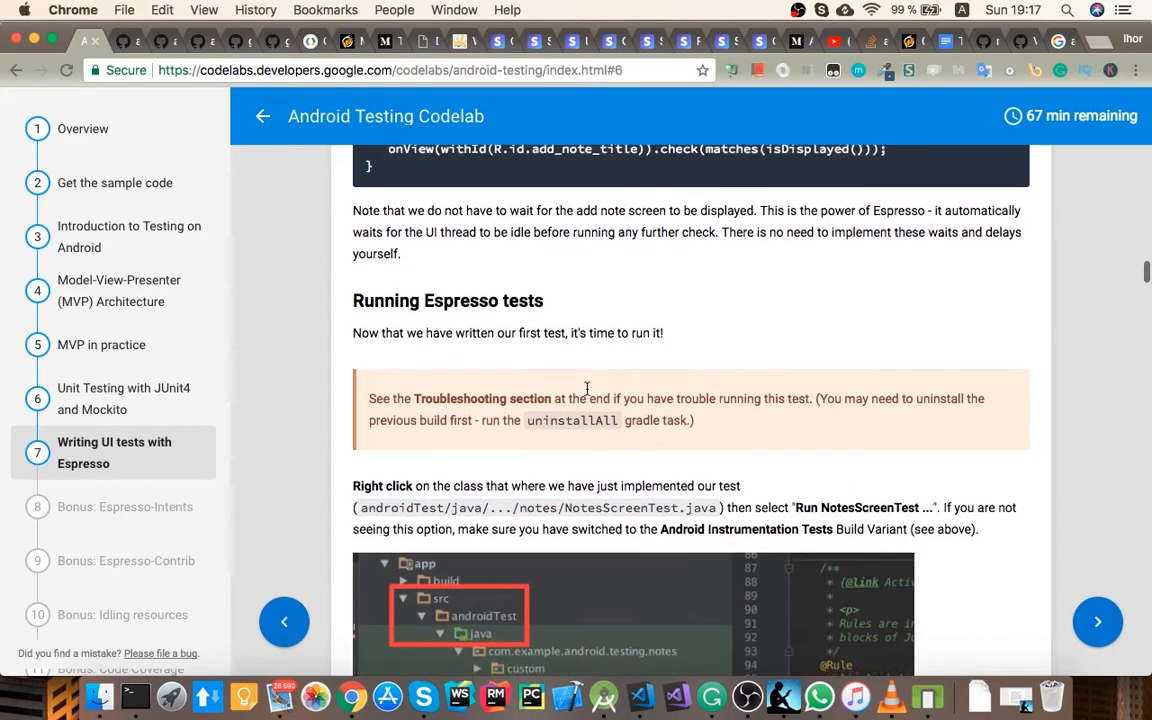
# Scroll through the Android Testing Codelab page toward the DeviceAnimationTestRule repository
pyautogui.scroll(-3)
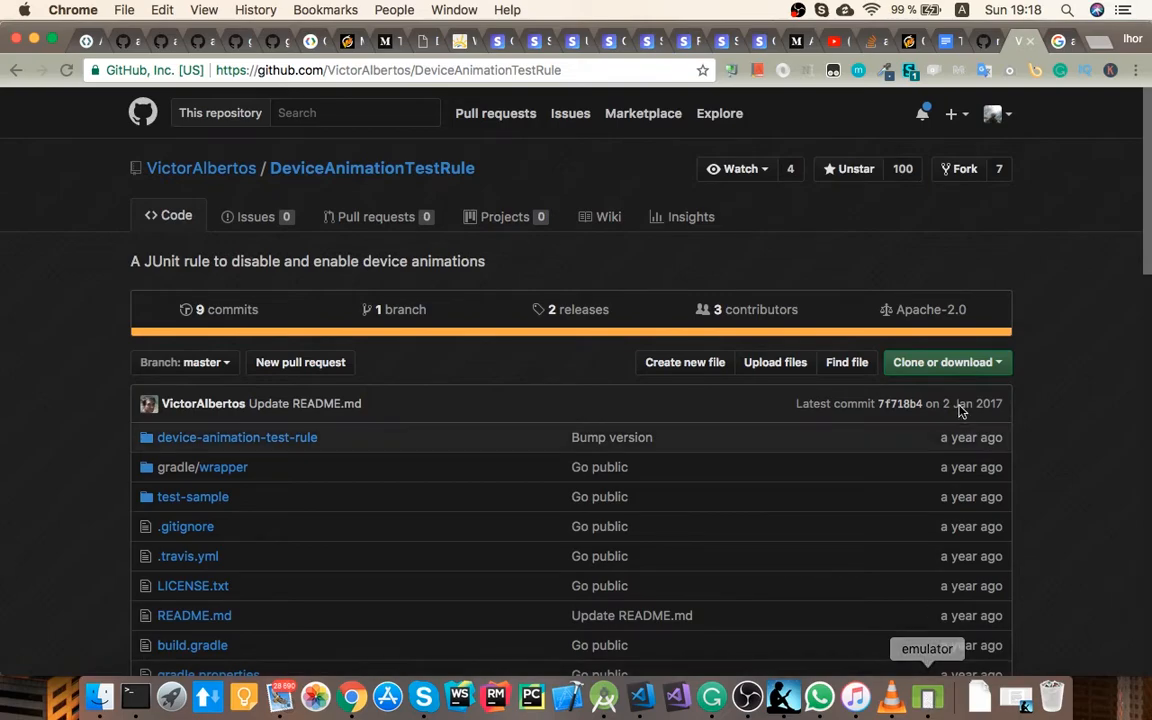
pyautogui.scroll(-3)
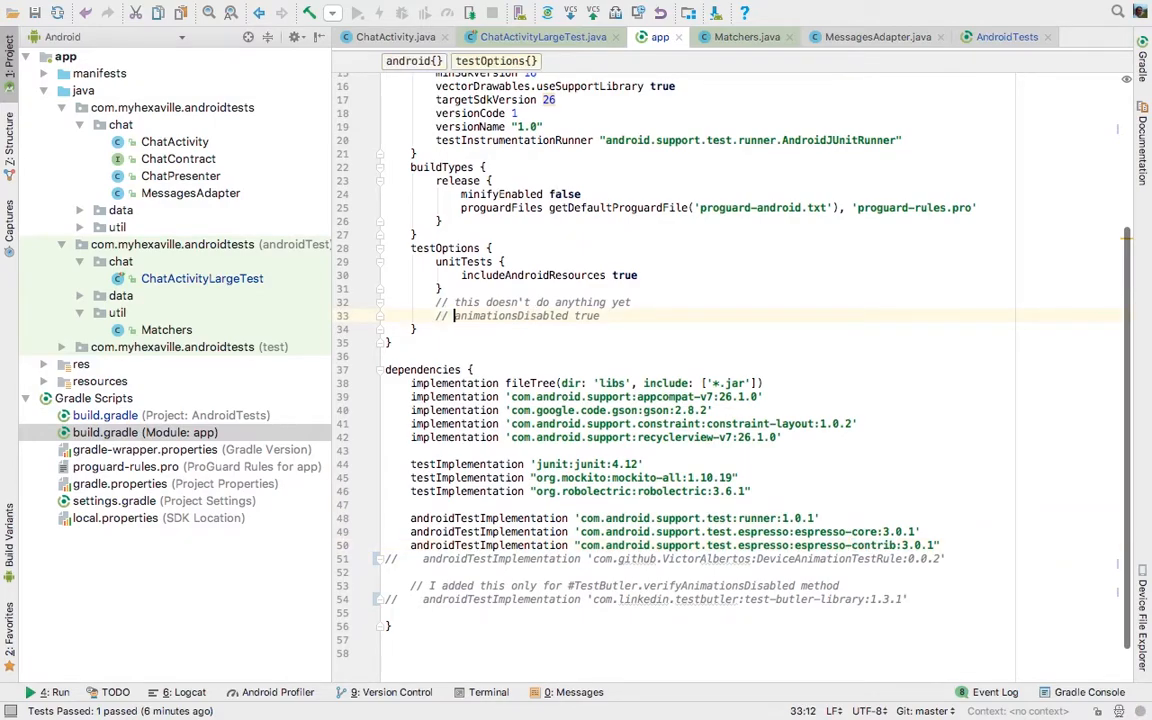
# Highlight the commented-out animationsDisabled test option in the app build.gradle
pyautogui.doubleClick(510, 316)
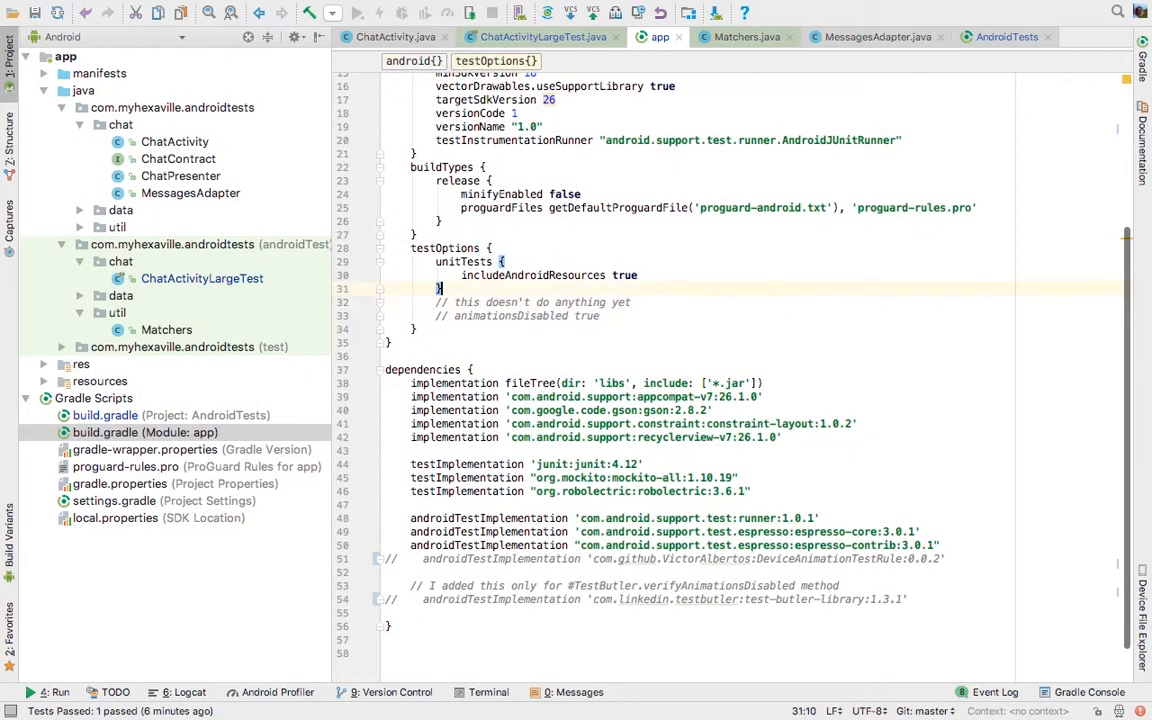
pyautogui.scroll(-3)
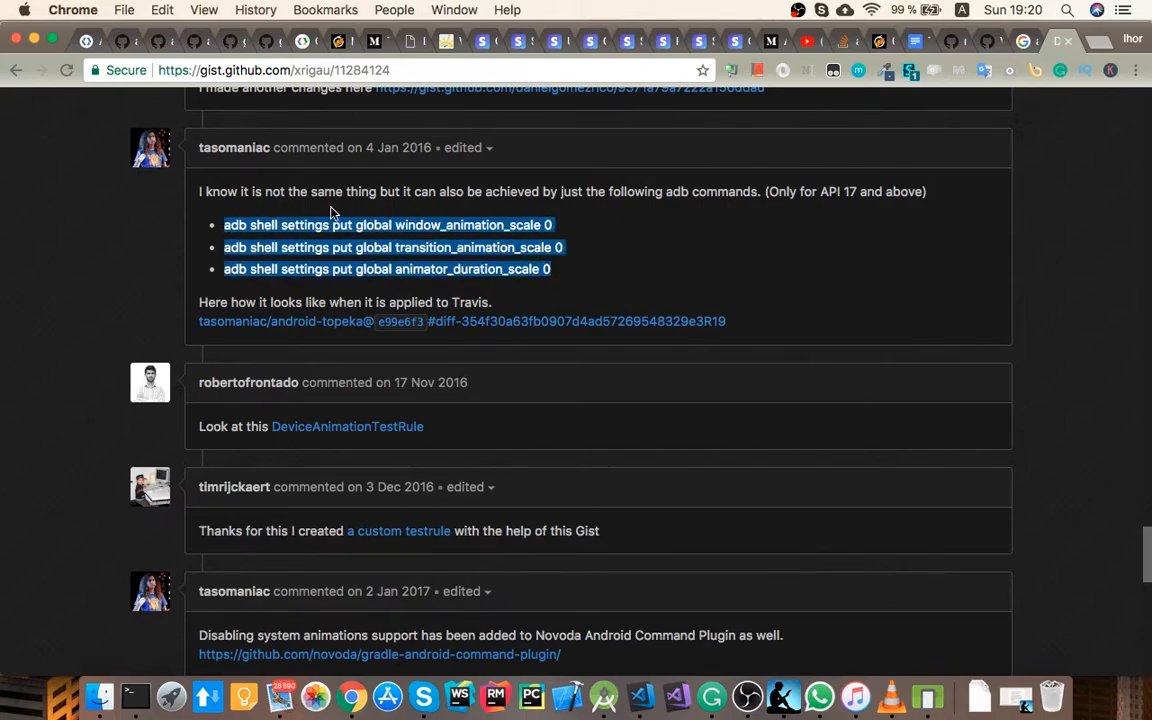
# Close the adb-commands gist and scroll the gradle-android-command-plugin README to 'Adding to your project'
pyautogui.click(588, 268)
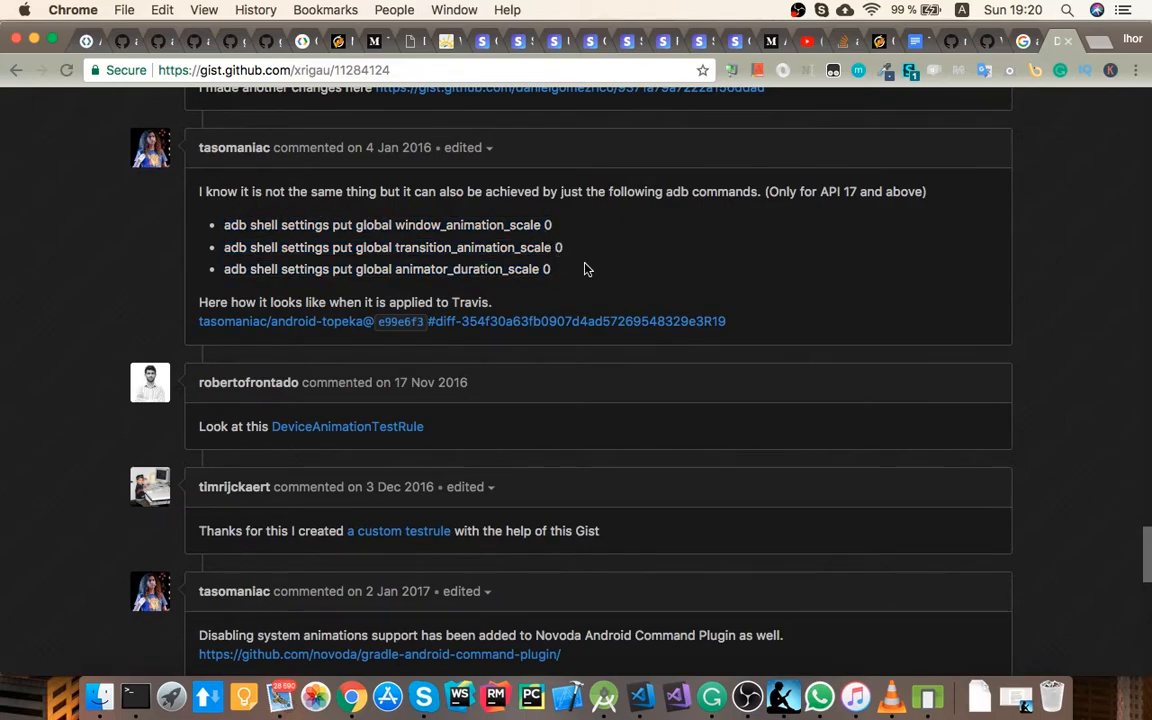
pyautogui.moveTo(1084, 124)
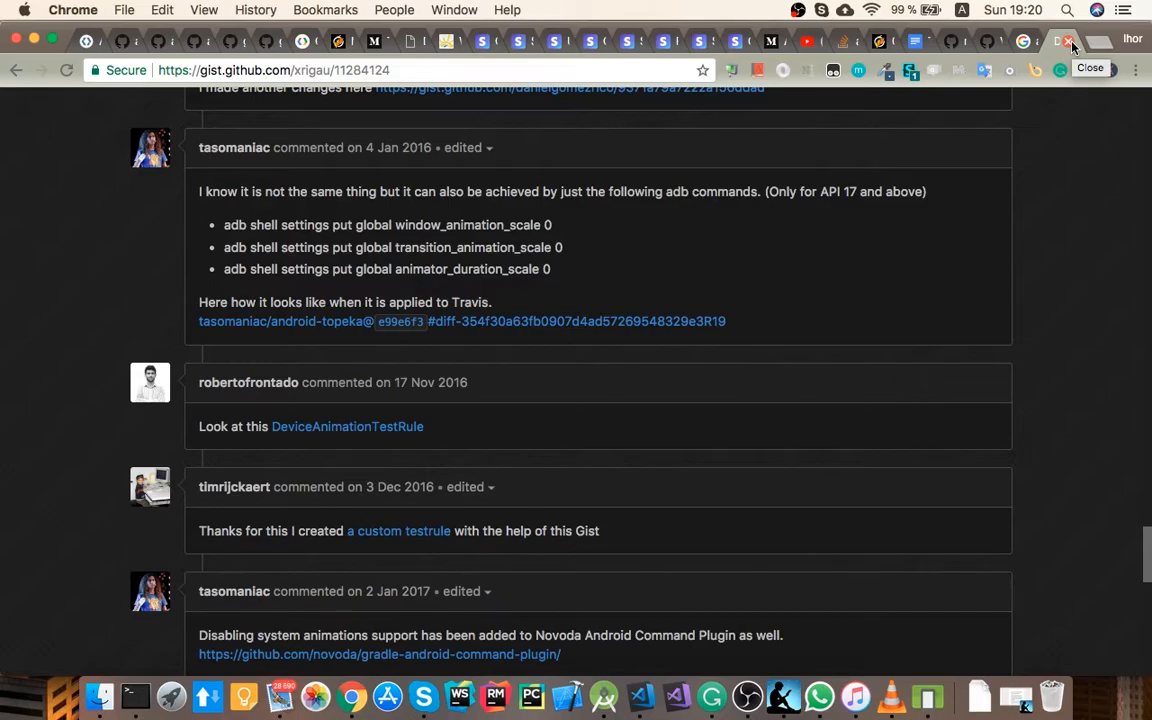
pyautogui.click(380, 654)
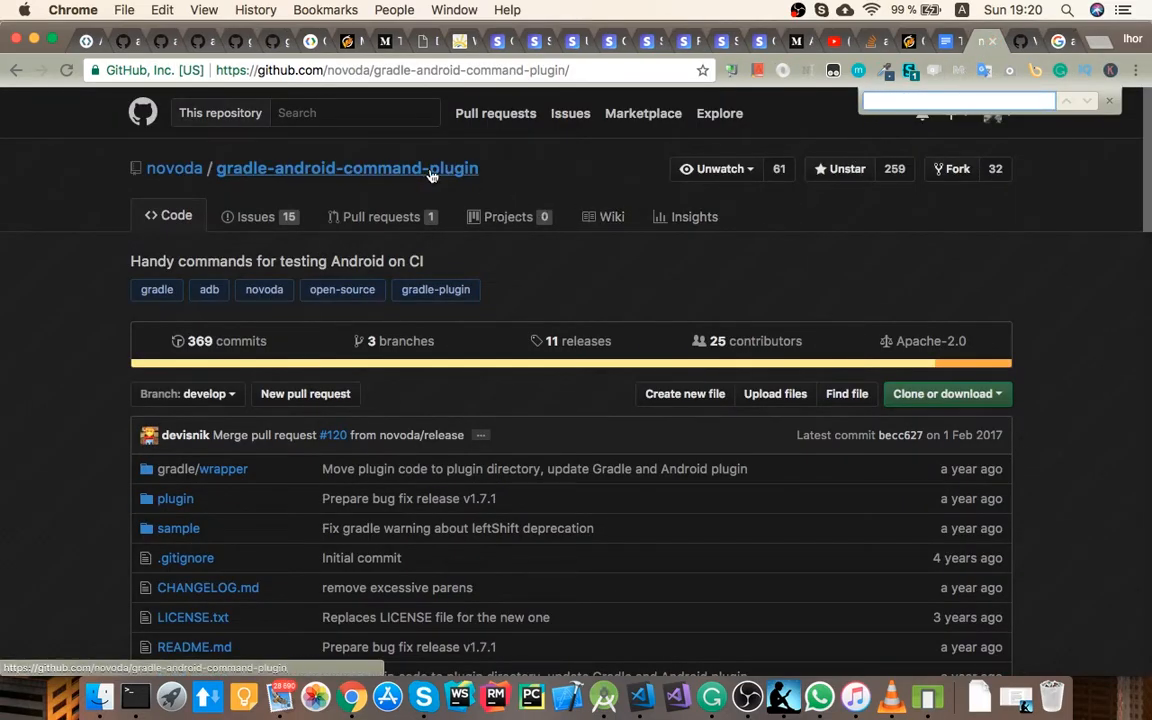
pyautogui.scroll(-3)
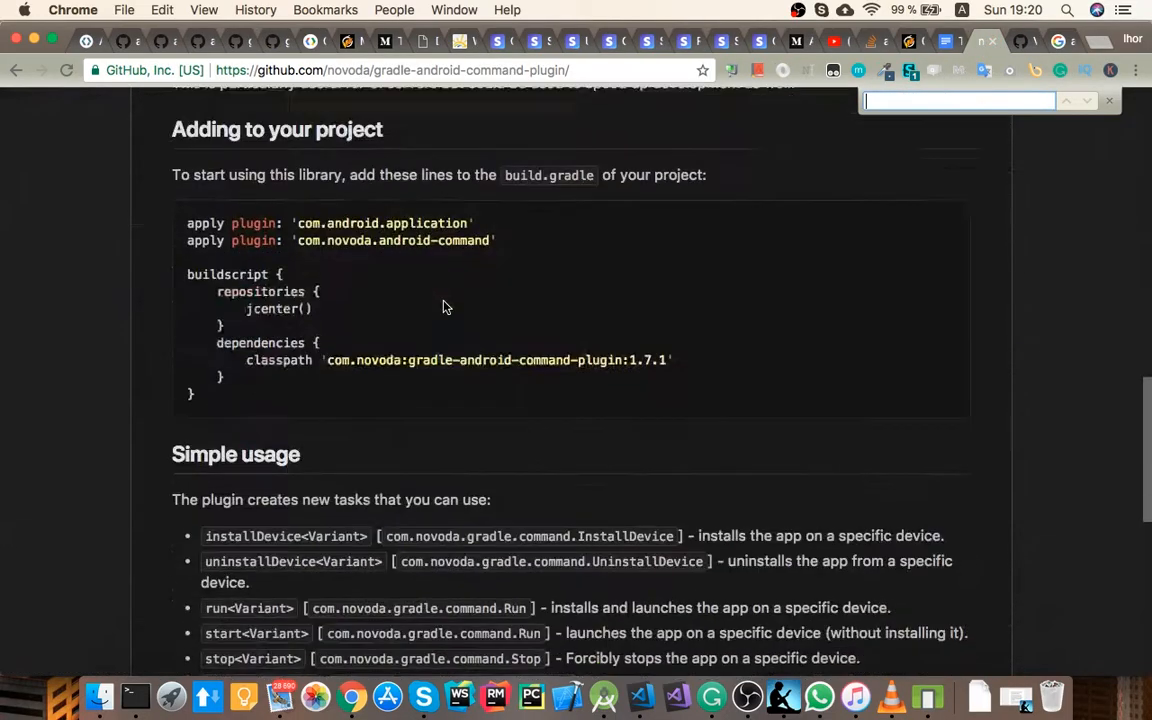
pyautogui.scroll(-3)
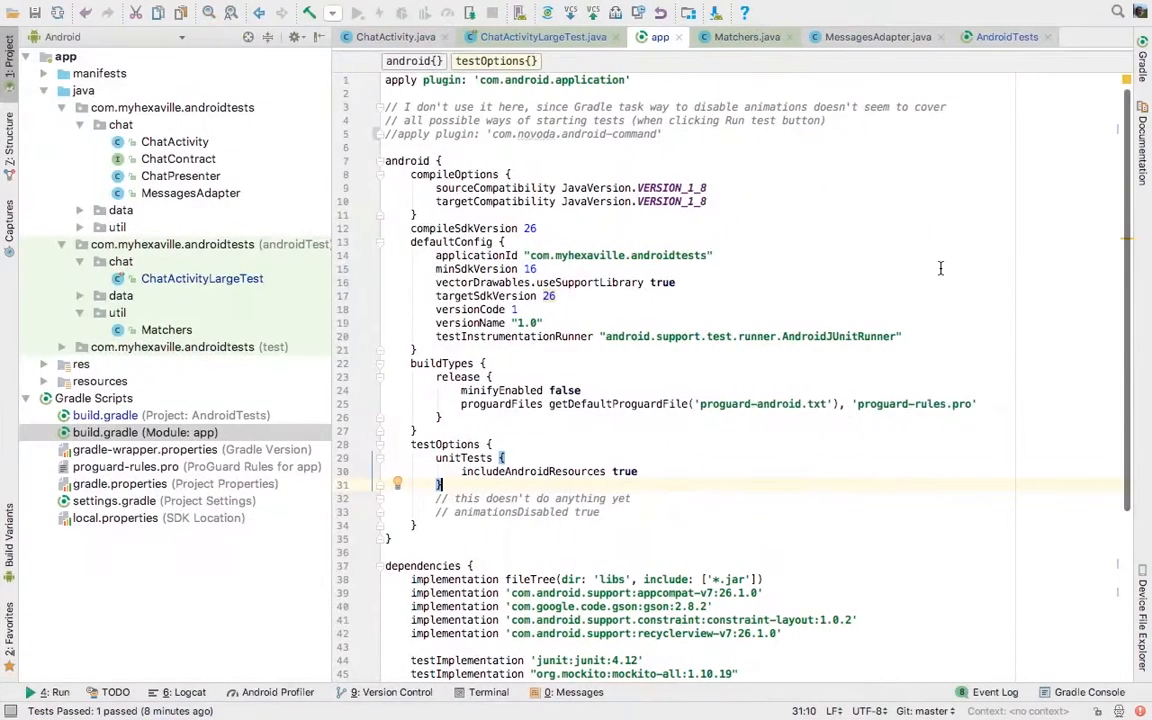
# Run the plugin's disableSystemAnimations and enableSystemAnimations tasks from the Gradle projects panel
pyautogui.click(1144, 60)
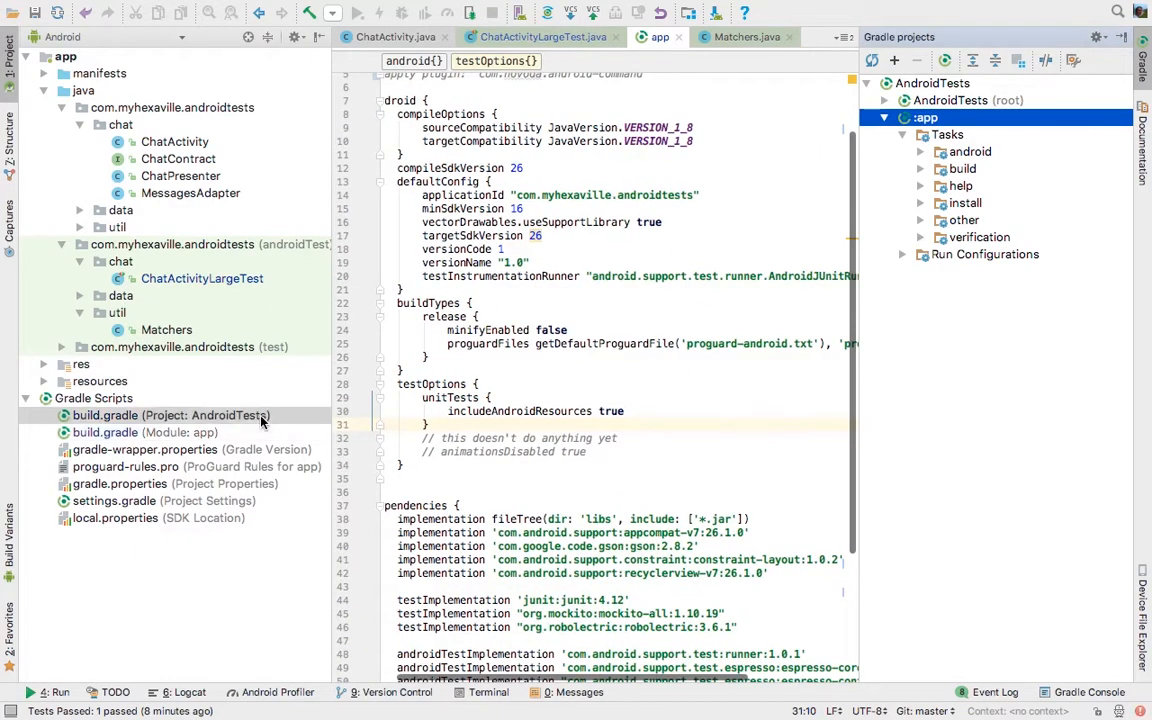
pyautogui.click(170, 414)
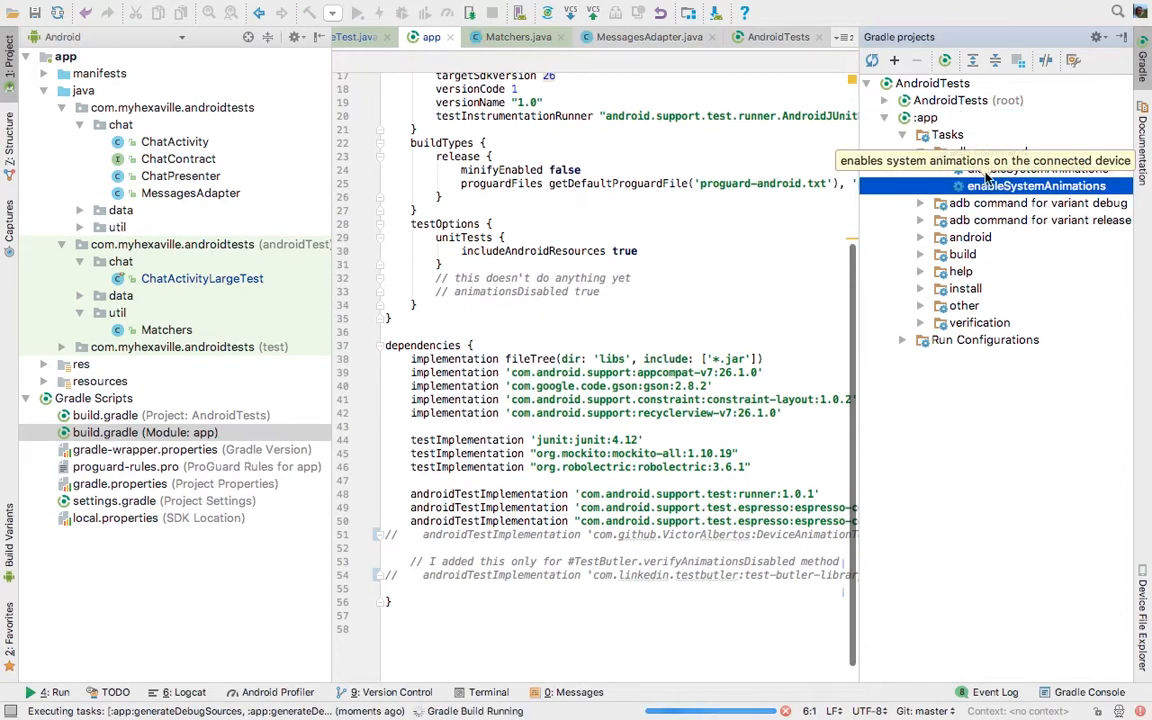
pyautogui.moveTo(1040, 186)
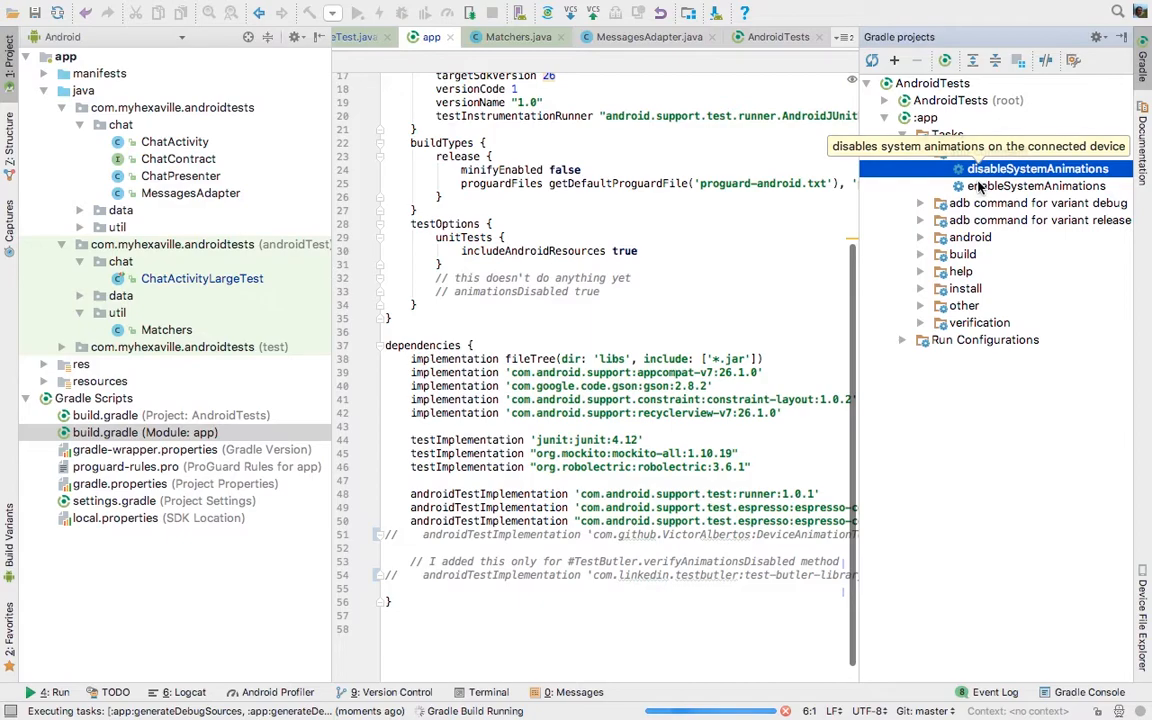
pyautogui.doubleClick(1036, 168)
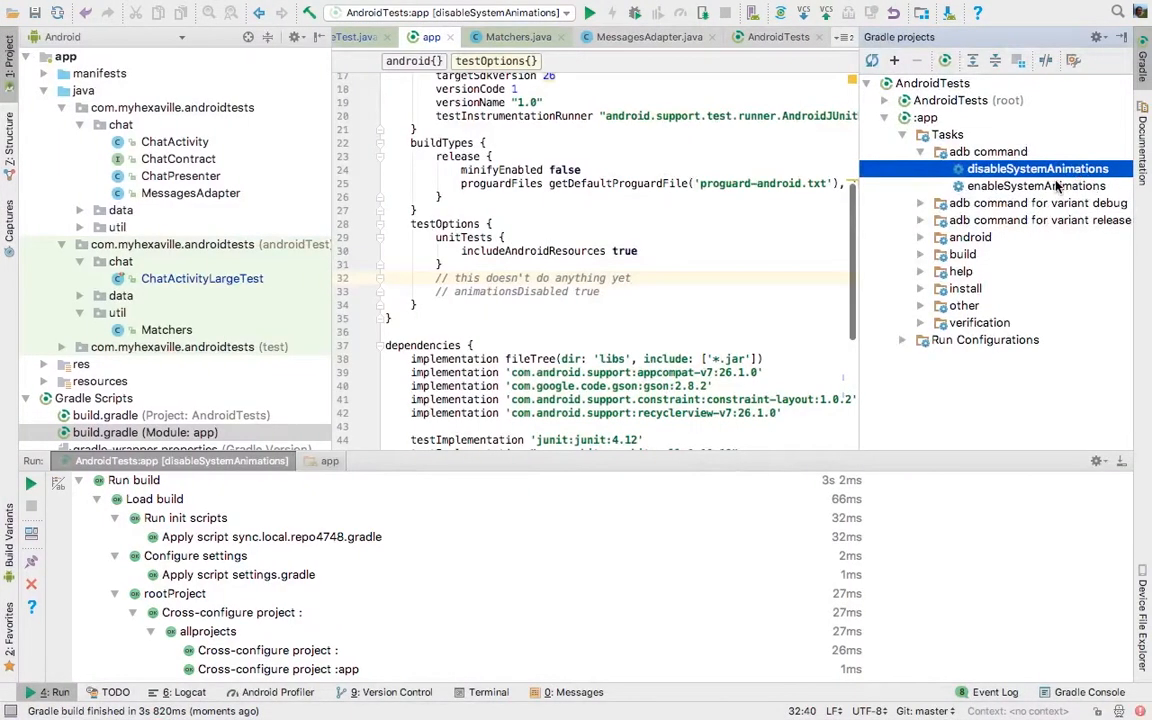
pyautogui.doubleClick(1036, 186)
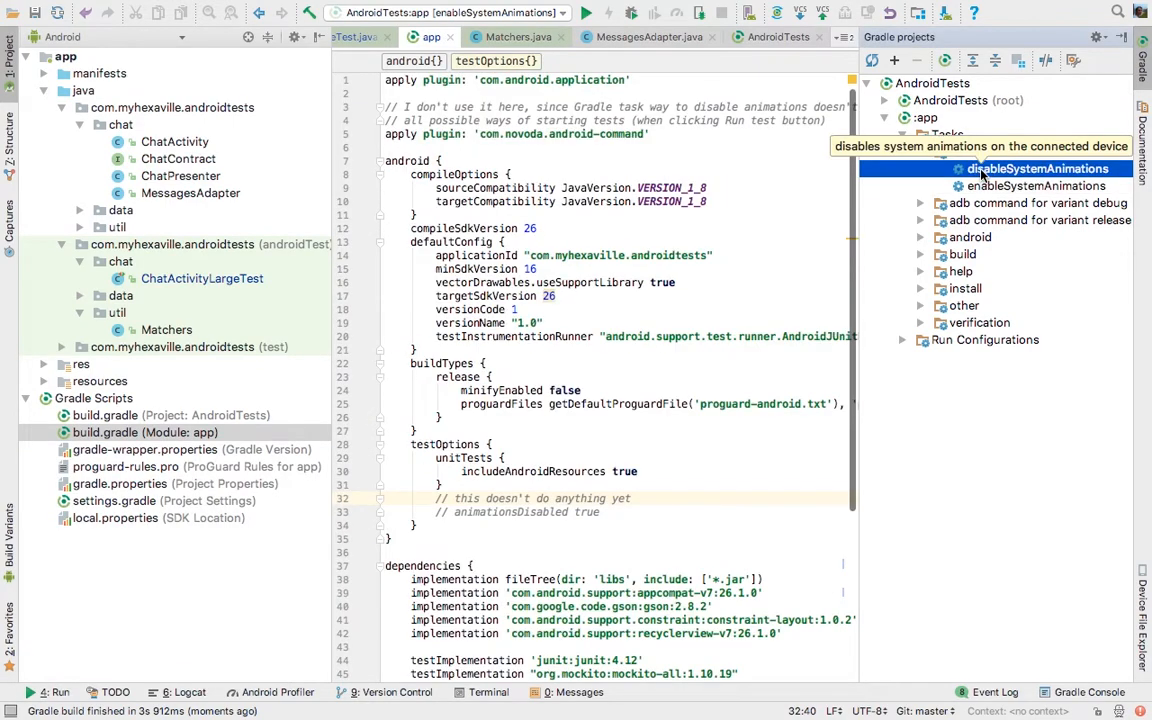
pyautogui.click(1036, 184)
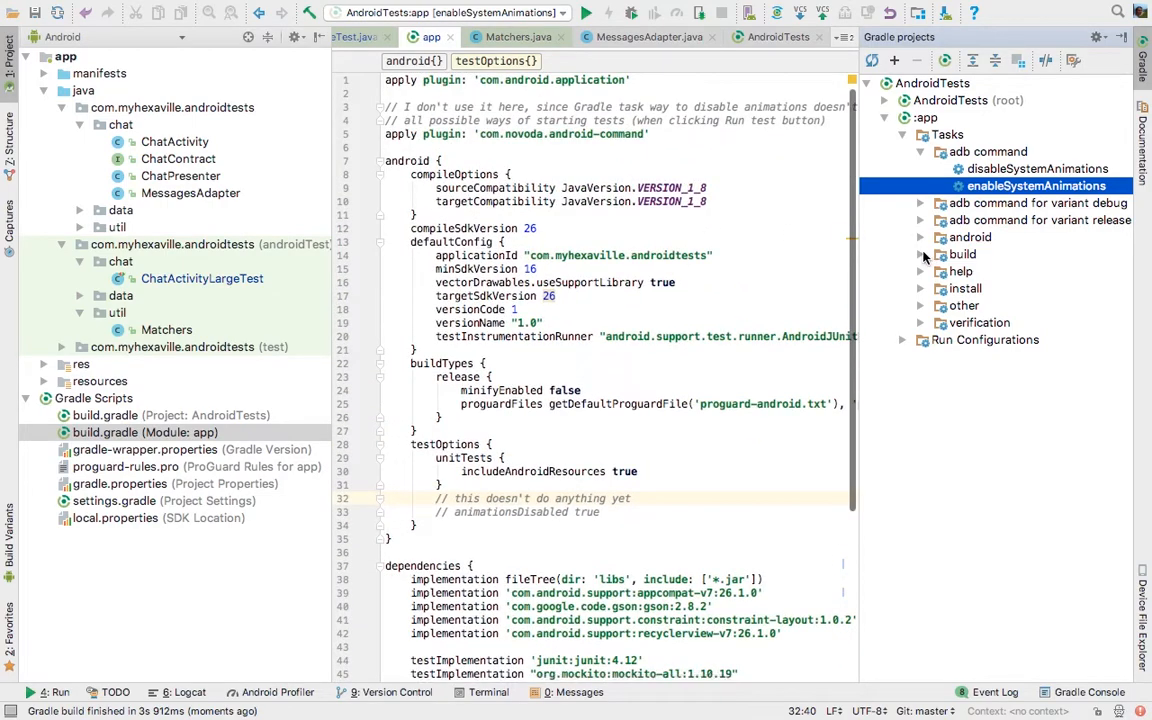
pyautogui.click(920, 236)
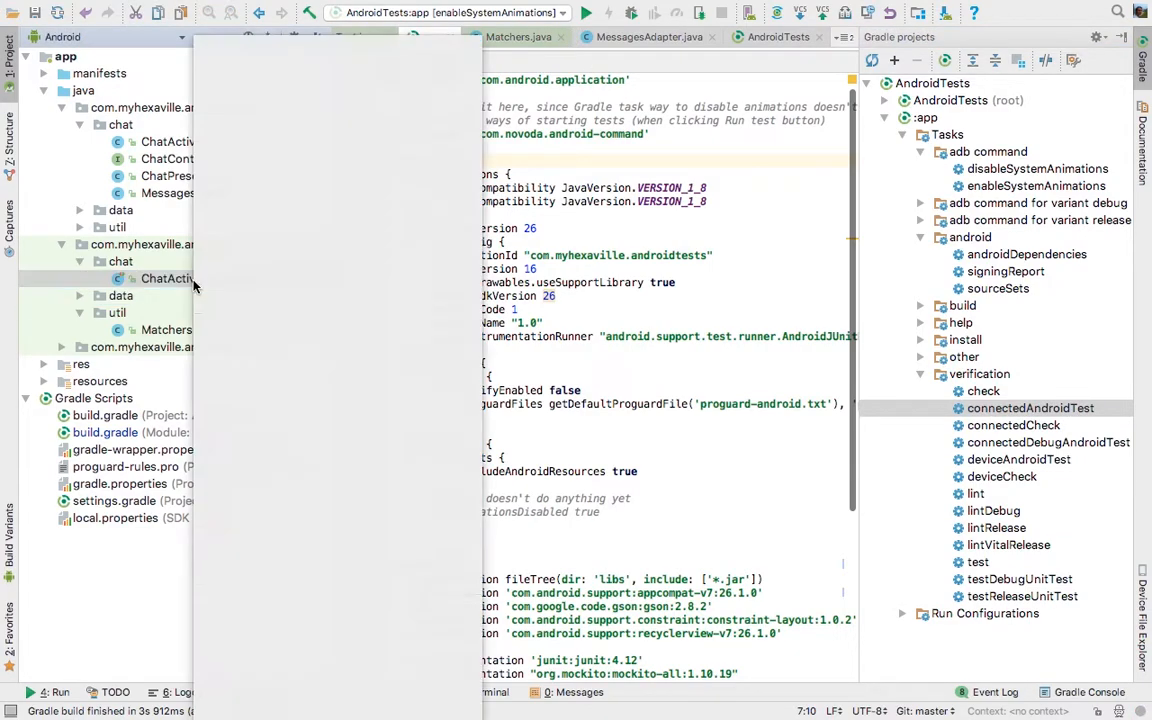
# Bring up ChatActivityLargeTest and select the connectedAndroidTest task under verification
pyautogui.click(202, 278)
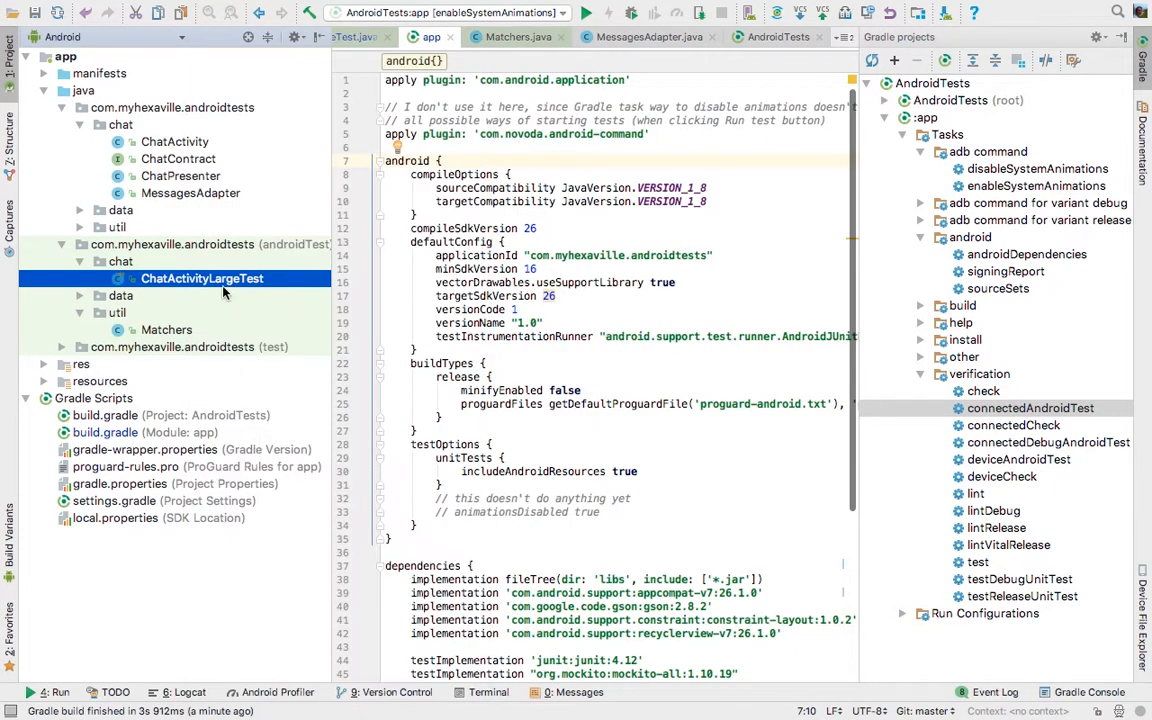
pyautogui.doubleClick(200, 278)
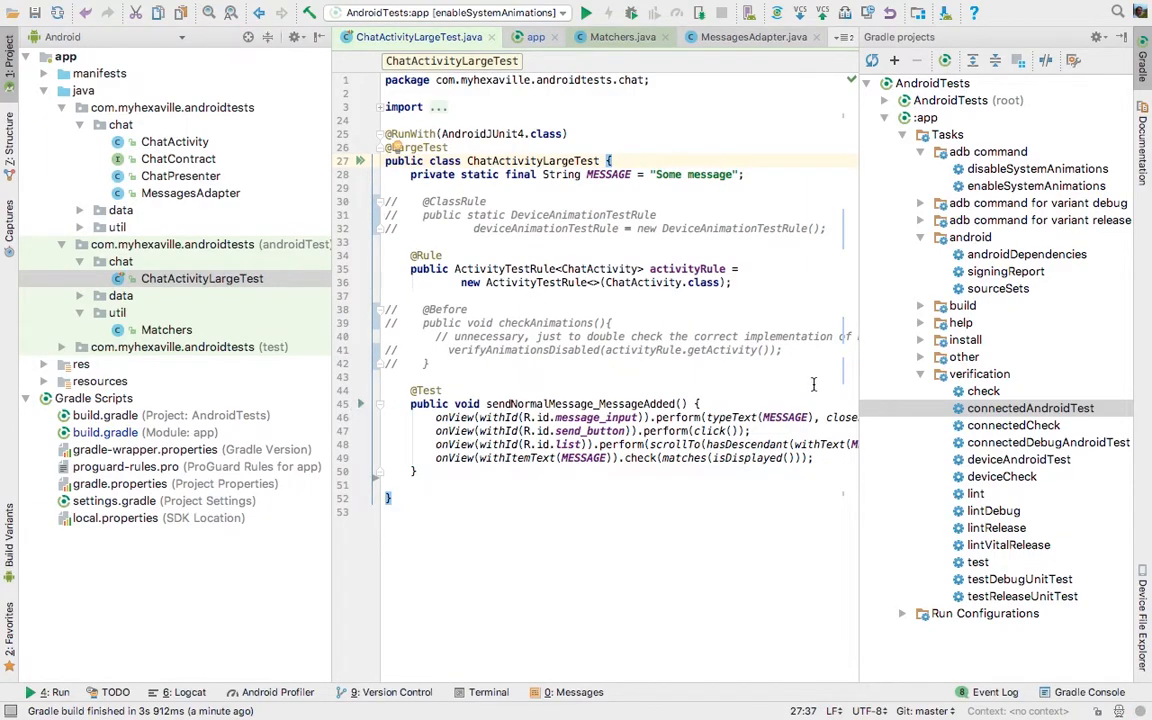
pyautogui.click(1030, 408)
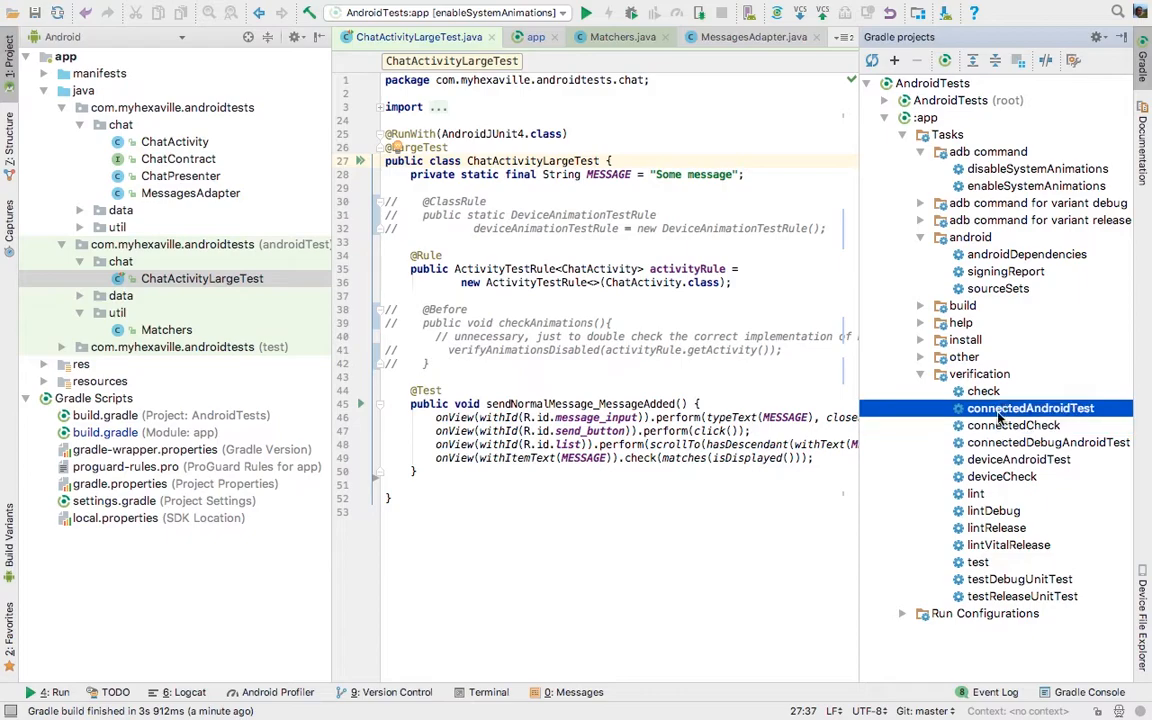
pyautogui.moveTo(1032, 408)
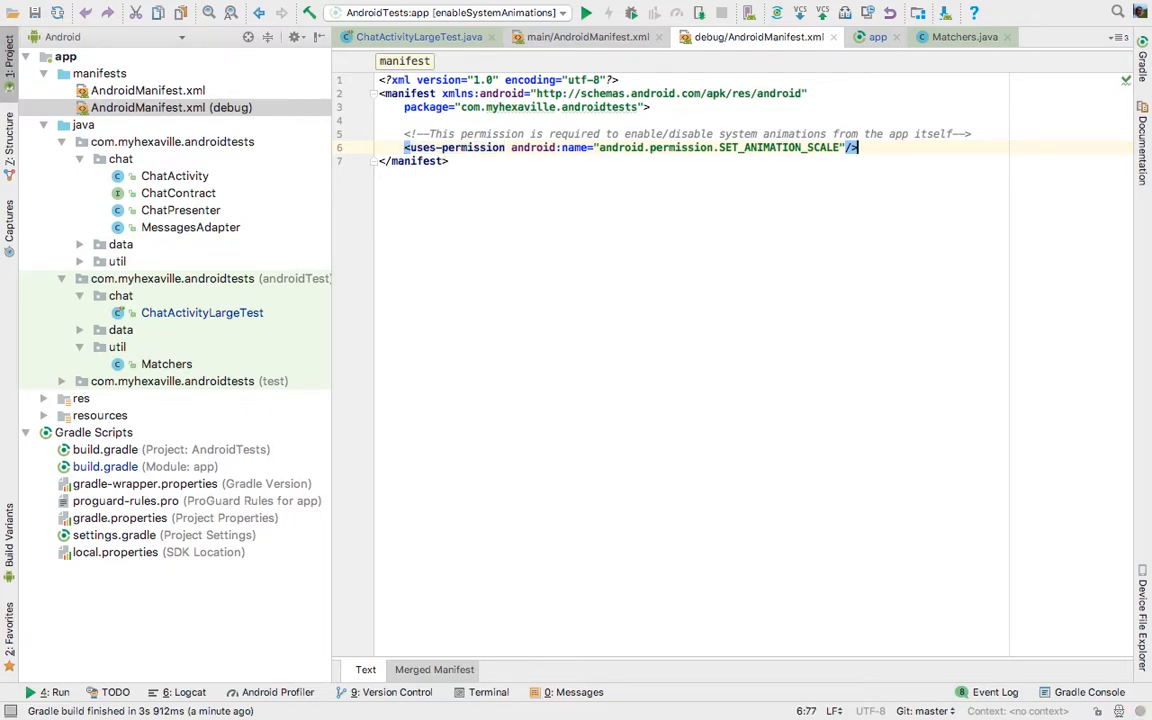
pyautogui.moveTo(236, 108)
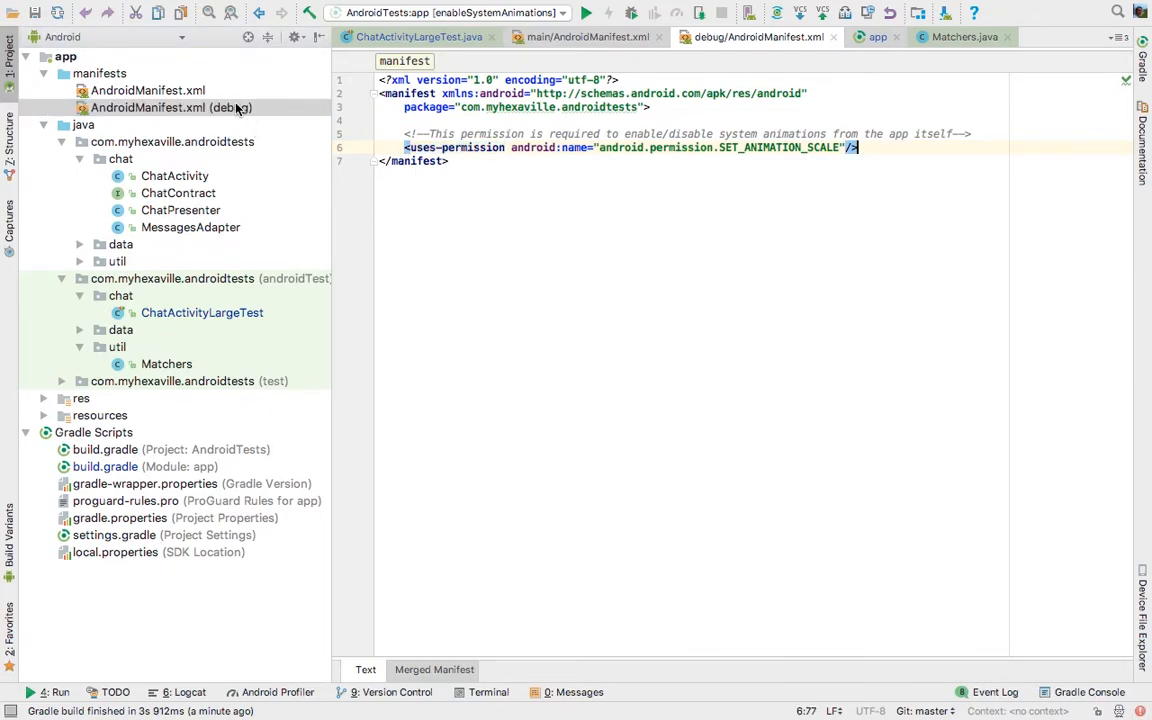
# Compare the debug manifest's SET_ANIMATION_SCALE permission with the main manifest and confirm app uses the debug variant
pyautogui.click(148, 90)
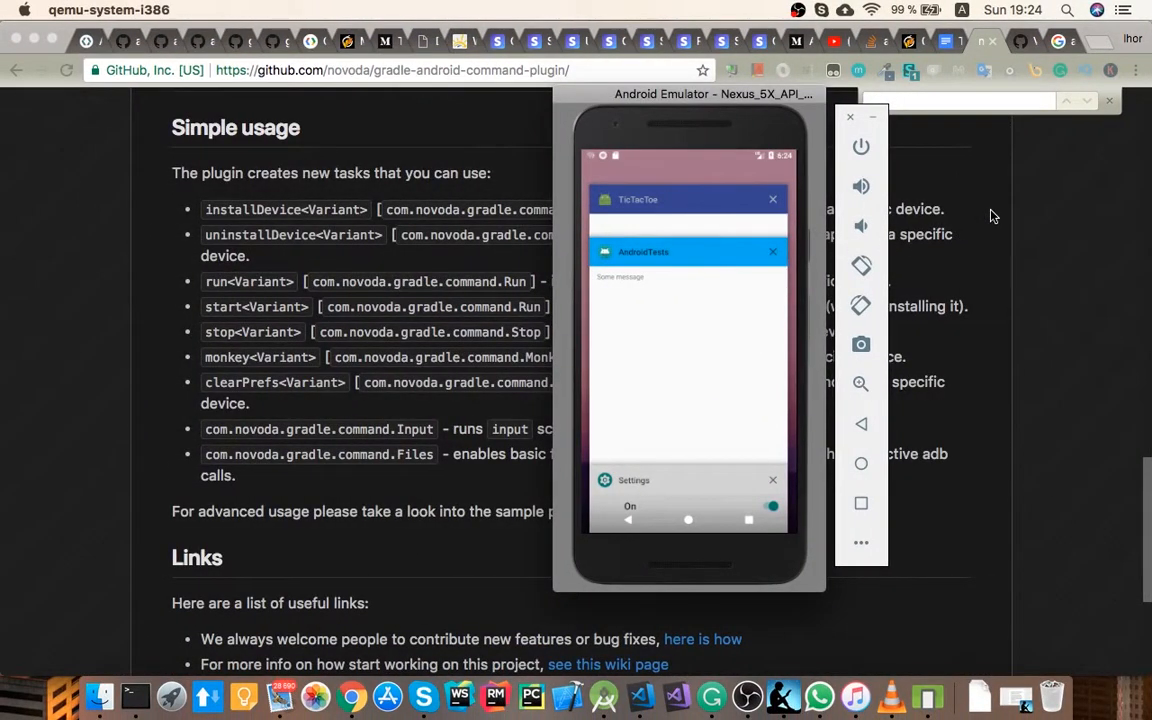
pyautogui.moveTo(984, 164)
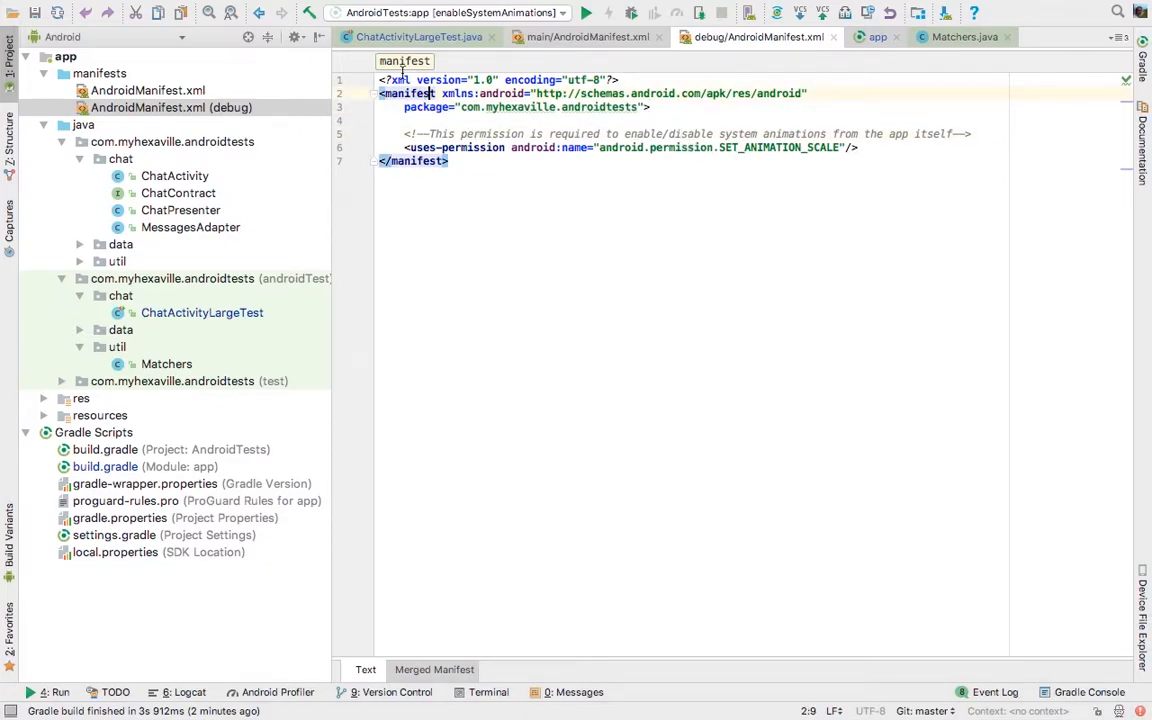
pyautogui.click(148, 90)
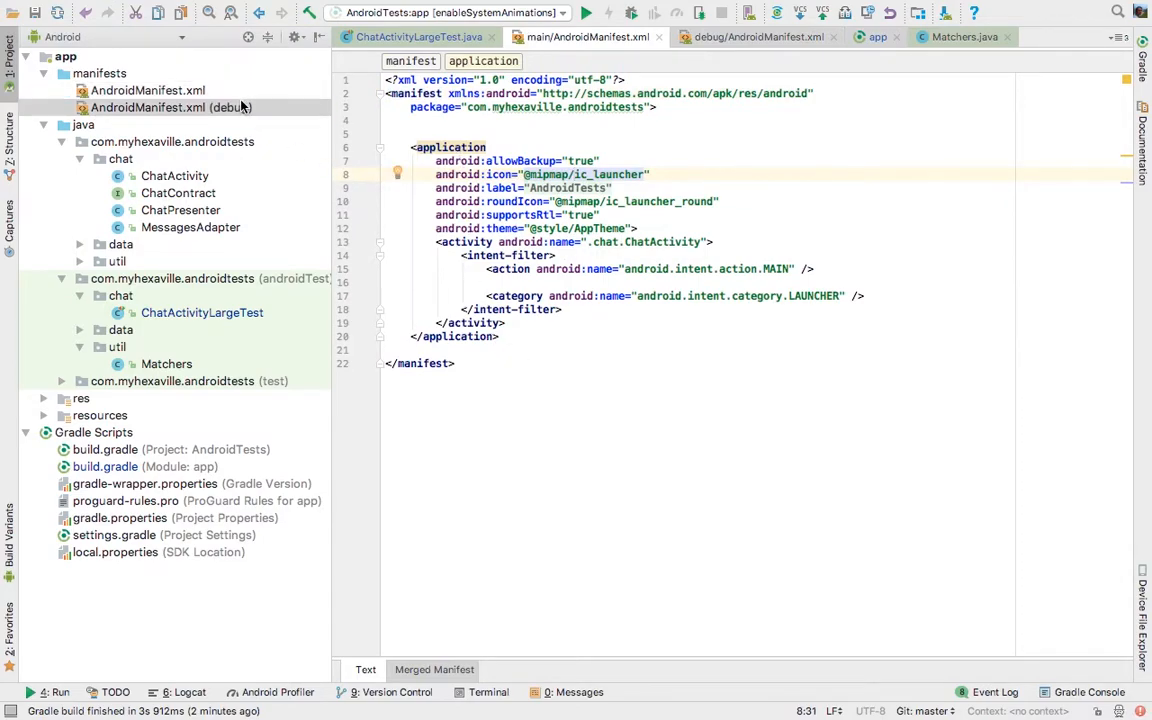
pyautogui.click(760, 36)
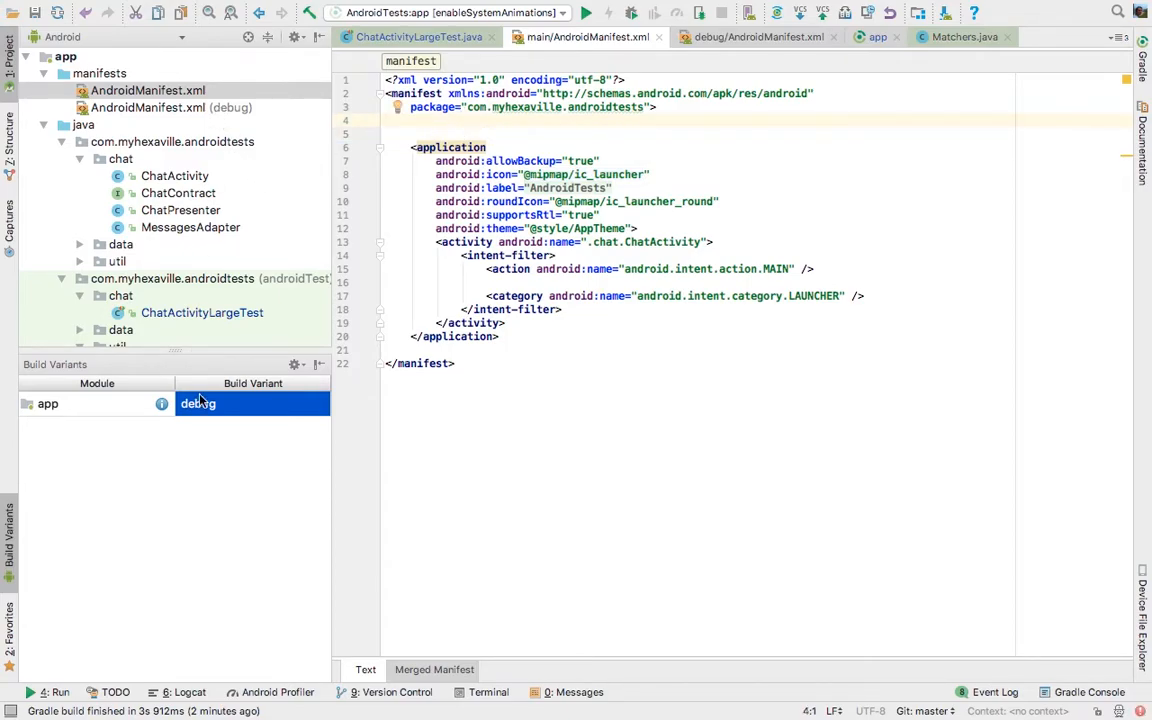
pyautogui.click(252, 404)
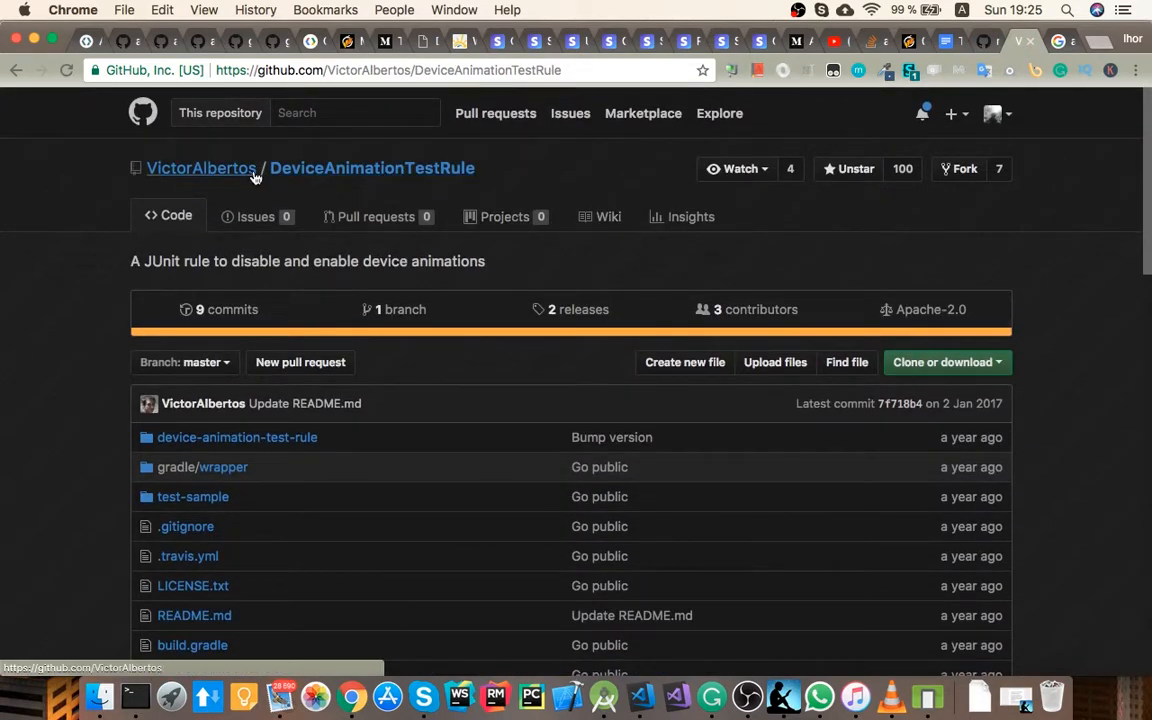
# Read the DeviceAnimationTestRule README on disabling animations, then switch back to Android Studio
pyautogui.scroll(-3)
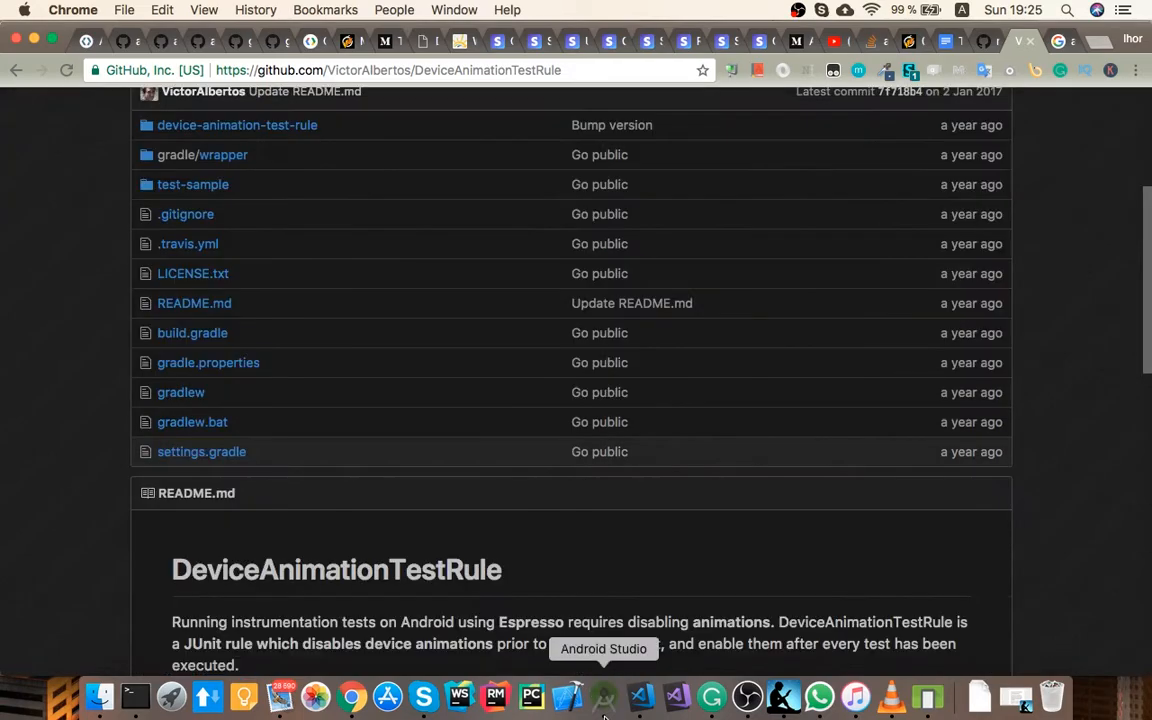
pyautogui.click(604, 696)
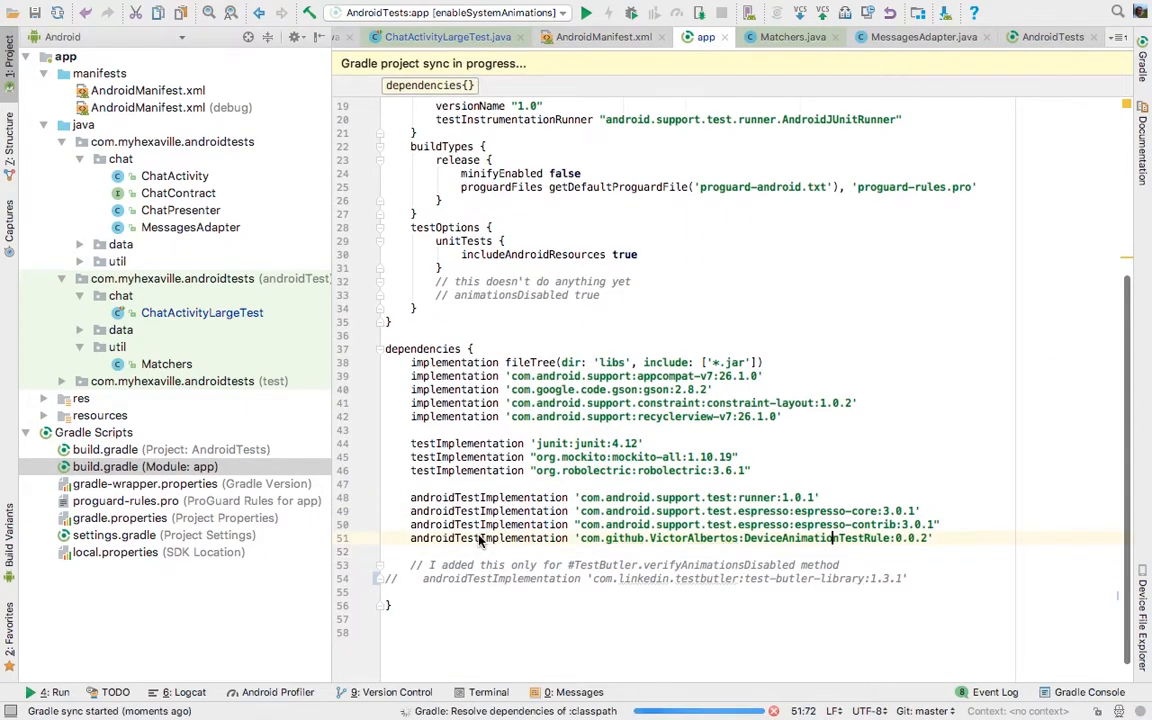
# Declare the DeviceAnimationTestRule 0.0.2 androidTestImplementation dependency and move to ChatActivityLargeTest
pyautogui.doubleClick(488, 538)
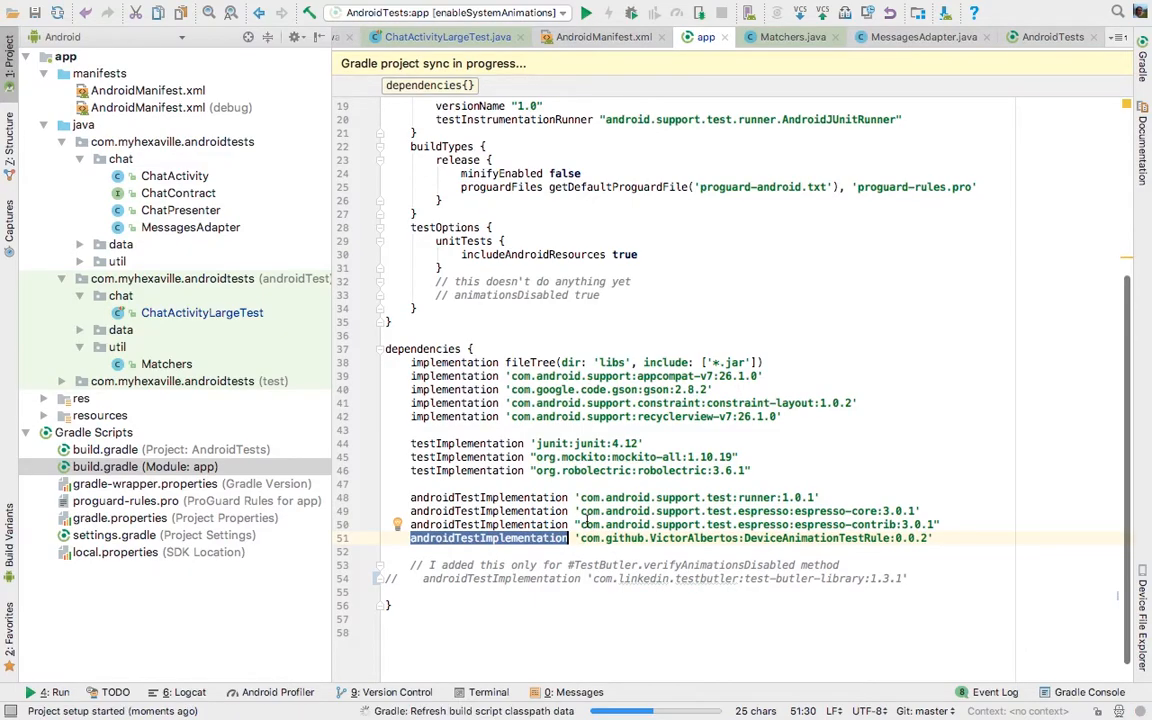
pyautogui.click(448, 36)
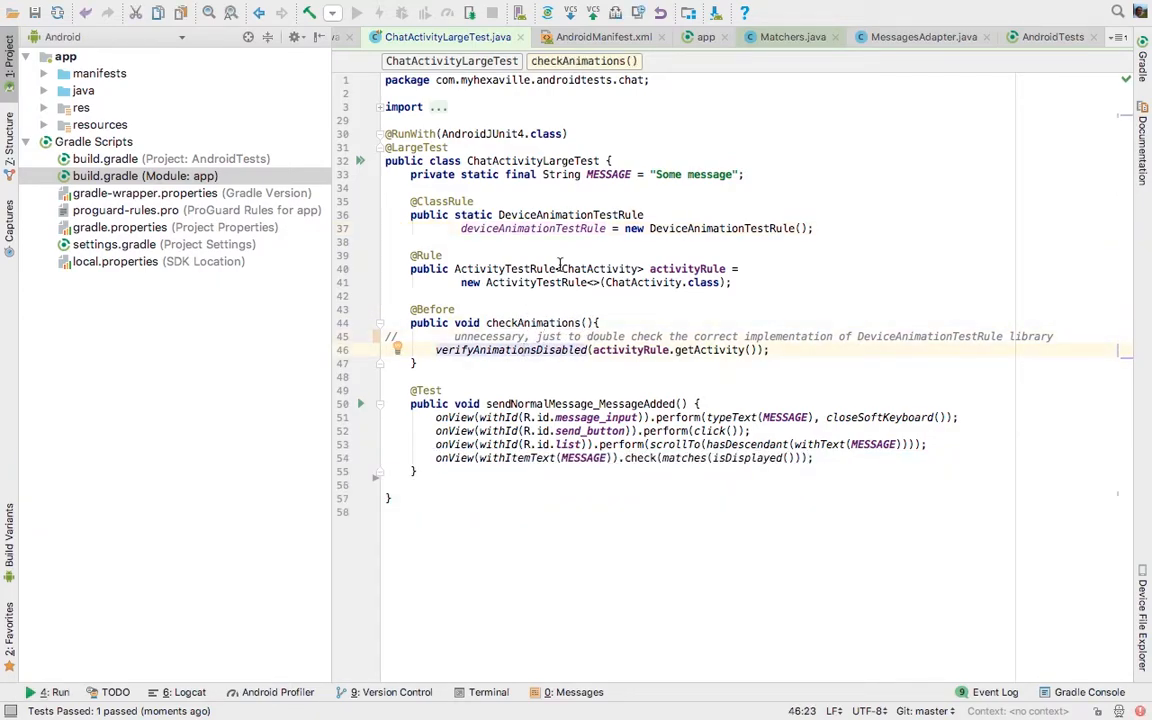
pyautogui.doubleClick(570, 214)
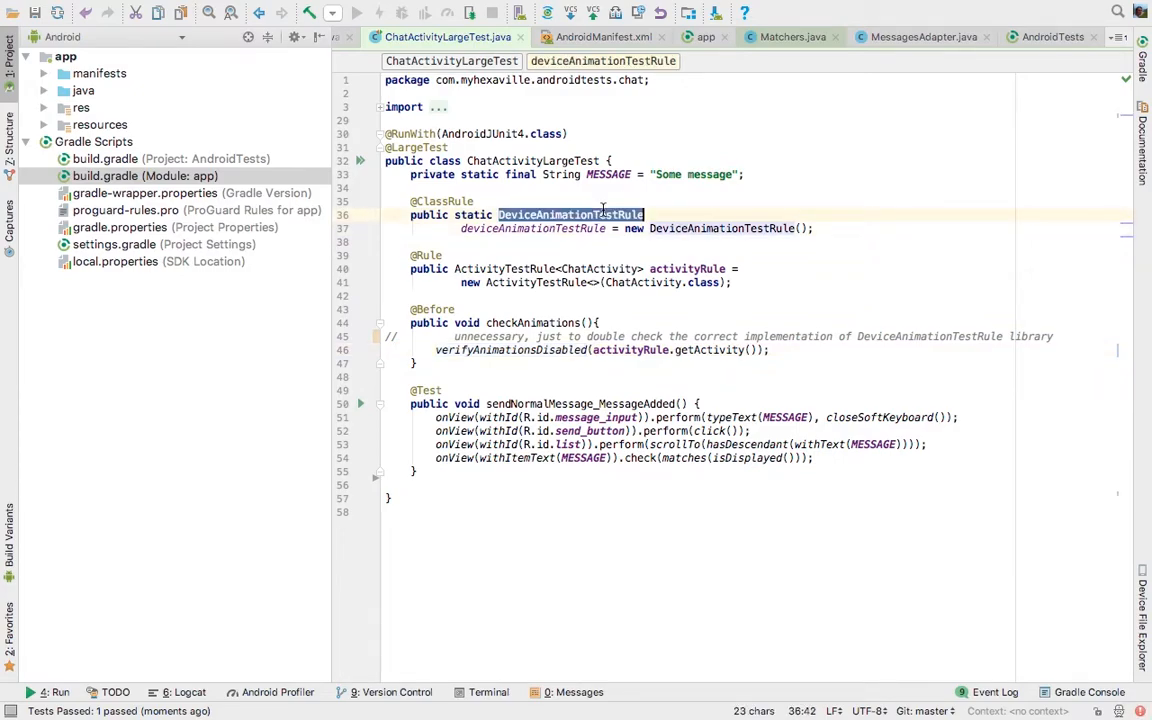
pyautogui.click(450, 348)
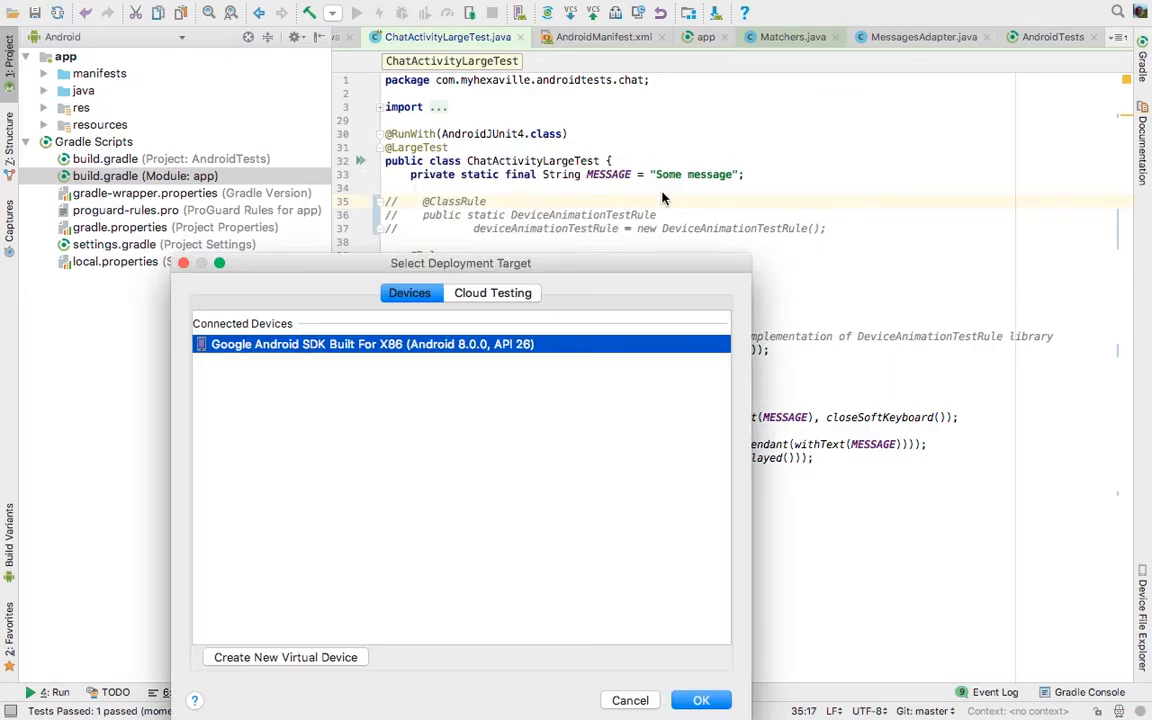
pyautogui.click(700, 700)
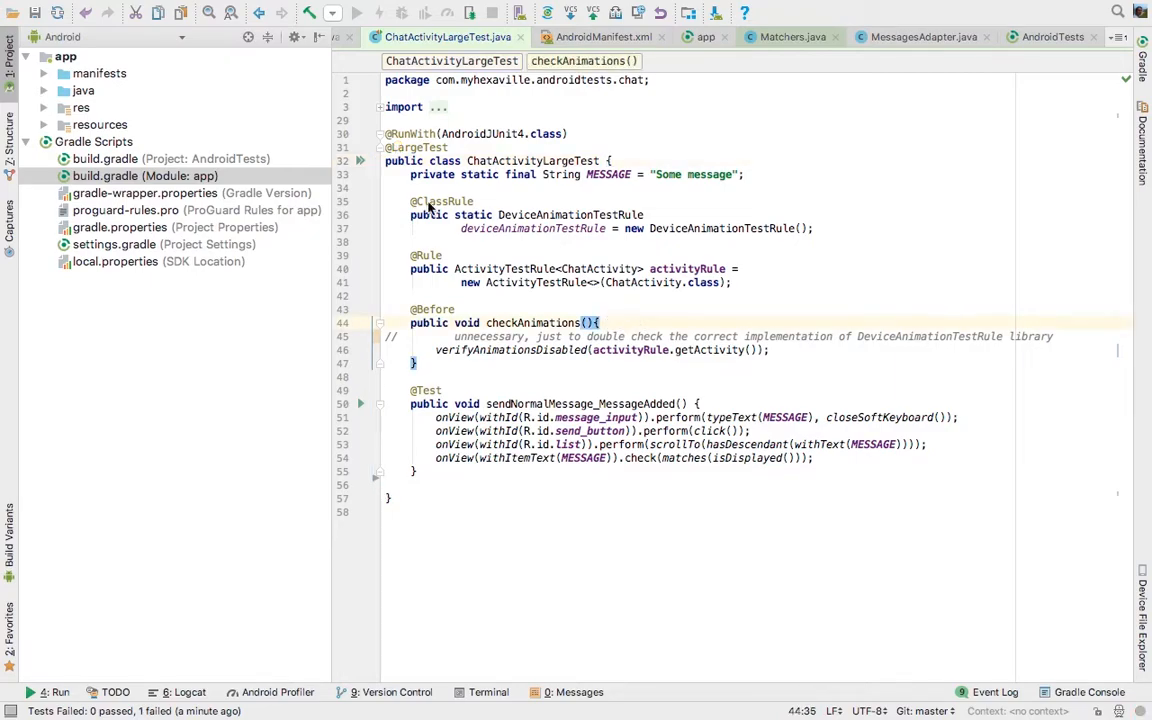
# Locate the test-butler androidTestImplementation dependency in build.gradle (Module: app)
pyautogui.click(170, 158)
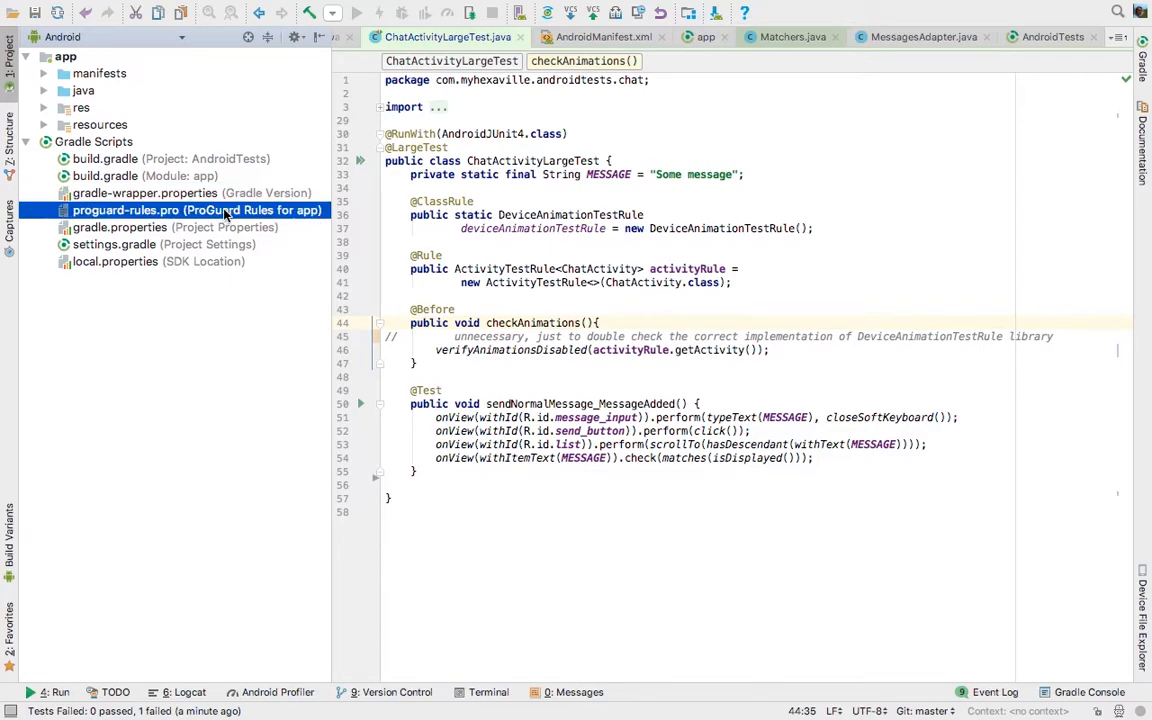
pyautogui.moveTo(190, 218)
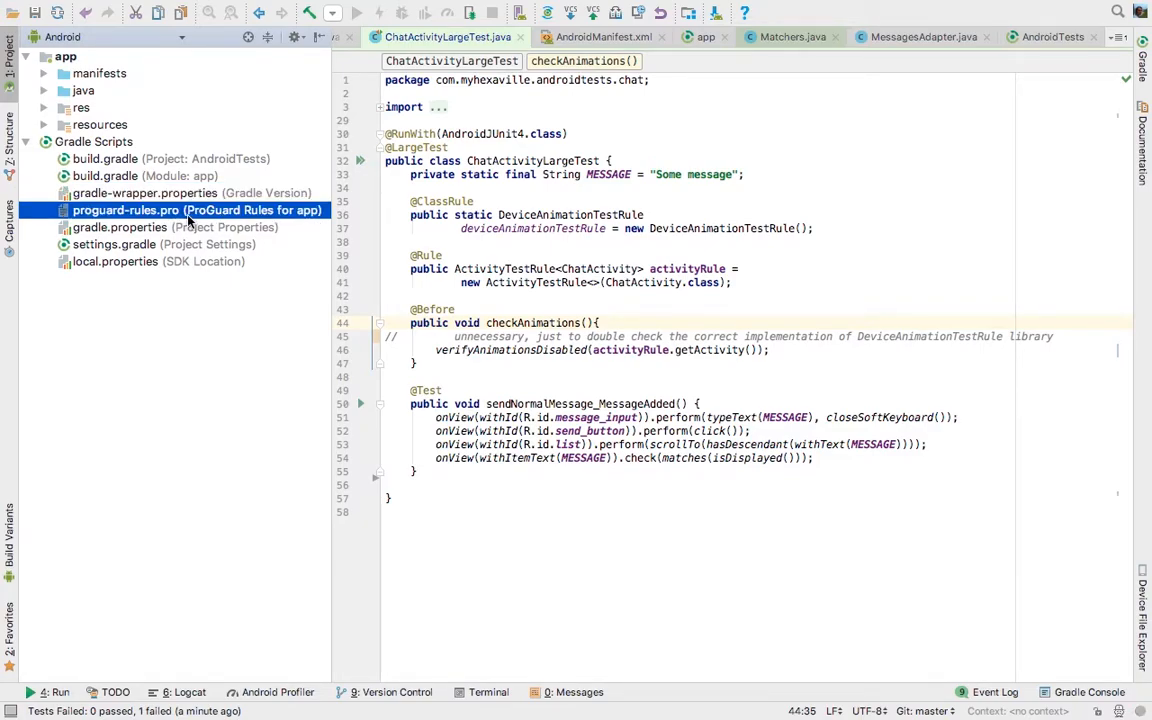
pyautogui.moveTo(204, 184)
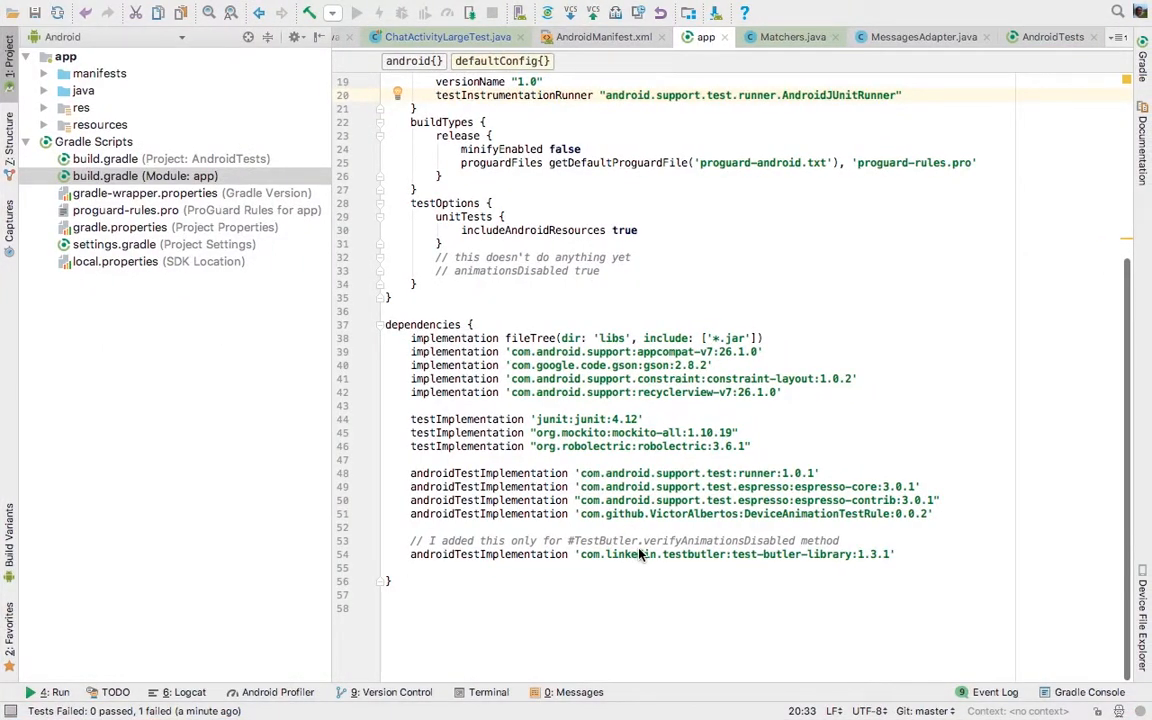
pyautogui.click(700, 554)
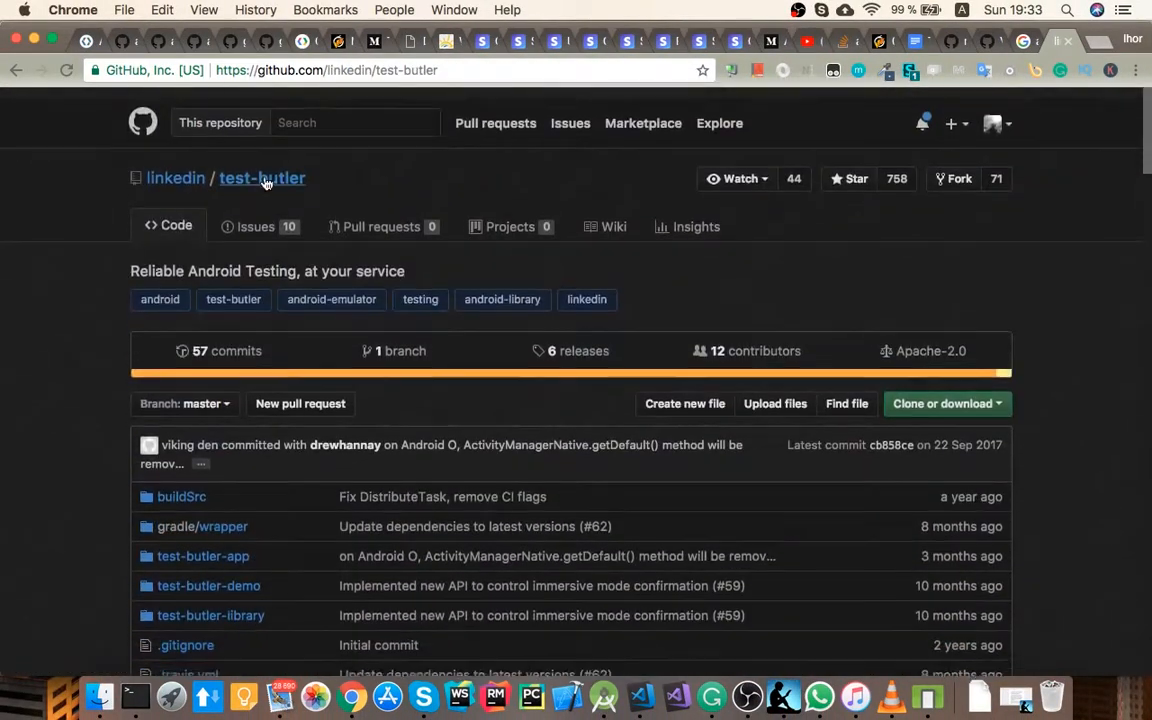
# Read through the Test Butler README's features and how-it-works sections on disabling animations
pyautogui.scroll(-3)
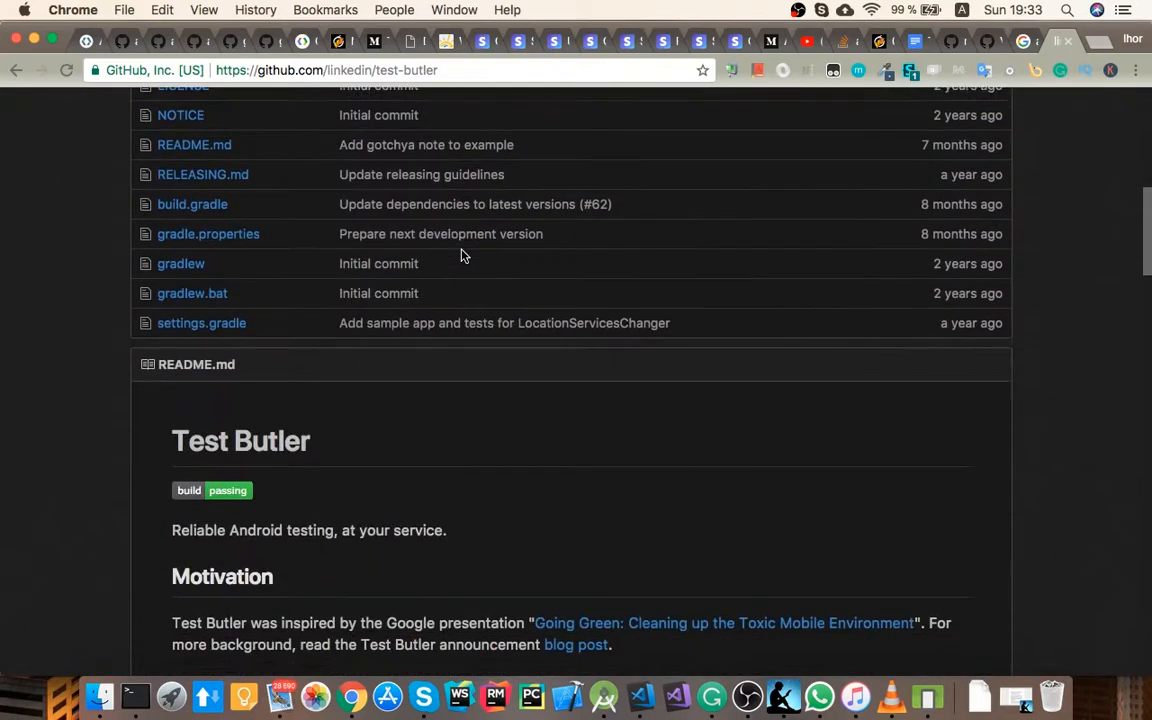
pyautogui.scroll(-3)
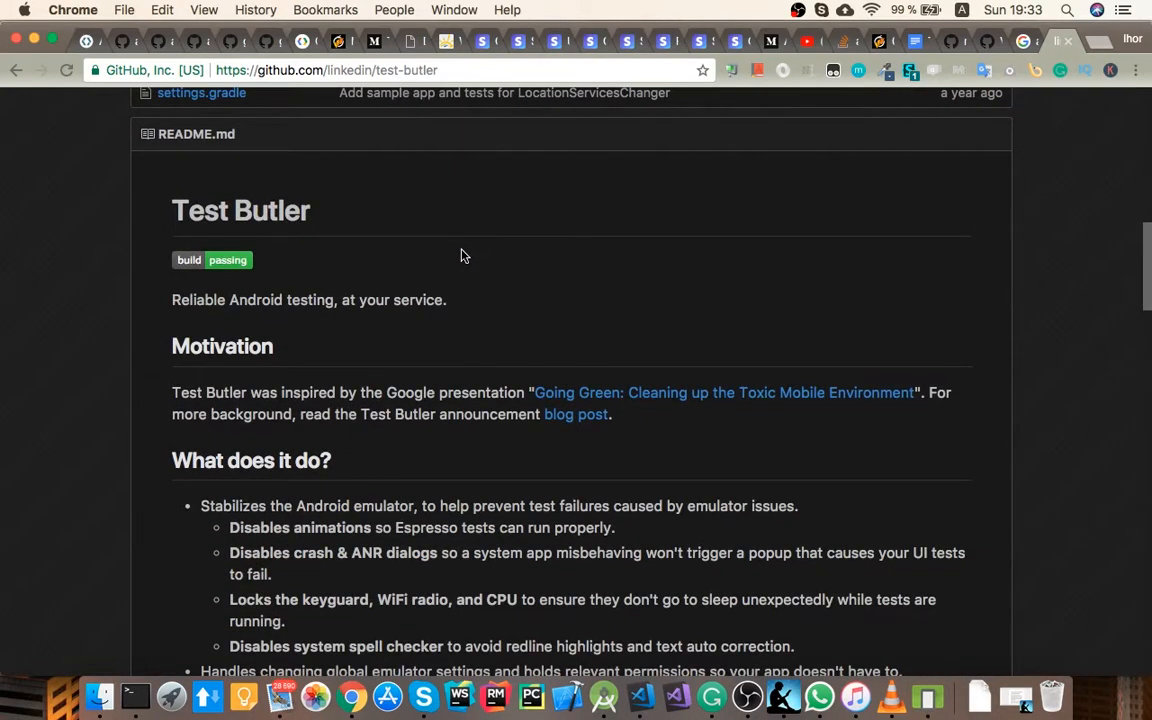
pyautogui.moveTo(276, 510)
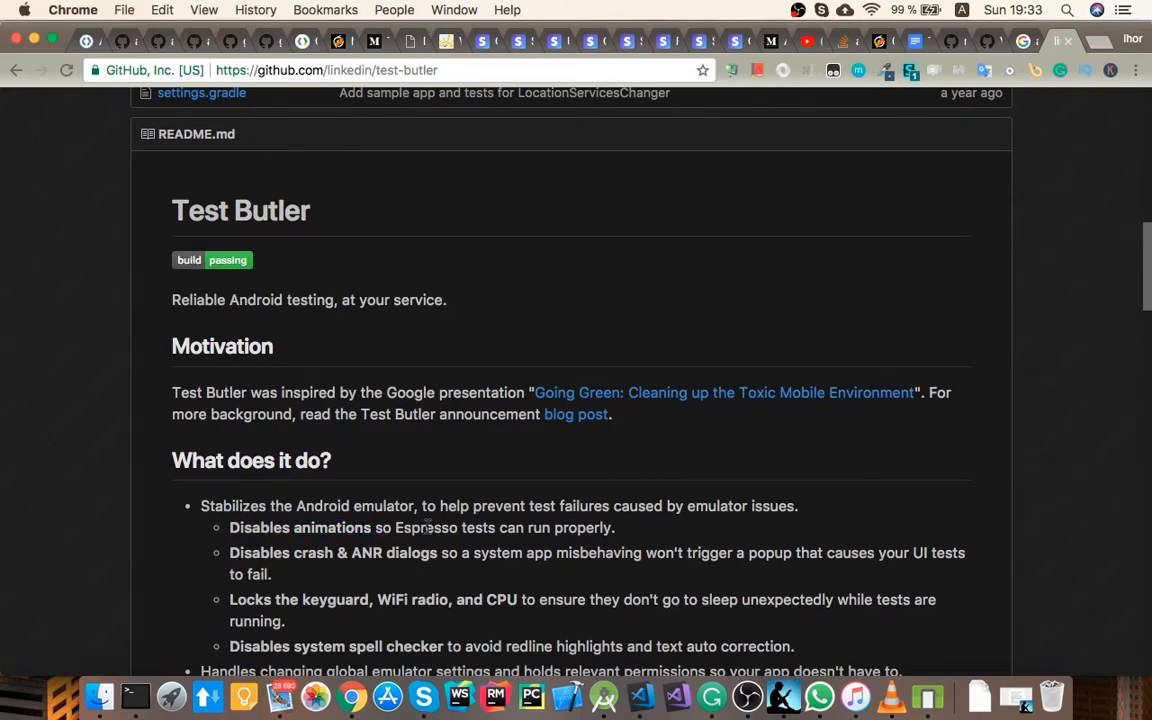
pyautogui.scroll(-3)
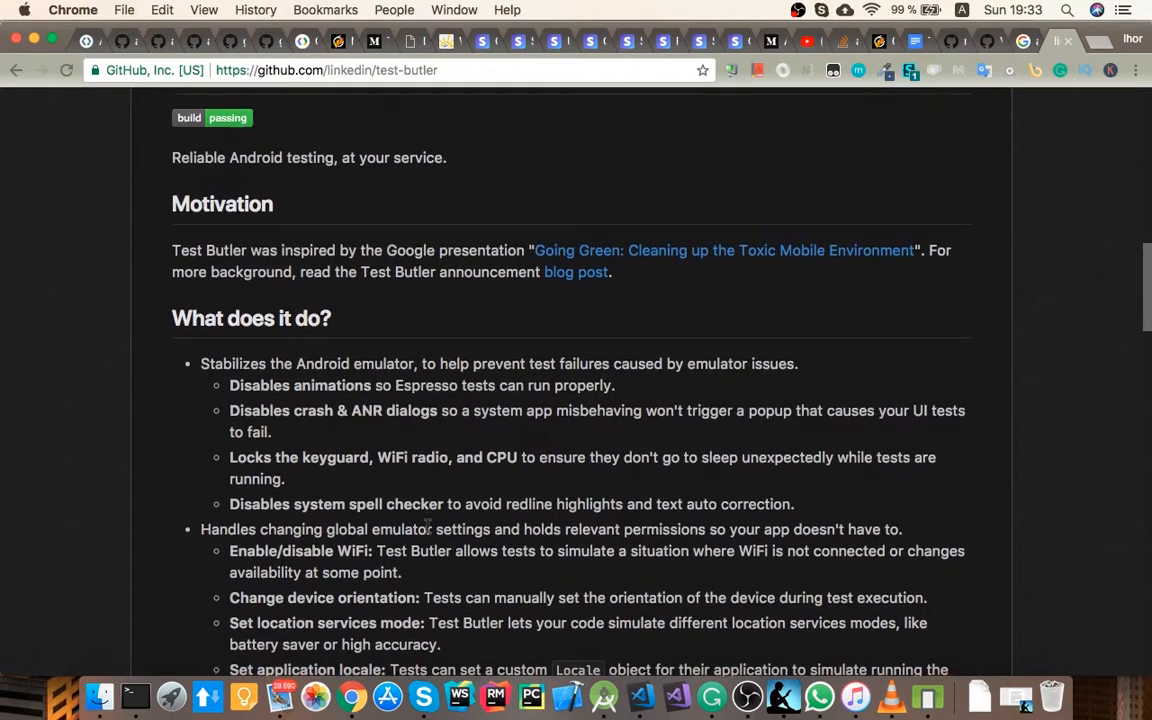
pyautogui.scroll(-3)
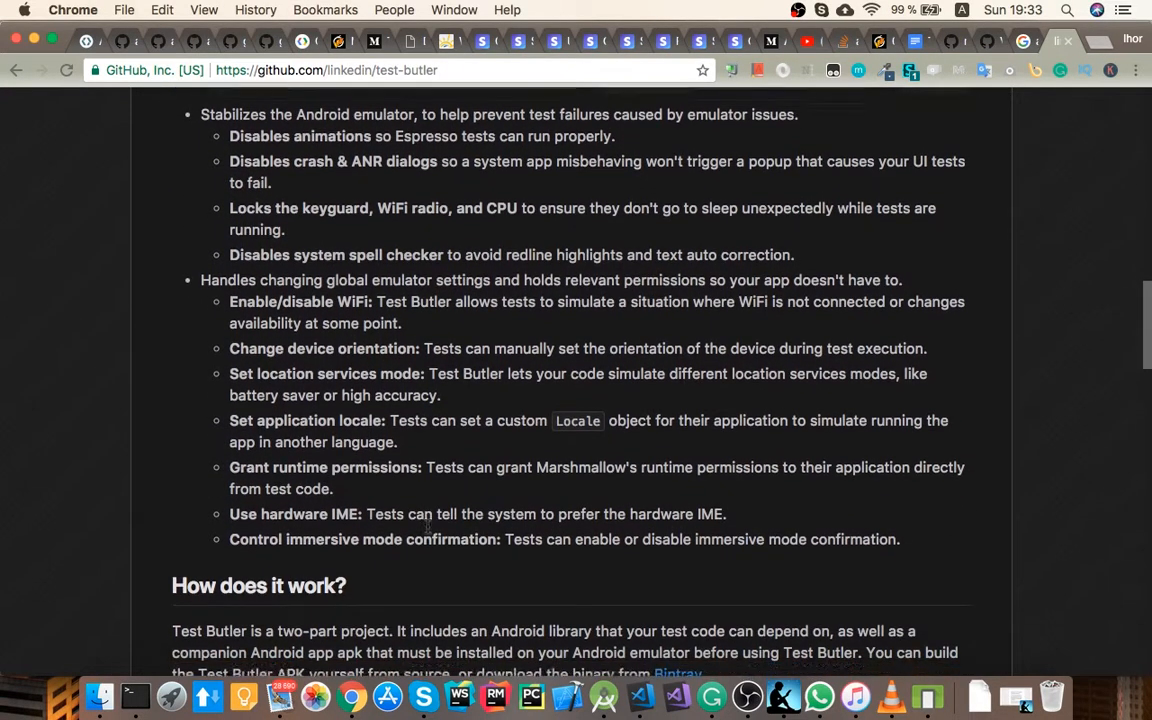
pyautogui.scroll(-3)
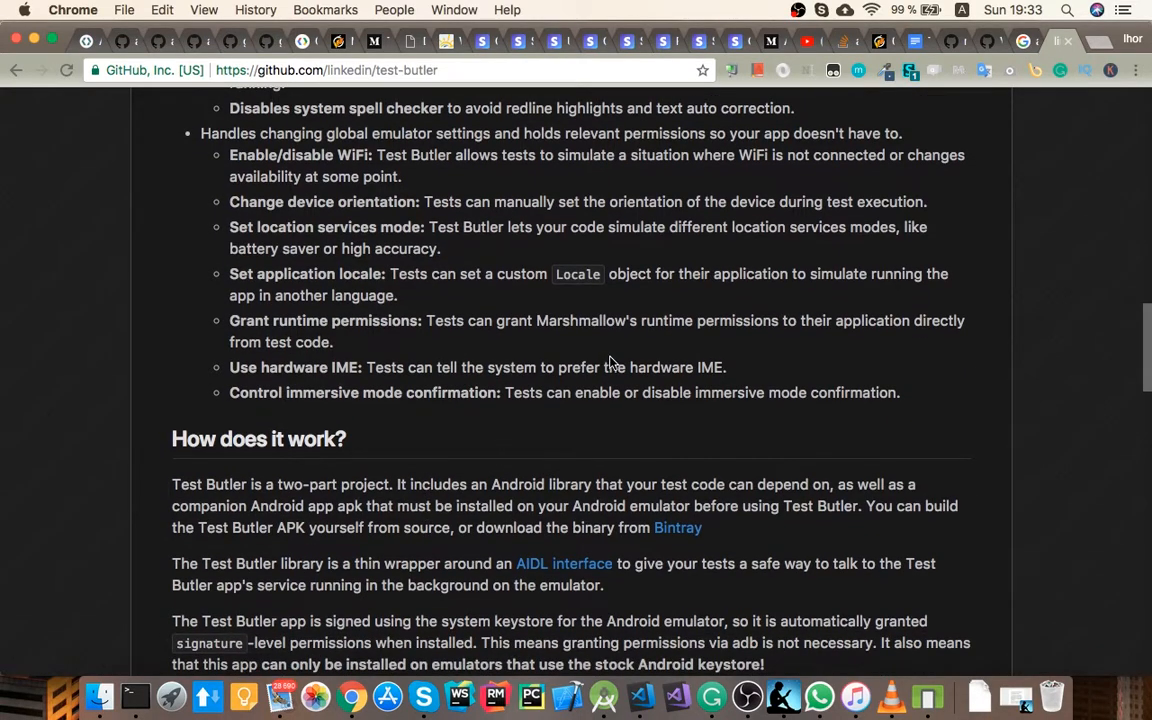
pyautogui.scroll(-3)
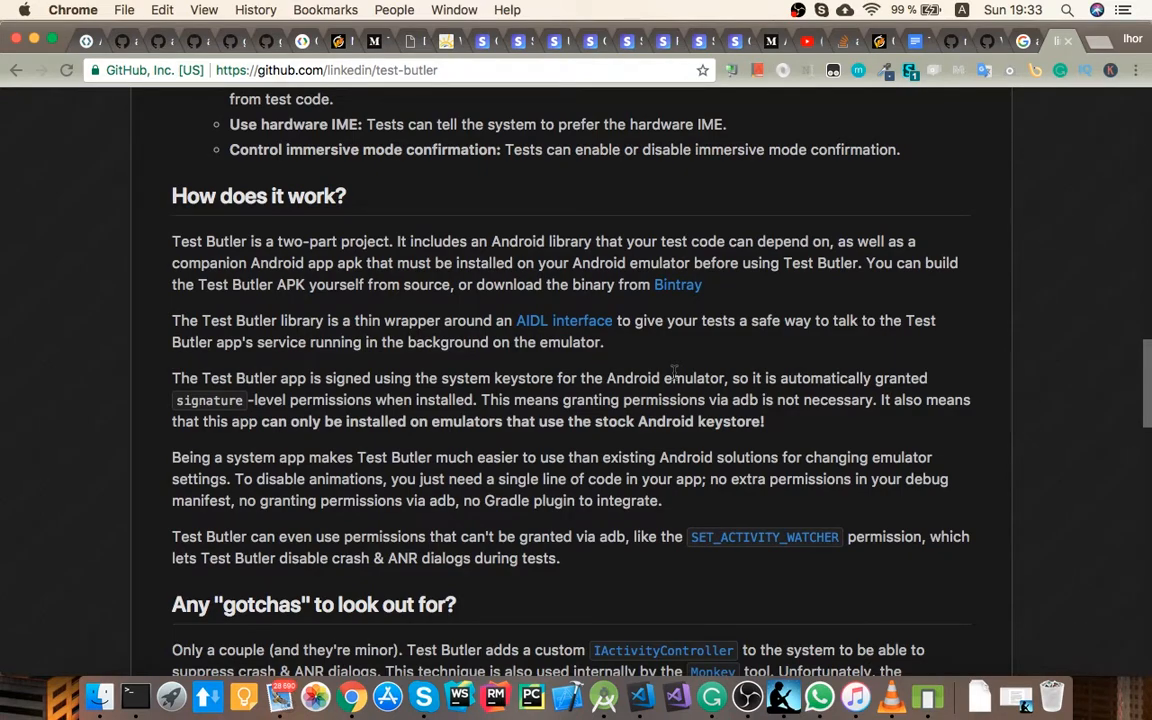
pyautogui.scroll(-3)
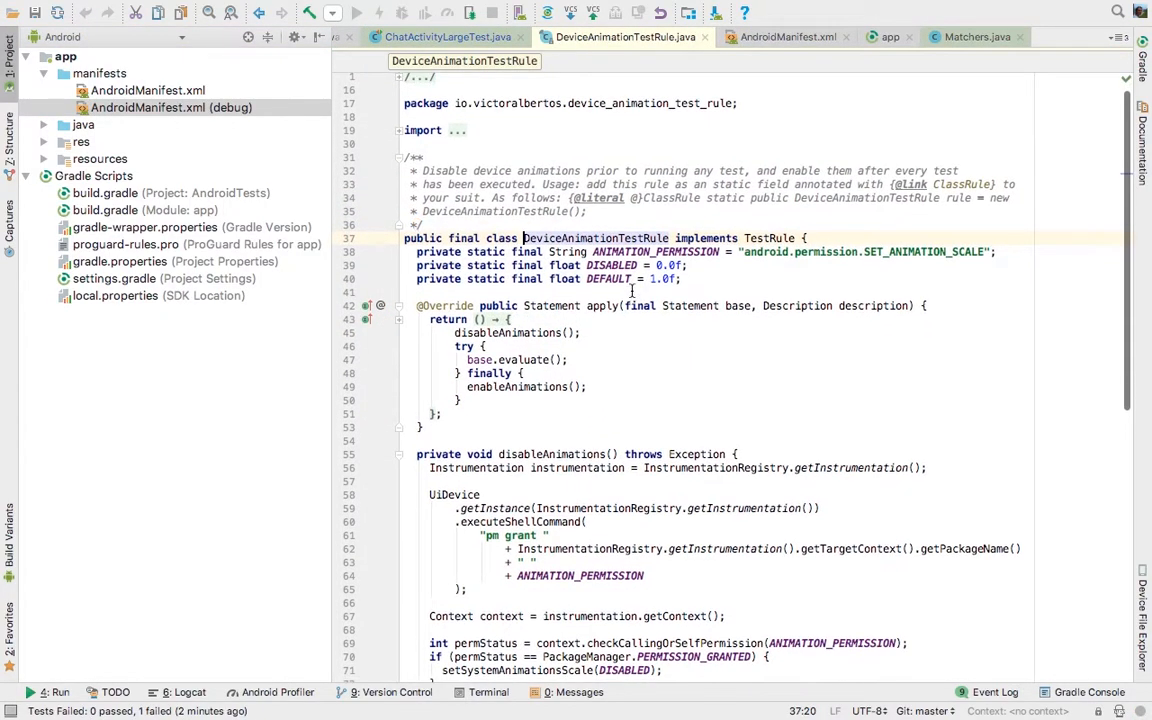
# Leave DeviceAnimationTestRule.java and return to the ChatActivityLargeTest class rule
pyautogui.click(448, 36)
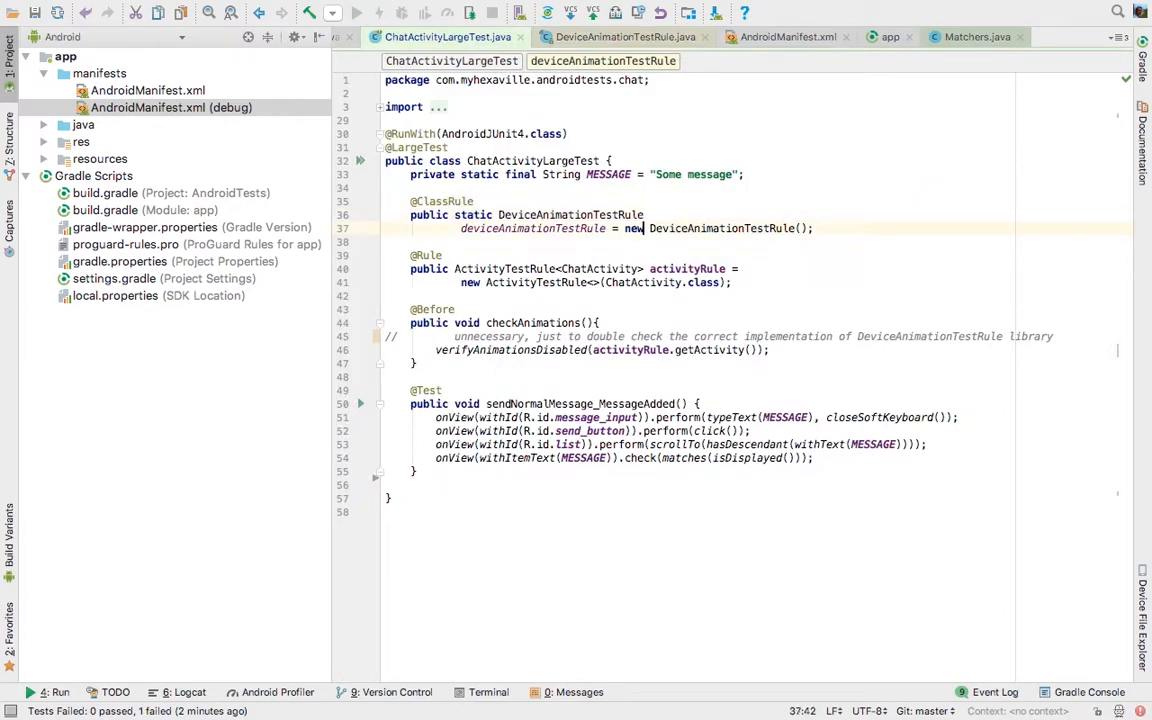